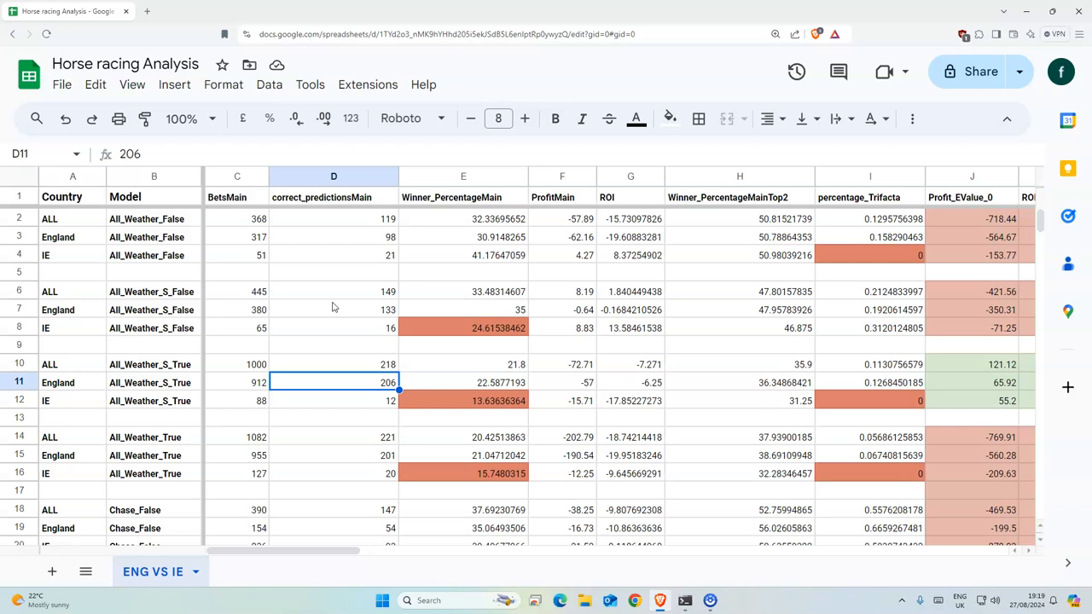
mouse_move(287, 339)
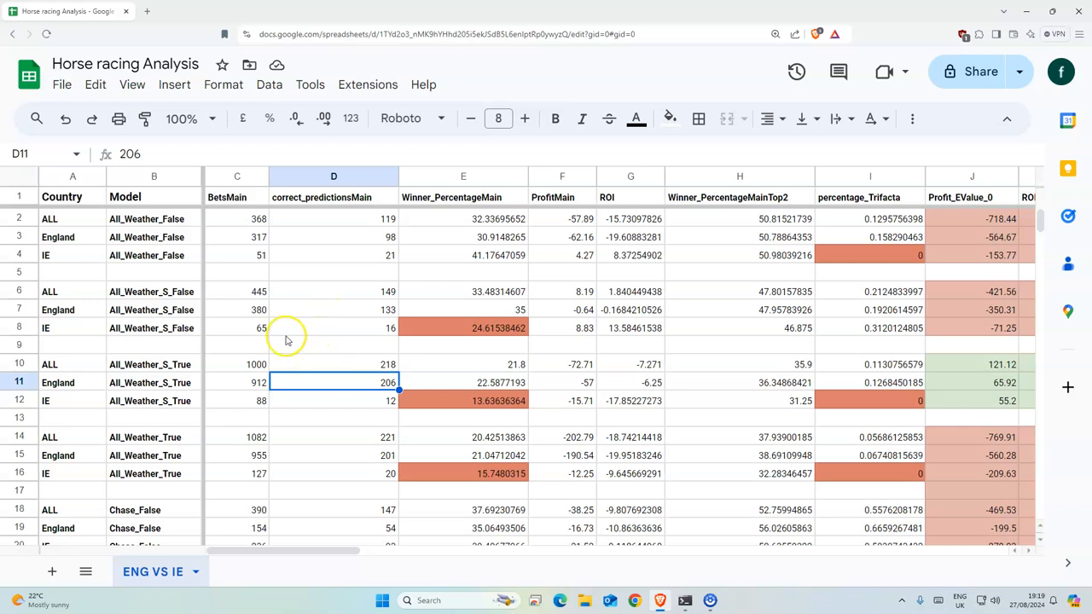
Compare England's All_Weather_True, All_Weather_S_True, Flat_S_False and Flat_False result rows
scroll(down, 3)
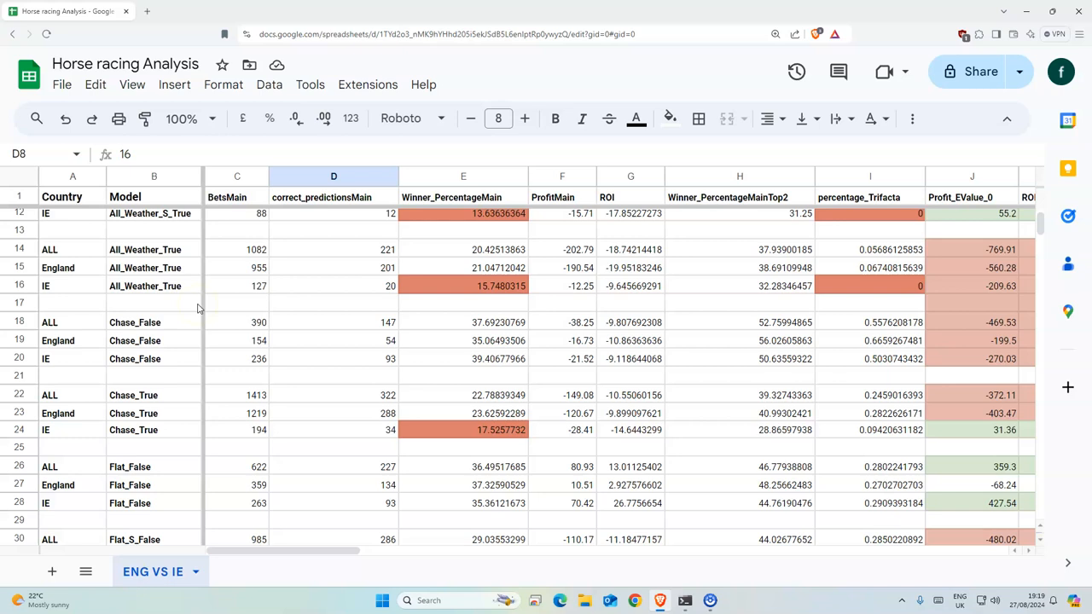
scroll(down, 3)
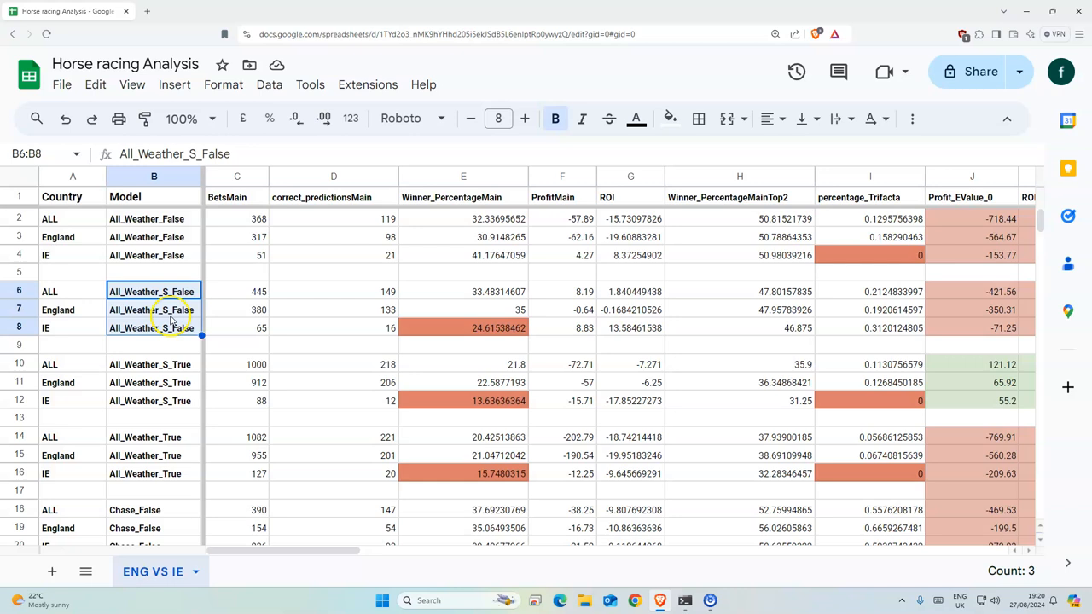
click(154, 364)
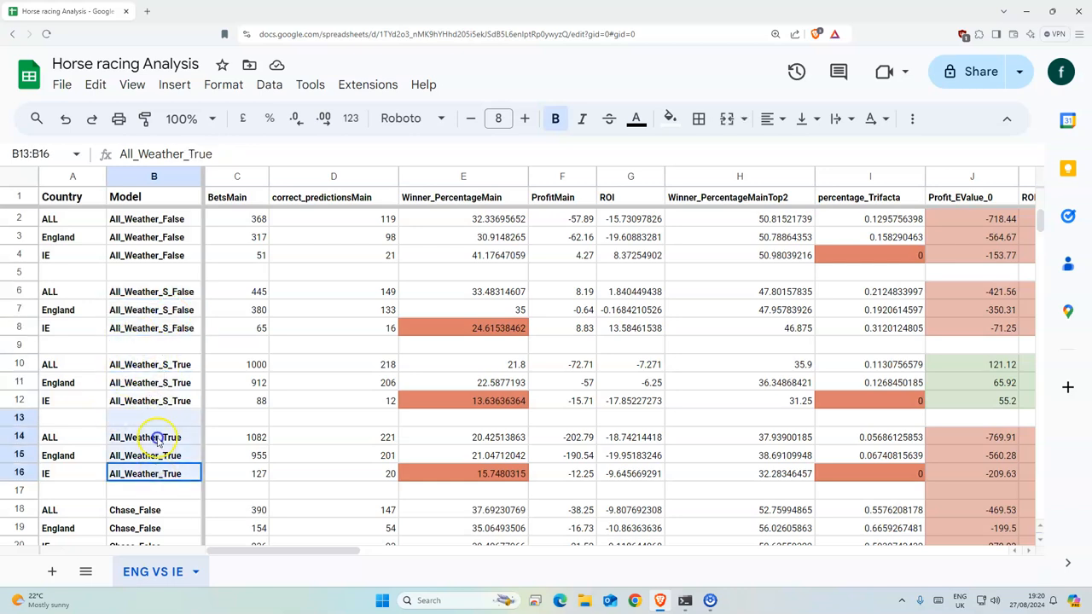
click(154, 382)
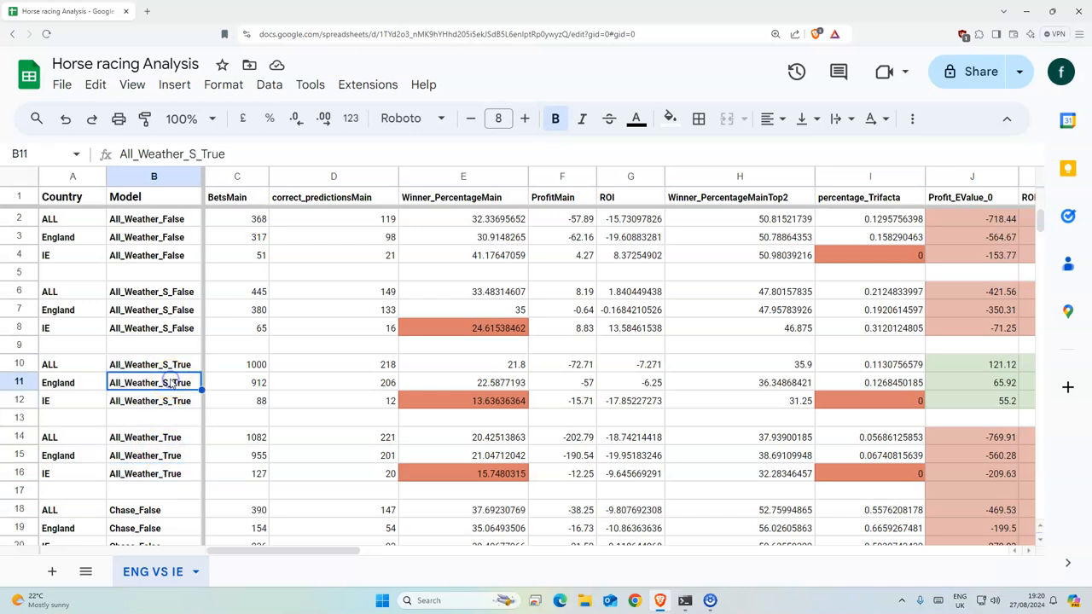
click(154, 455)
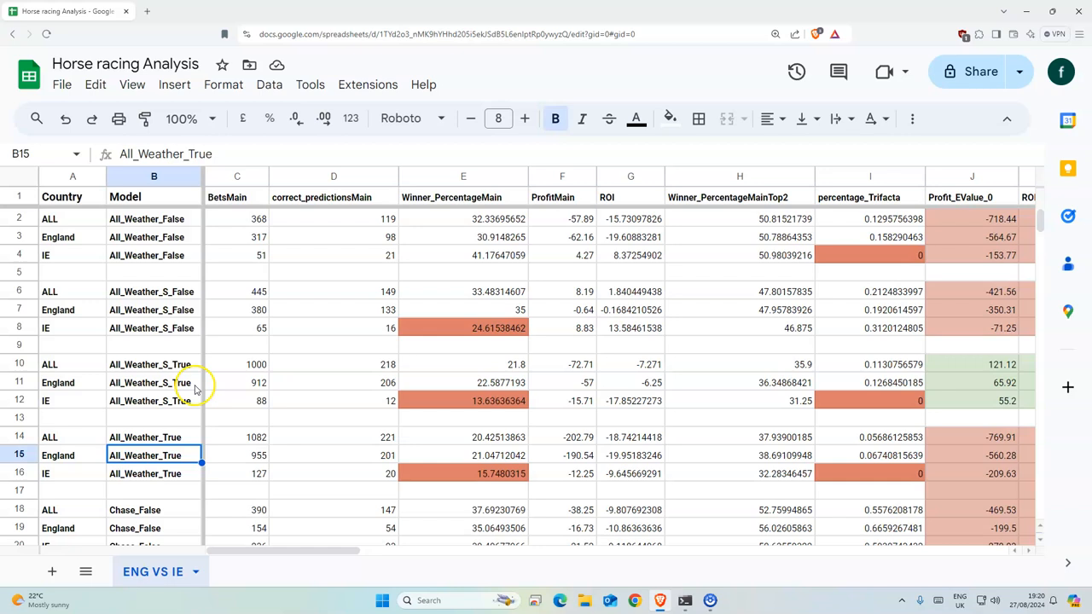
click(154, 436)
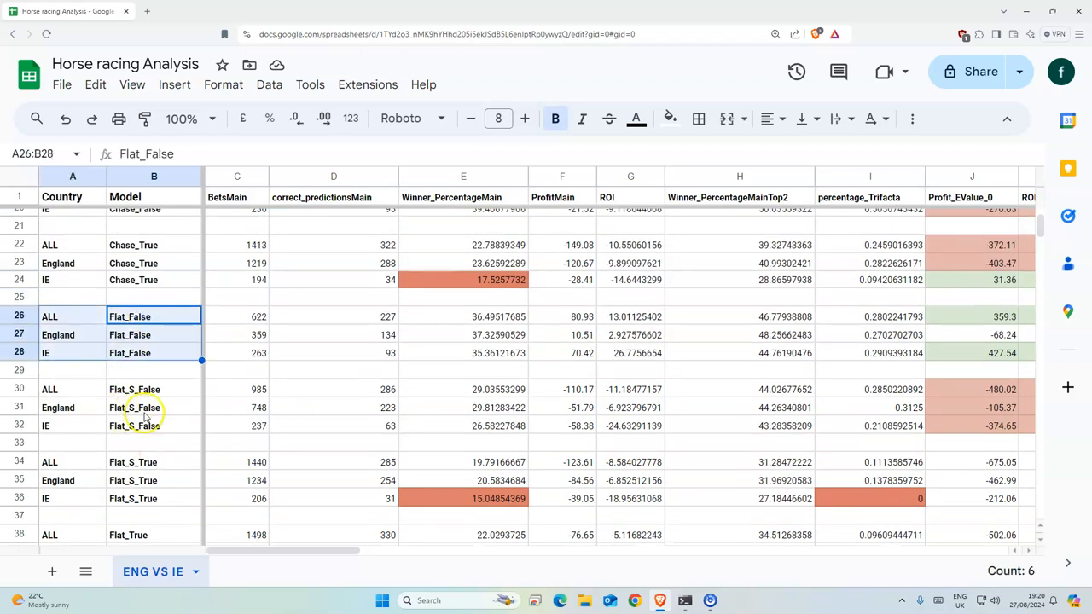
click(134, 408)
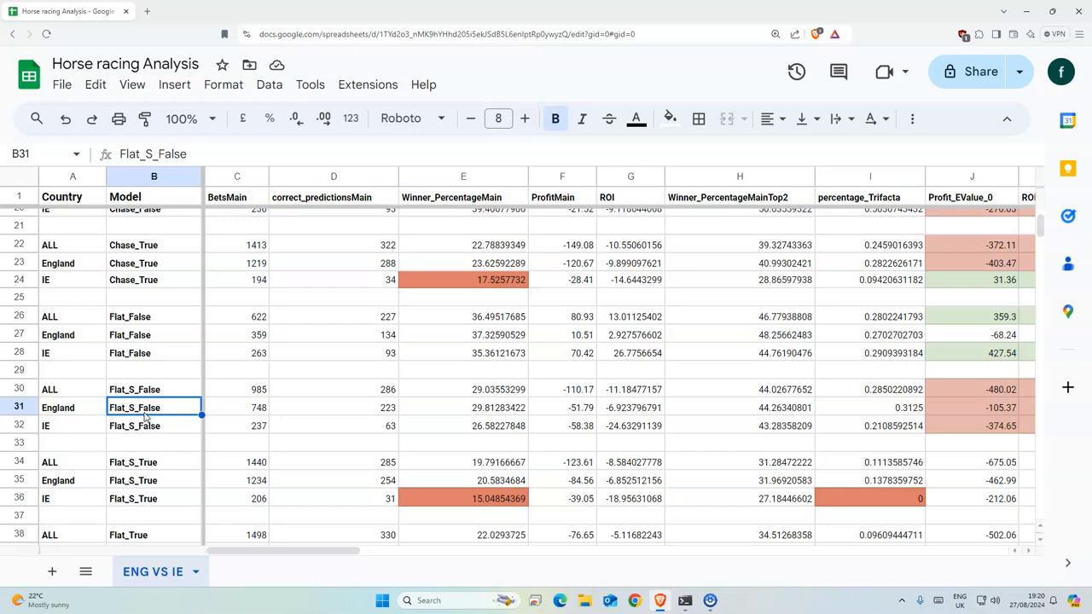
click(153, 335)
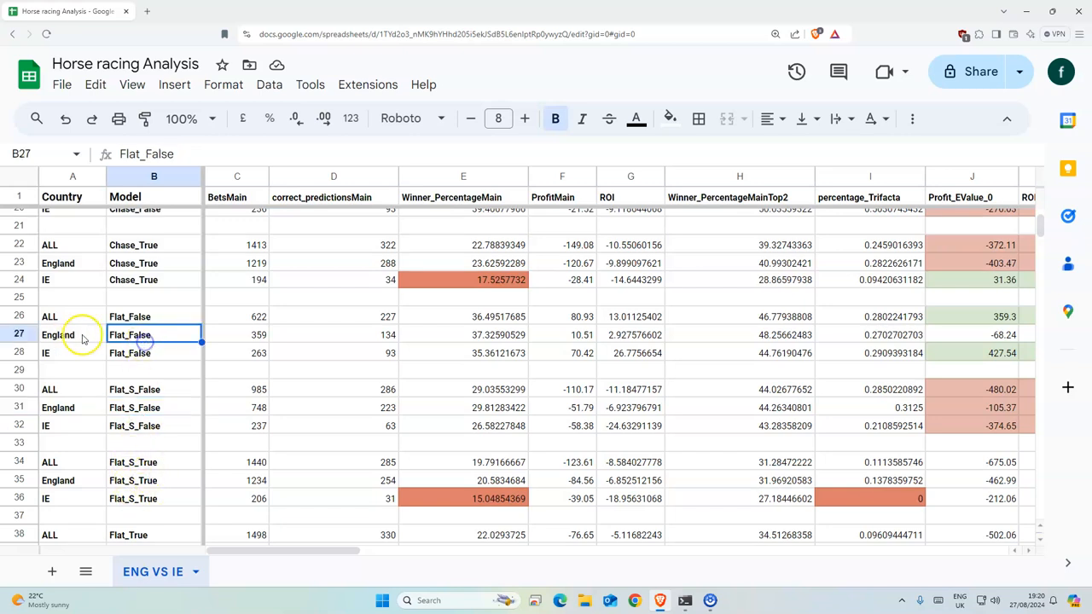
mouse_move(105, 382)
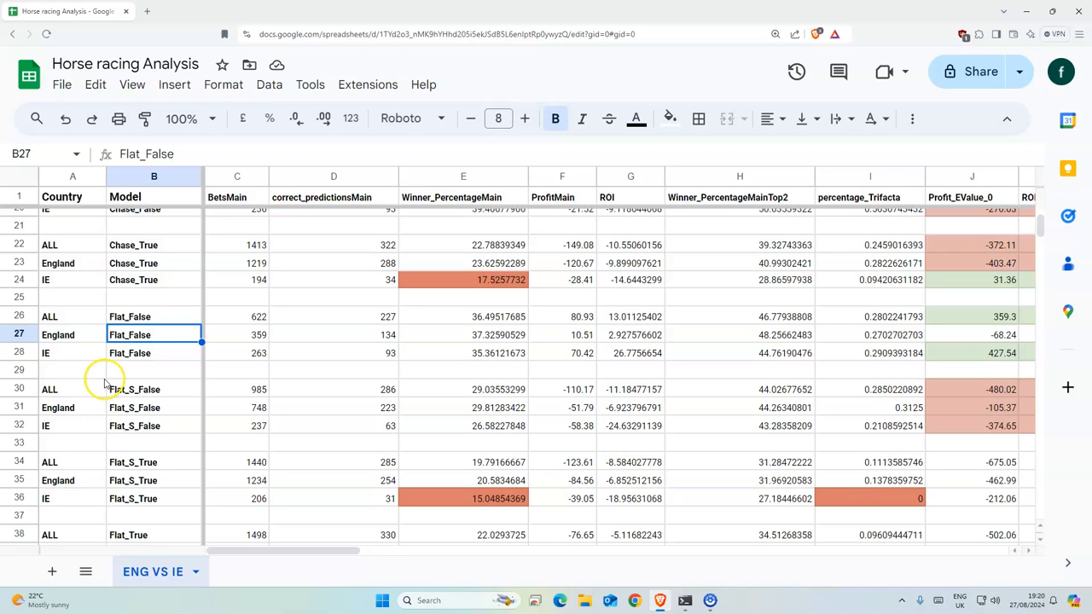
Check the three NHFRF.csv rows and their ALL correct predictions
scroll(down, 3)
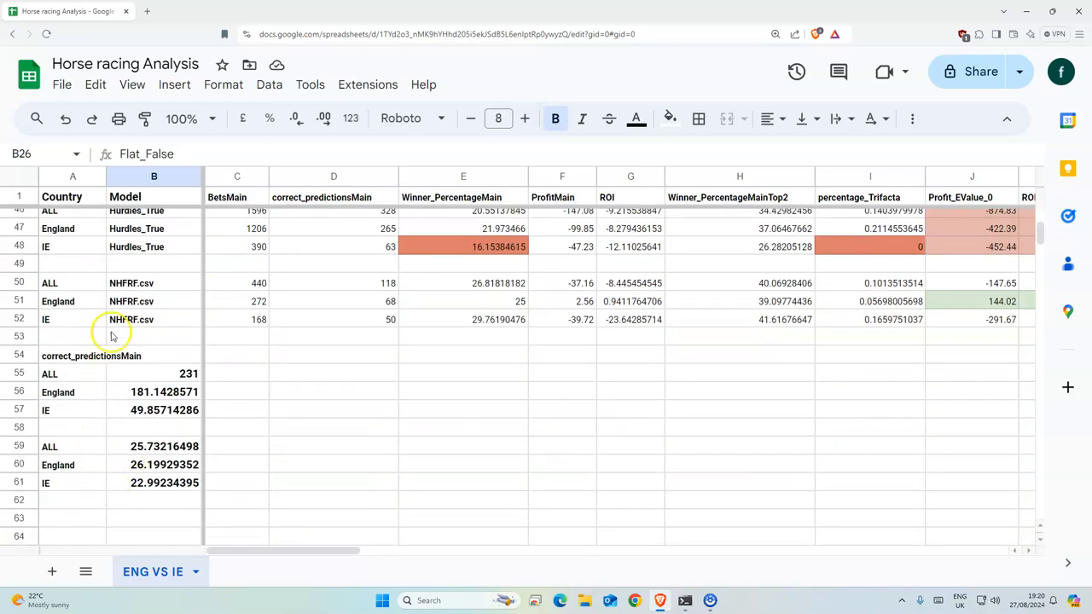
click(153, 377)
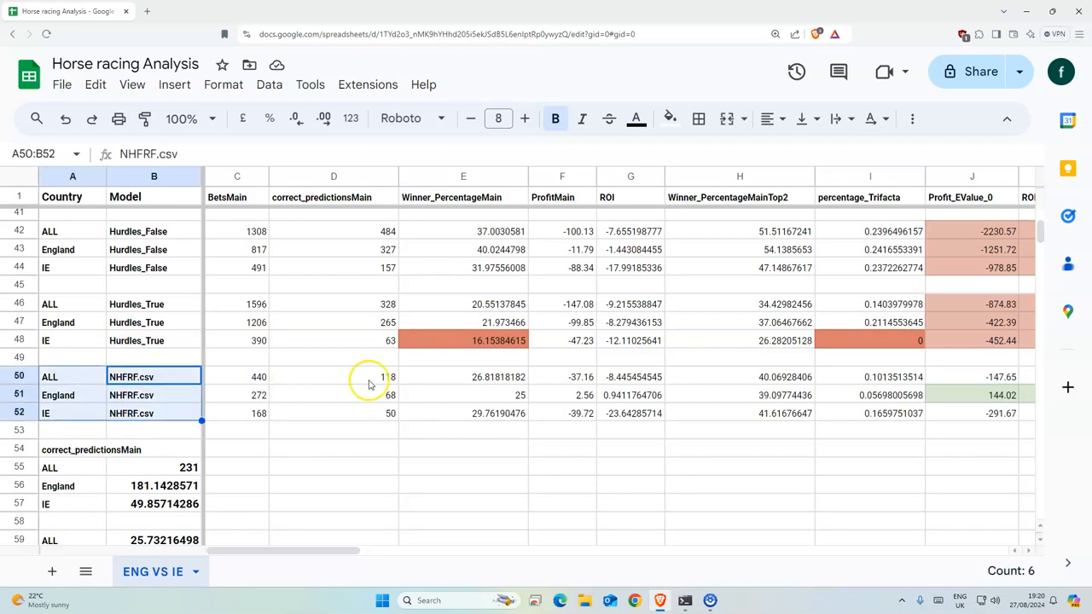
click(333, 377)
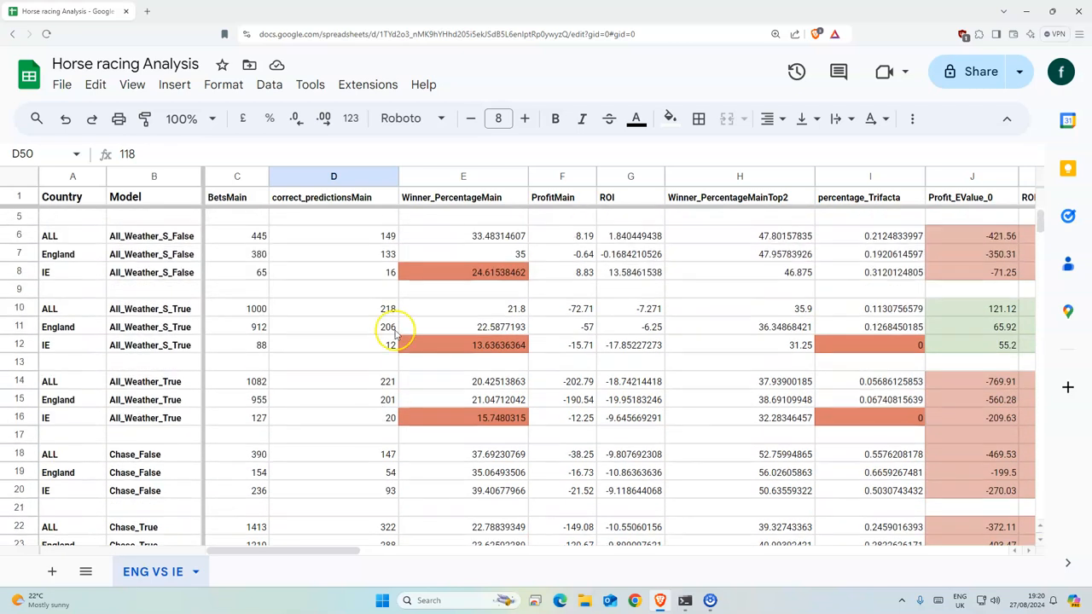
Select the BetsMain, correct_predictionsMain, Winner_PercentageMain, ROI and percentage_Trifacta columns
scroll(up, 3)
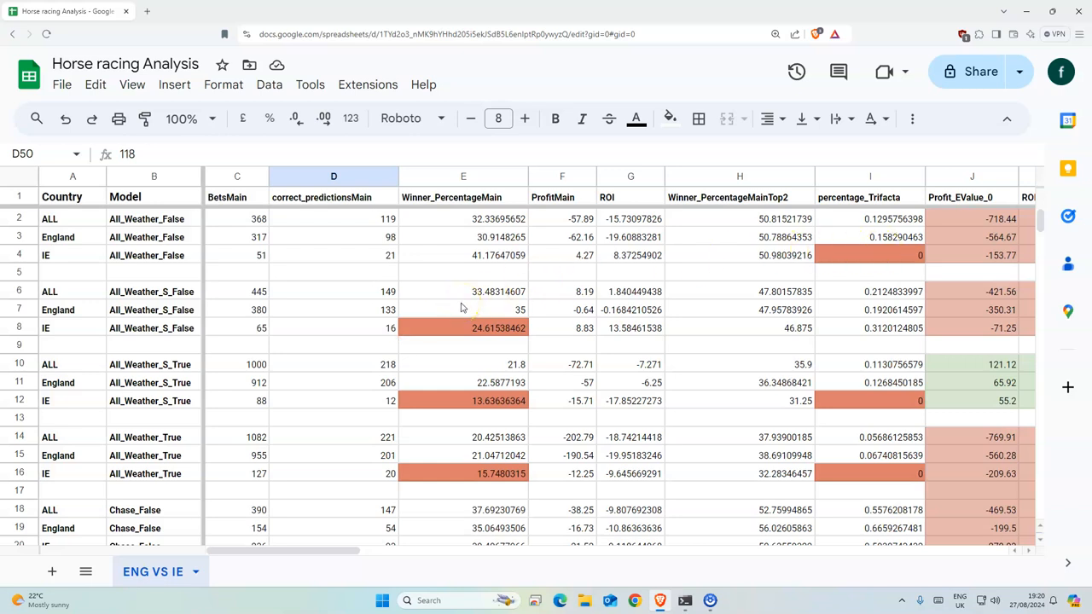
click(464, 365)
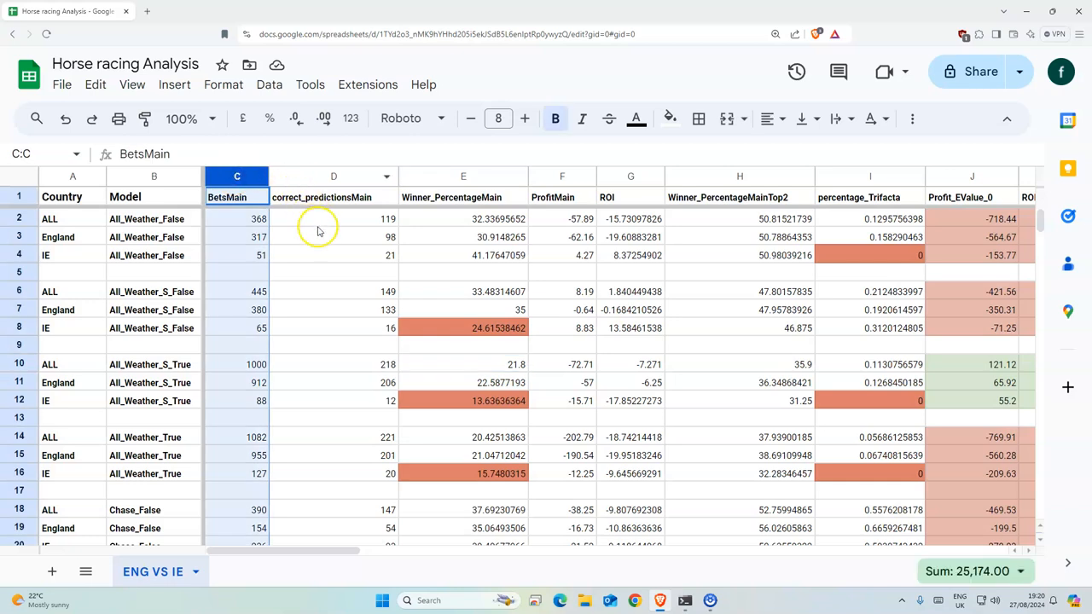
click(333, 175)
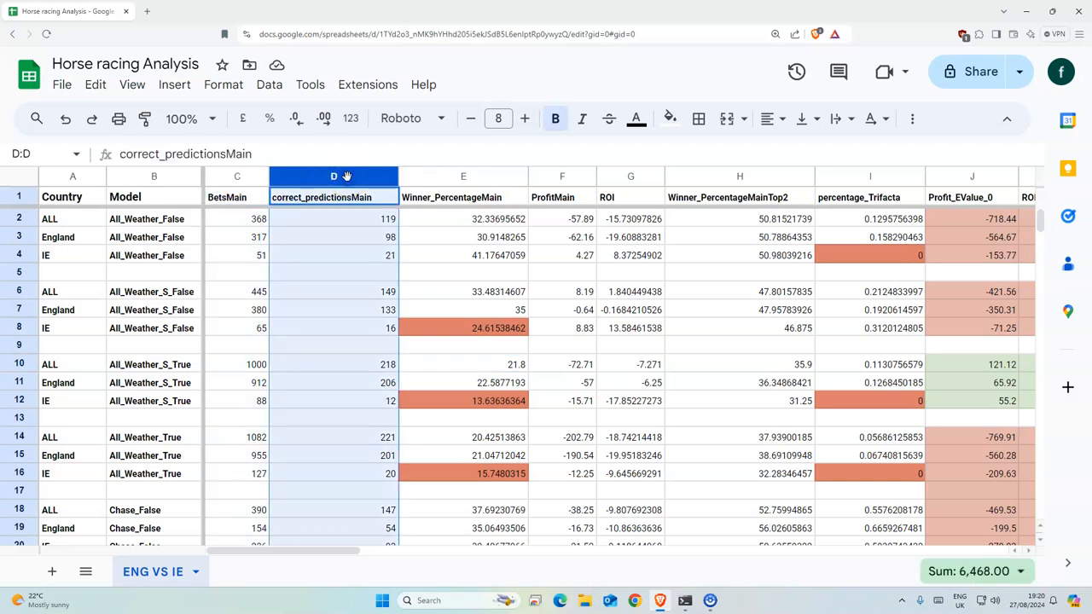
click(464, 176)
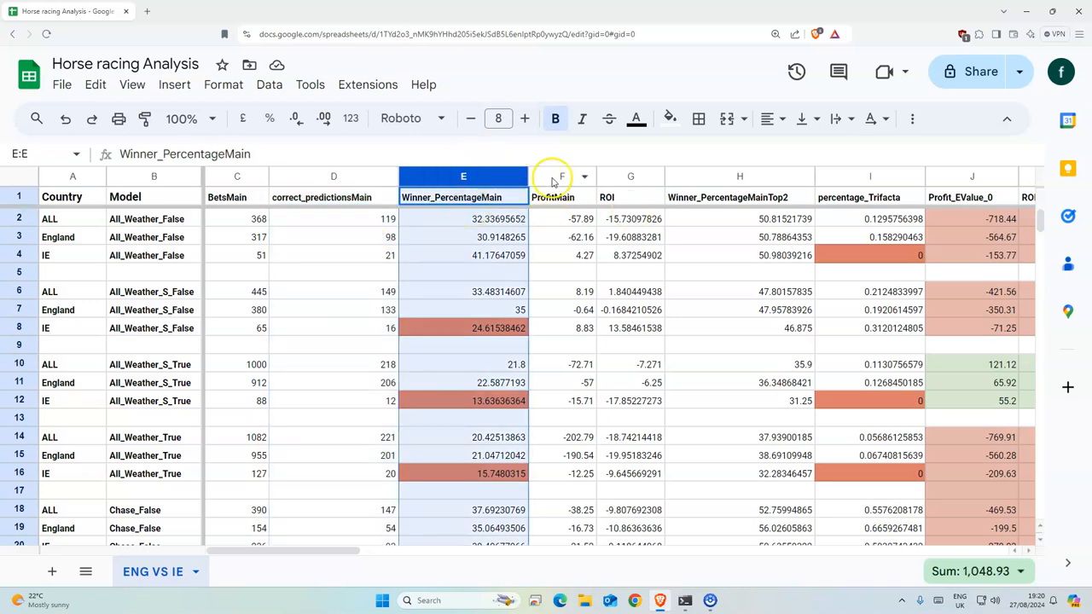
click(561, 177)
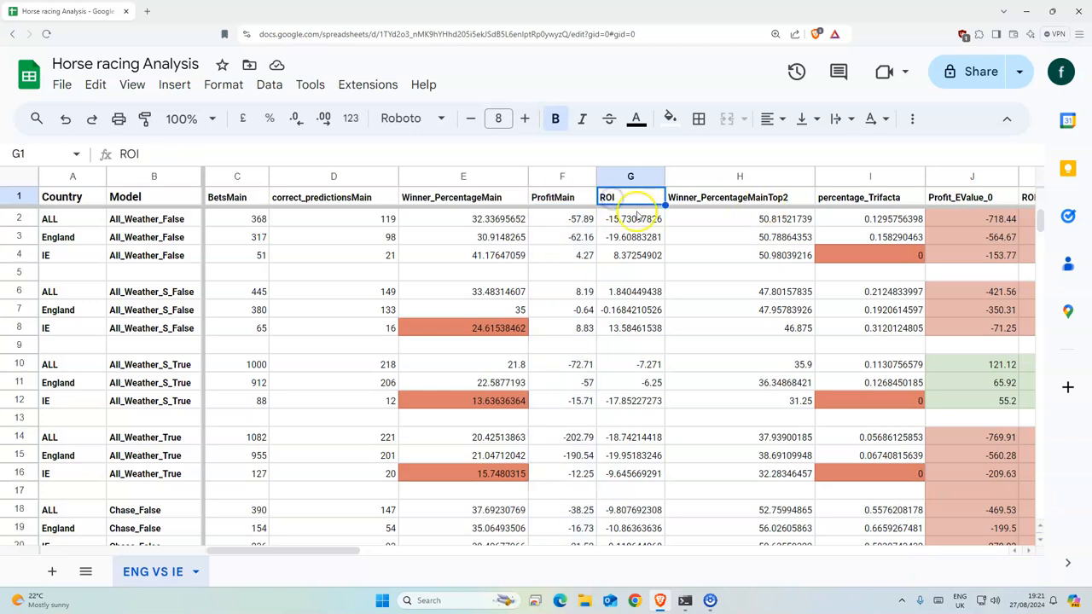
click(740, 177)
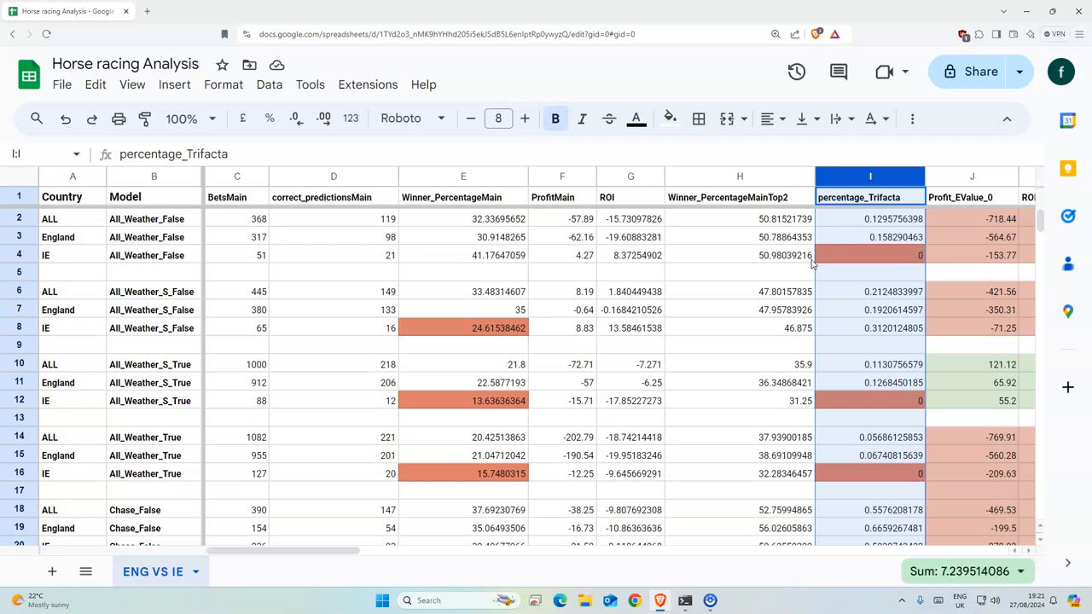
click(740, 273)
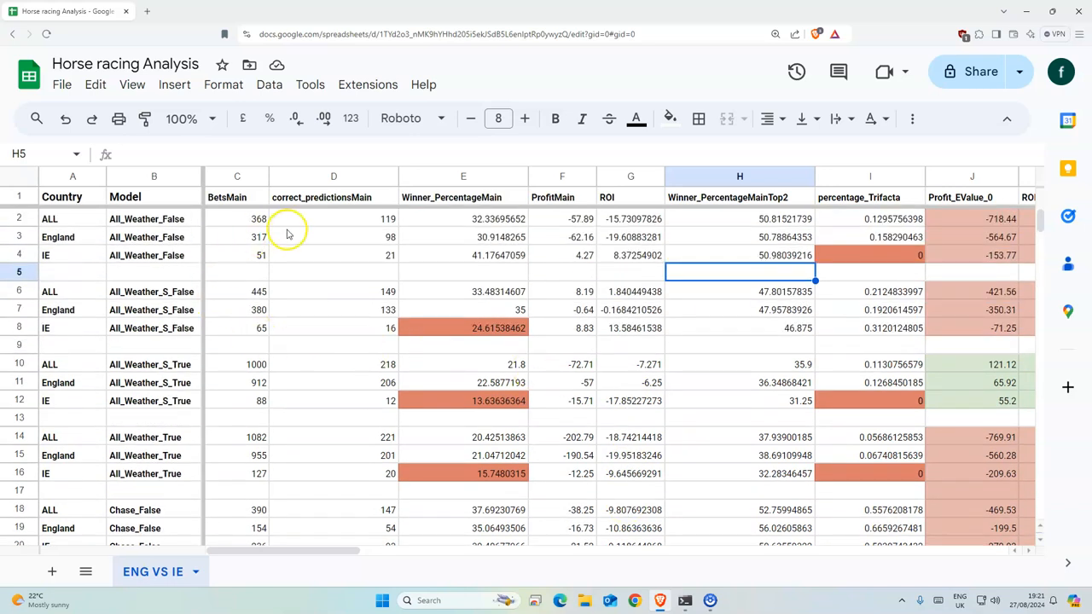
mouse_move(418, 256)
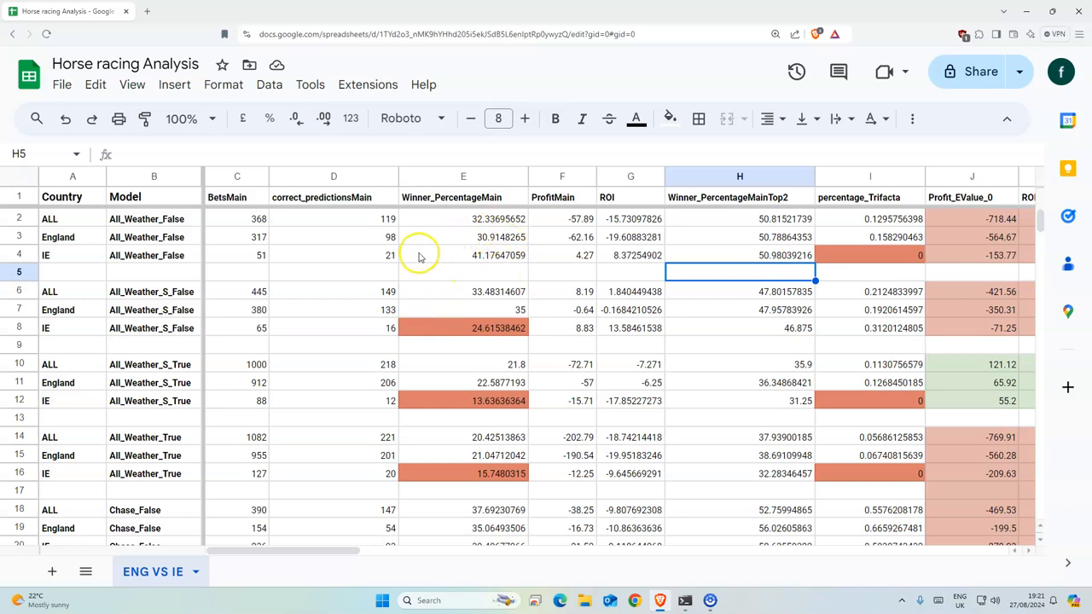
mouse_move(397, 307)
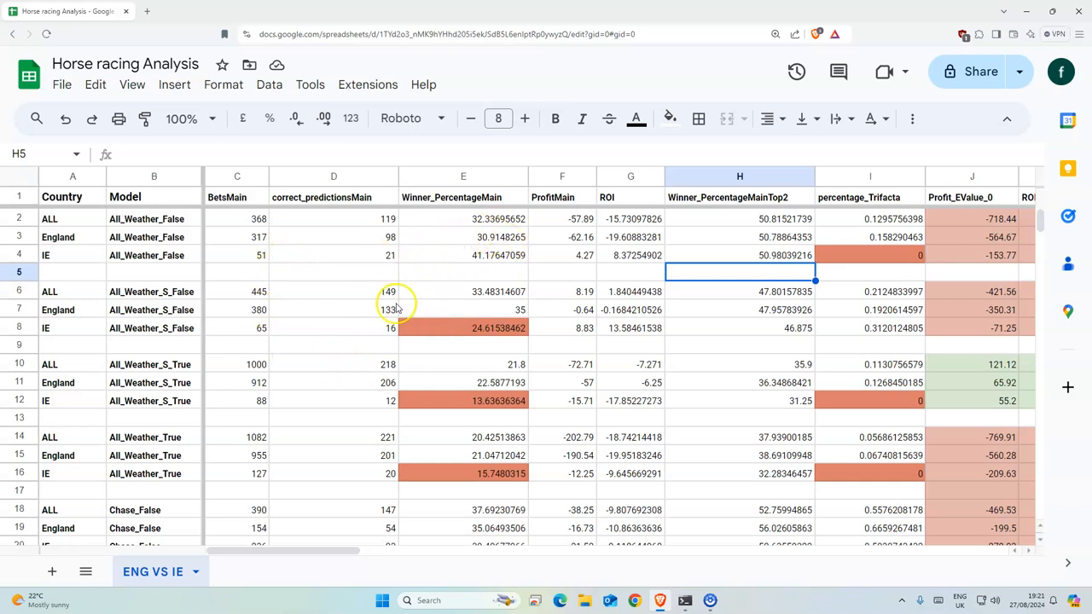
Check All_Weather_S_True bet counts and All_Weather_False winner percentages, including E3
scroll(down, 3)
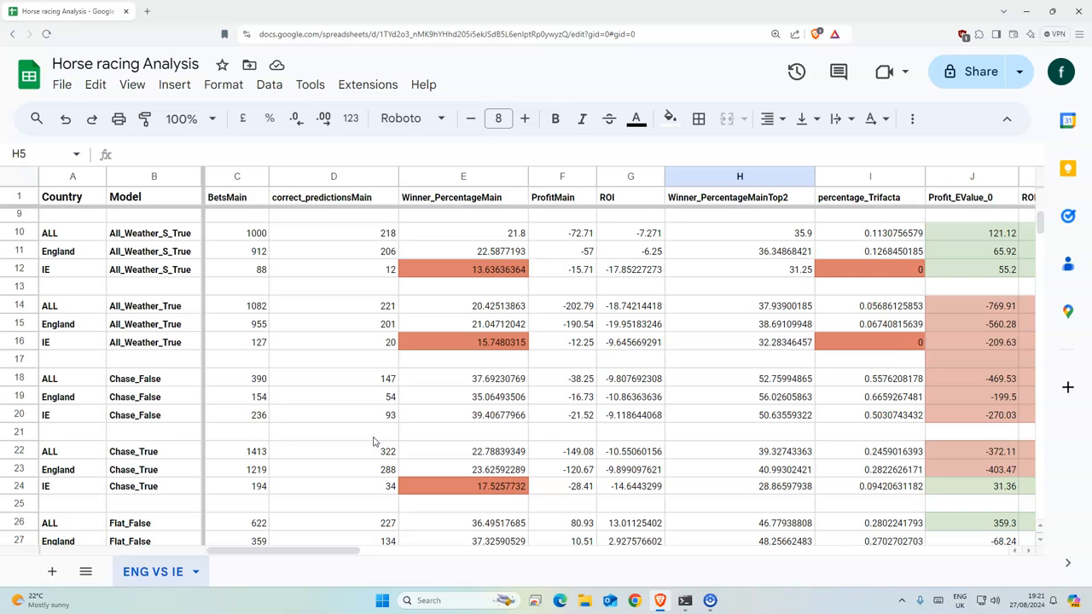
scroll(down, 3)
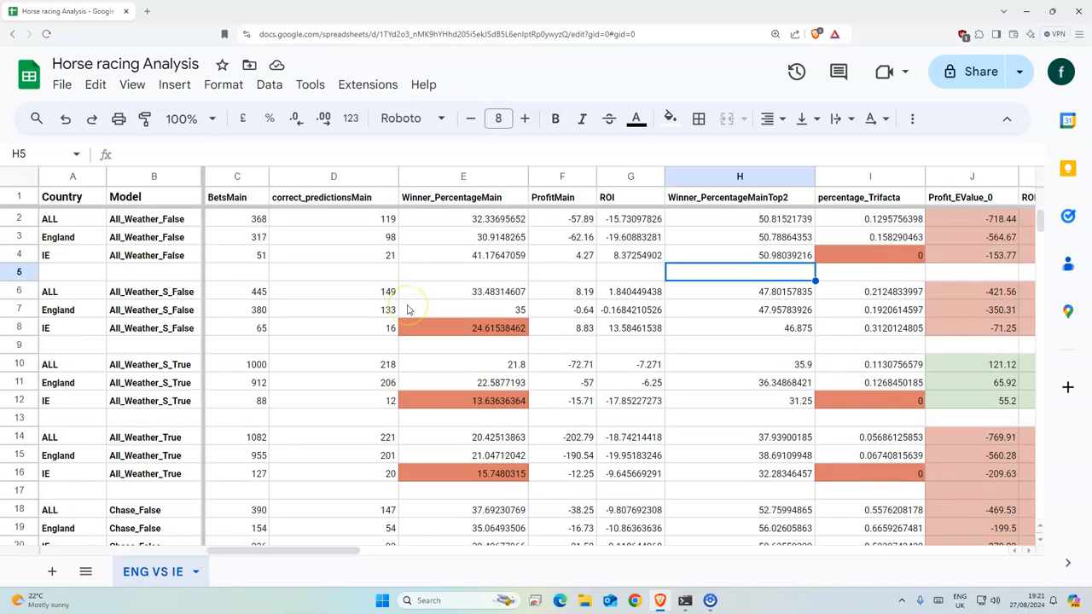
mouse_move(345, 322)
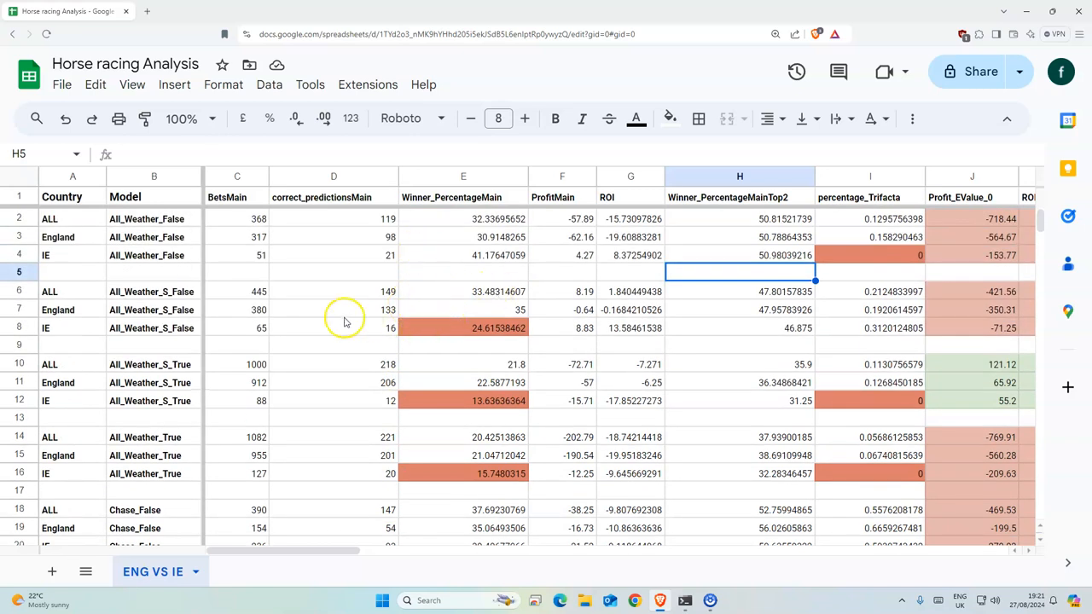
mouse_move(354, 235)
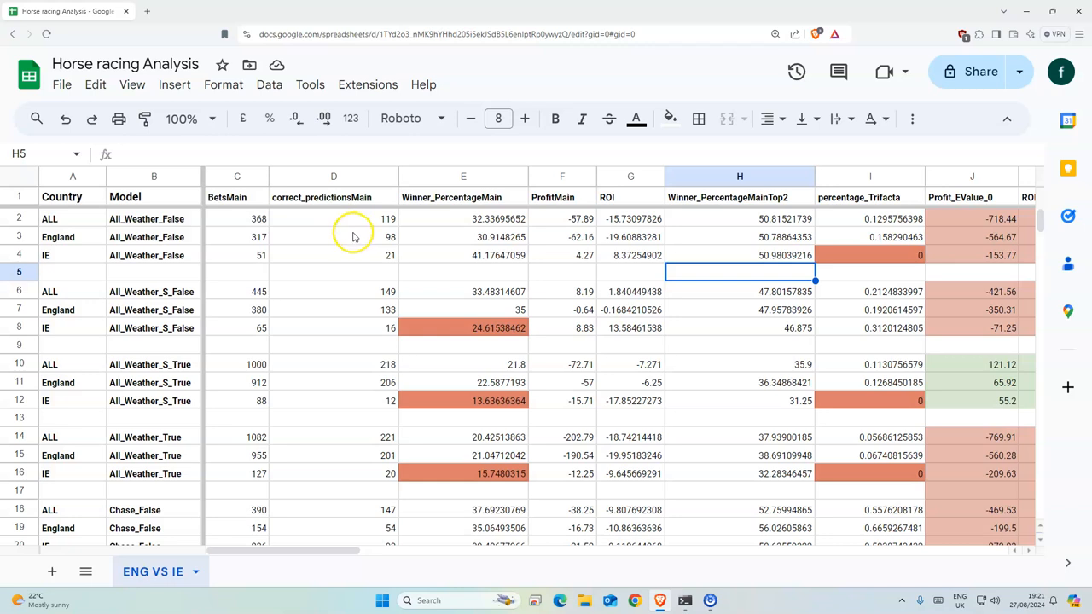
mouse_move(252, 357)
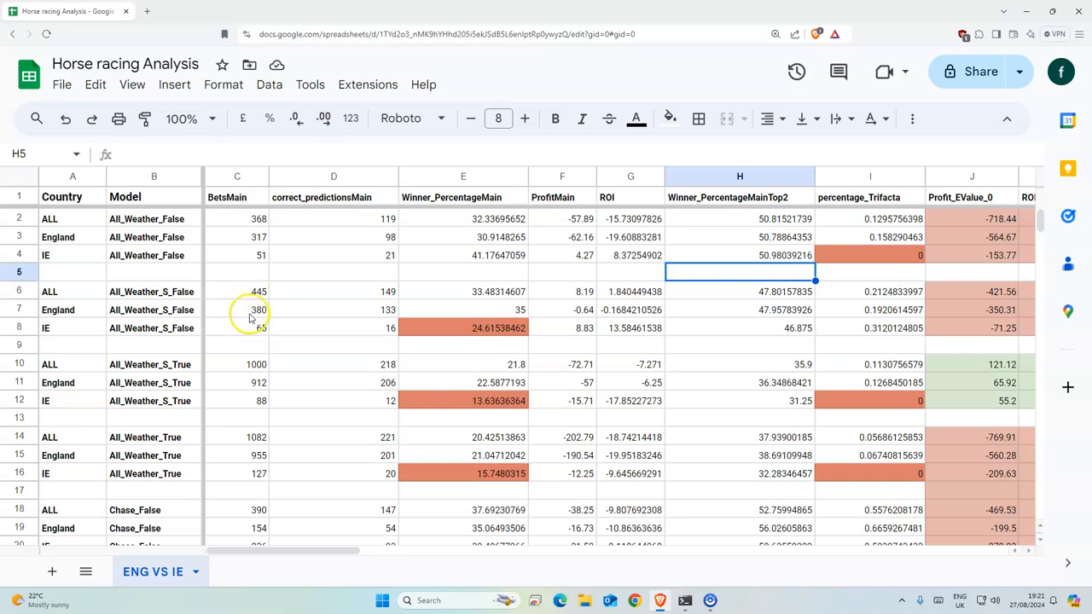
mouse_move(378, 324)
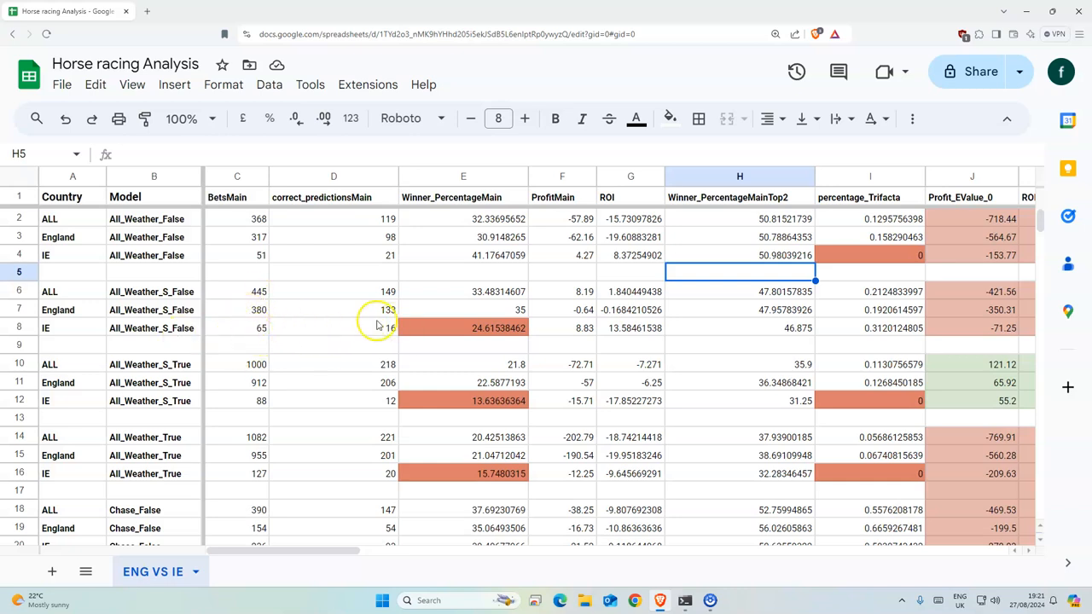
mouse_move(315, 401)
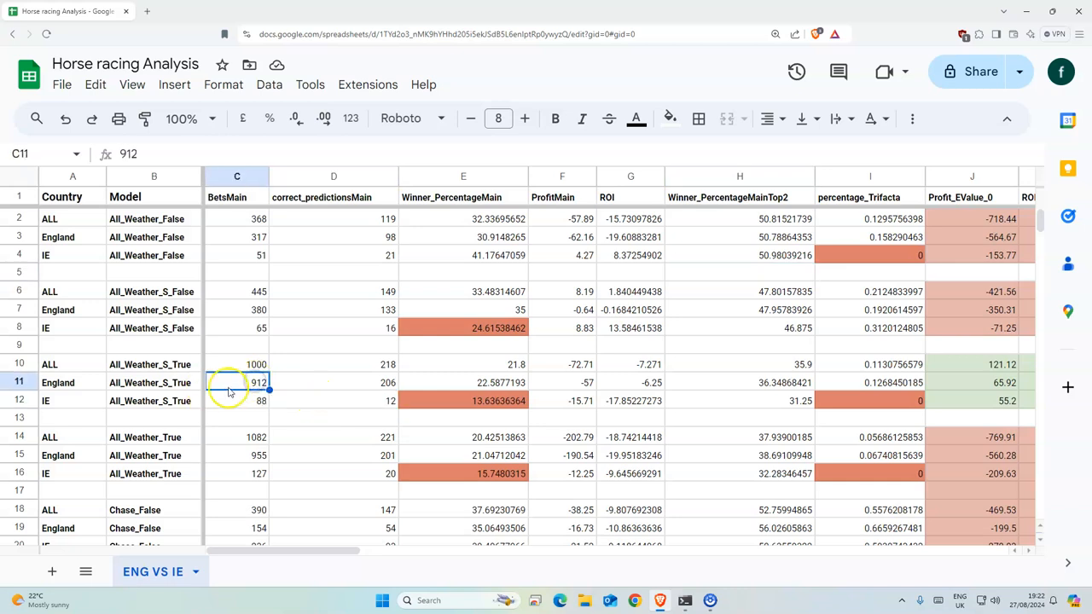
click(237, 400)
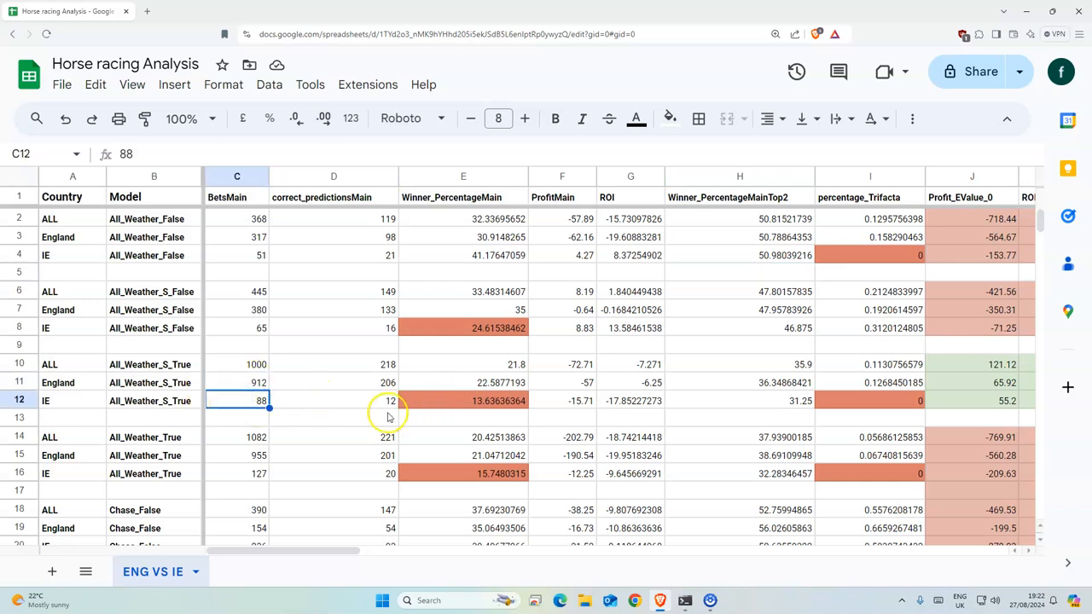
click(464, 382)
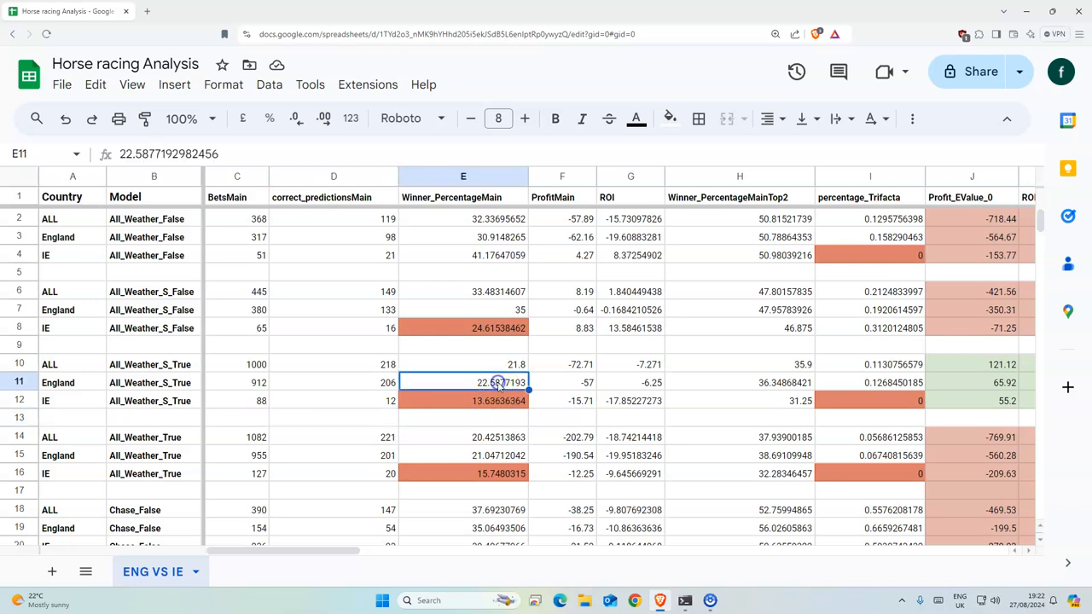
click(463, 344)
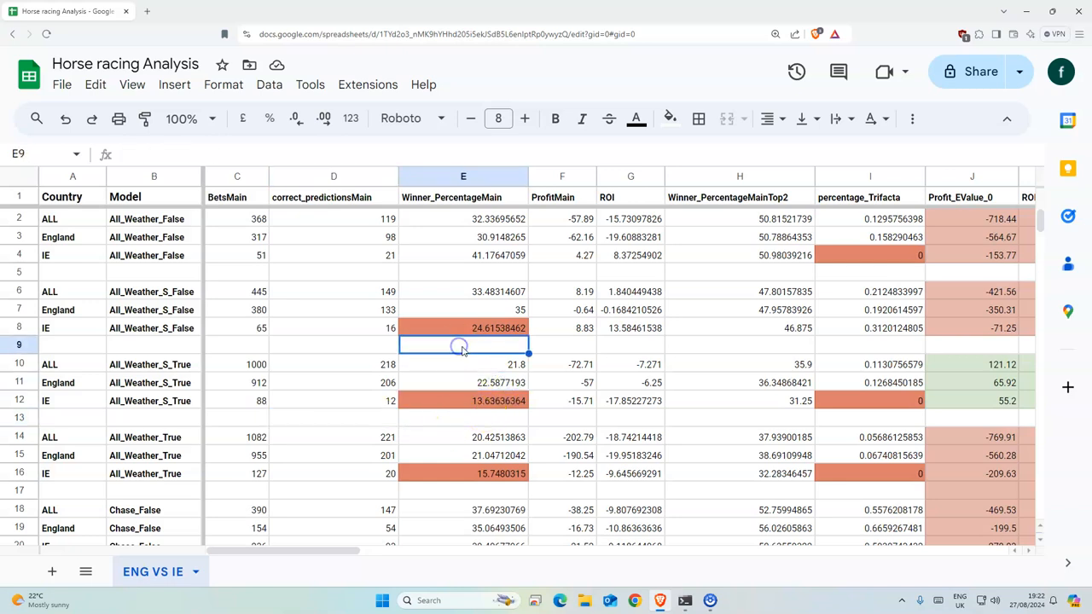
click(463, 237)
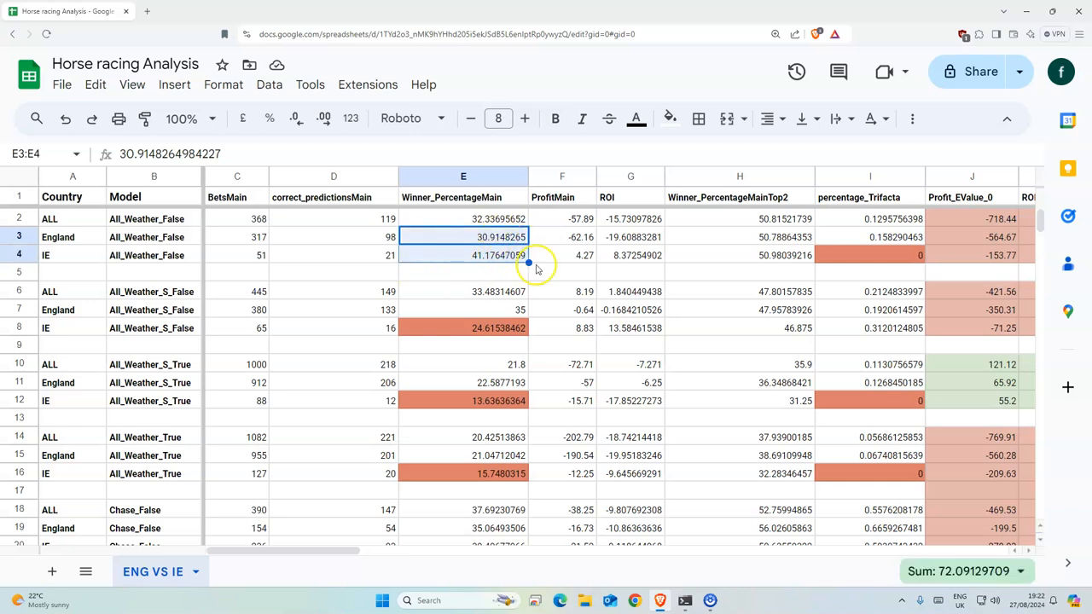
click(463, 272)
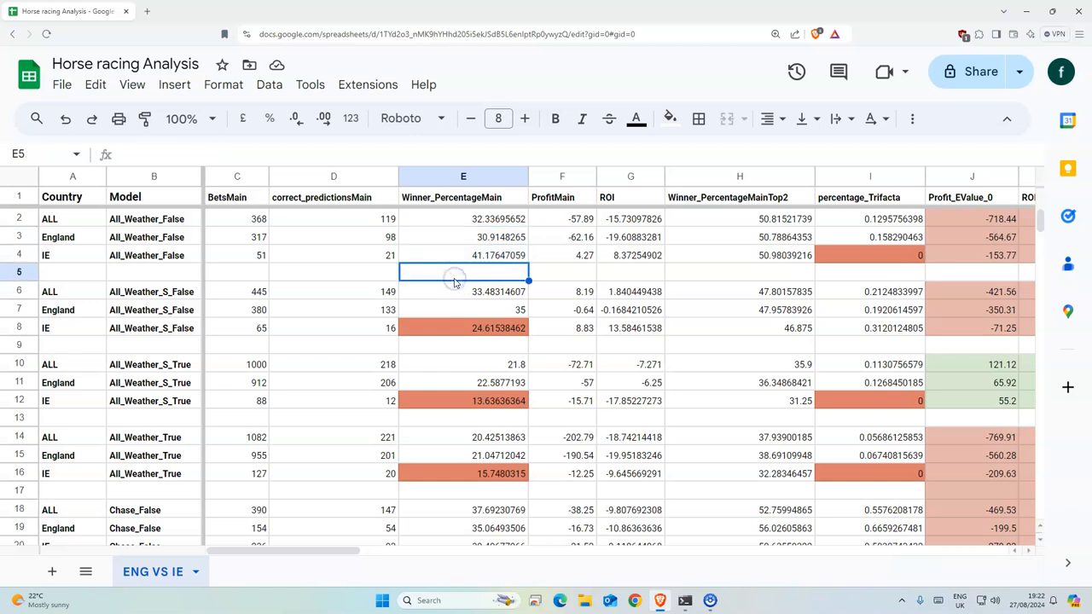
click(464, 237)
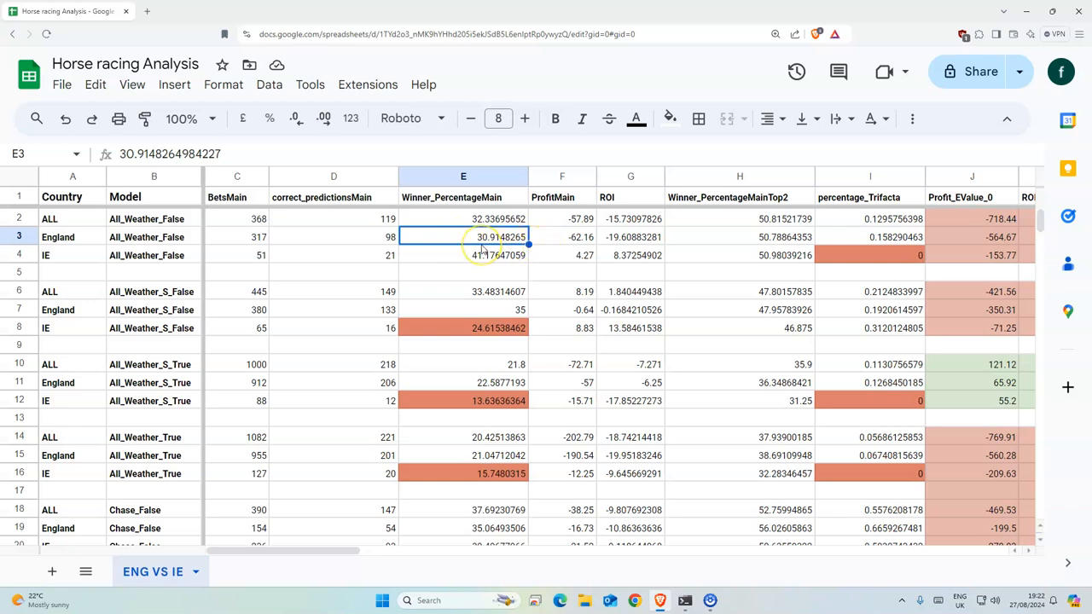
mouse_move(472, 310)
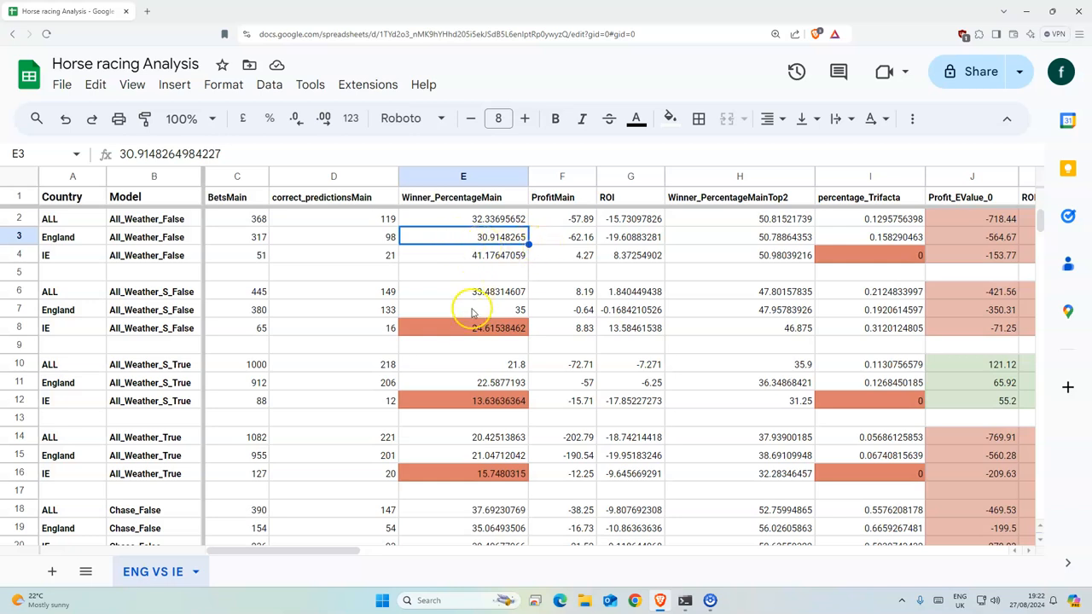
Check All_Weather_S_True and All_Weather_True winner percentages and England's profits F15 and F11
click(463, 364)
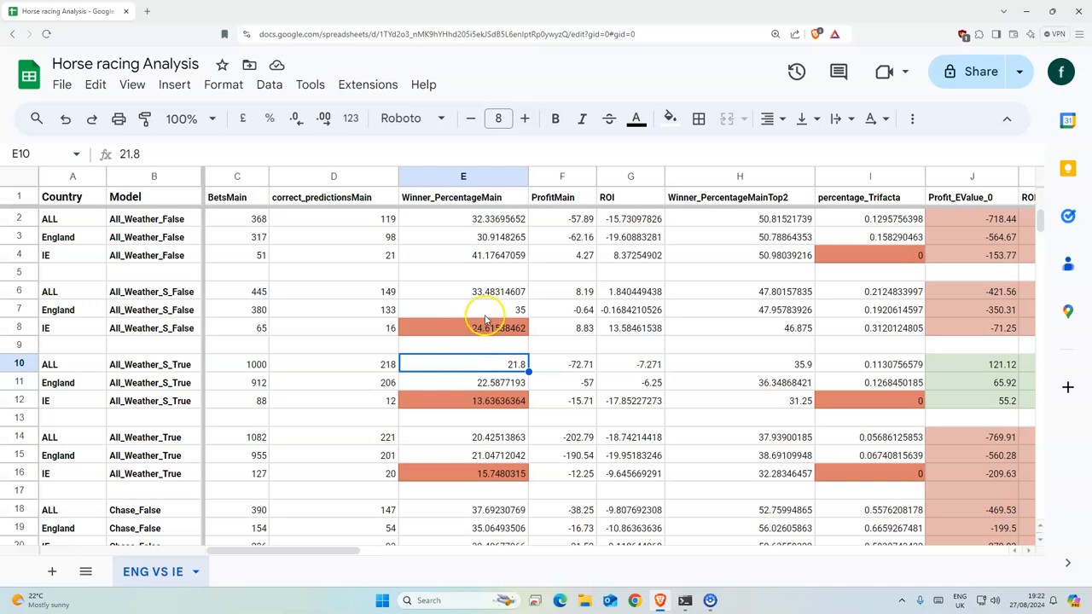
click(463, 327)
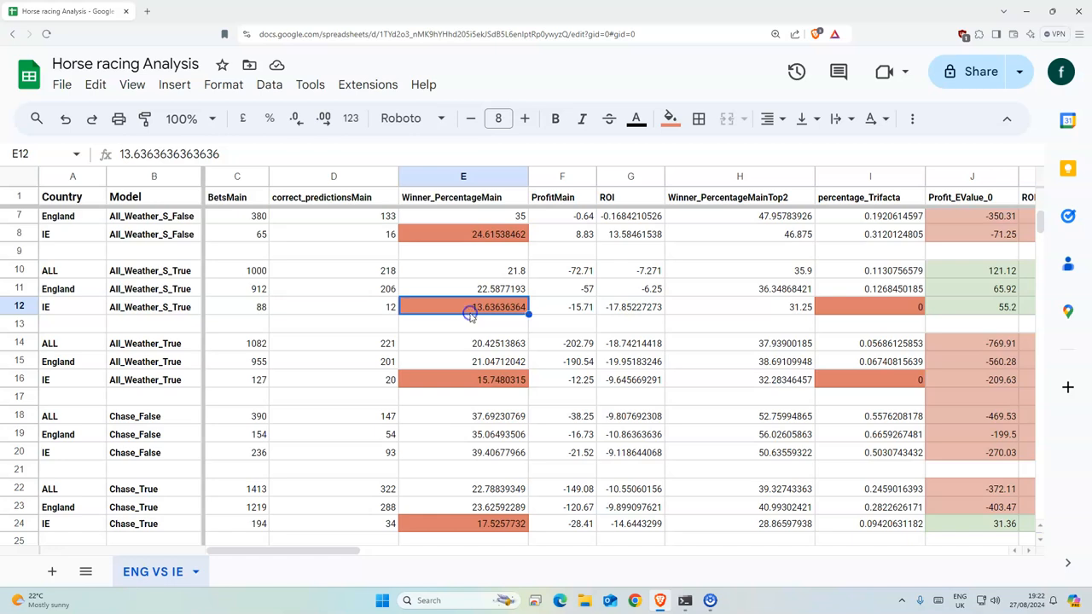
mouse_move(478, 289)
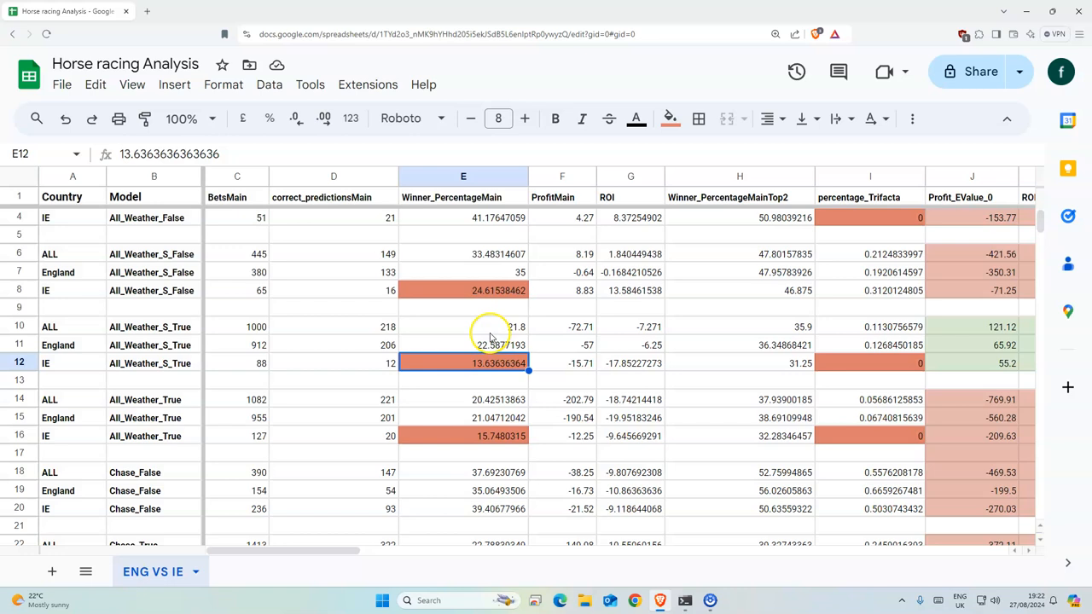
mouse_move(459, 305)
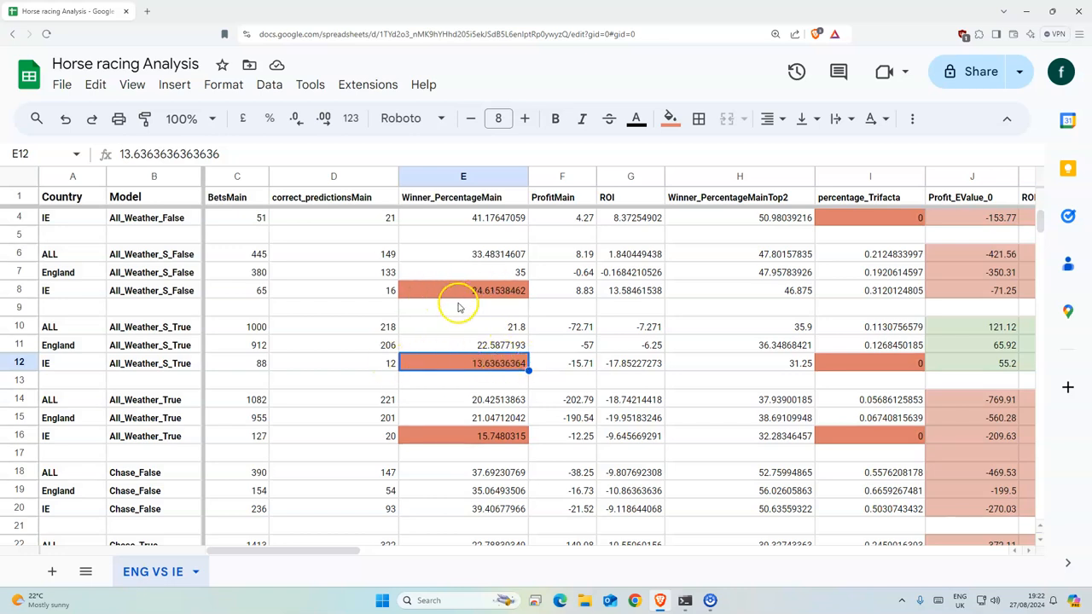
click(464, 436)
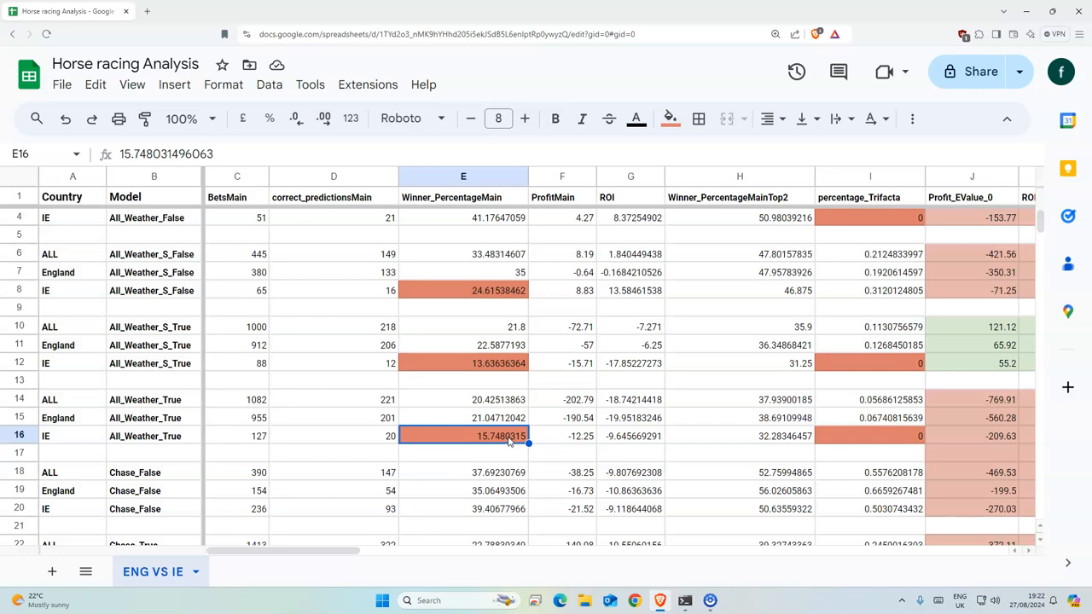
mouse_move(557, 440)
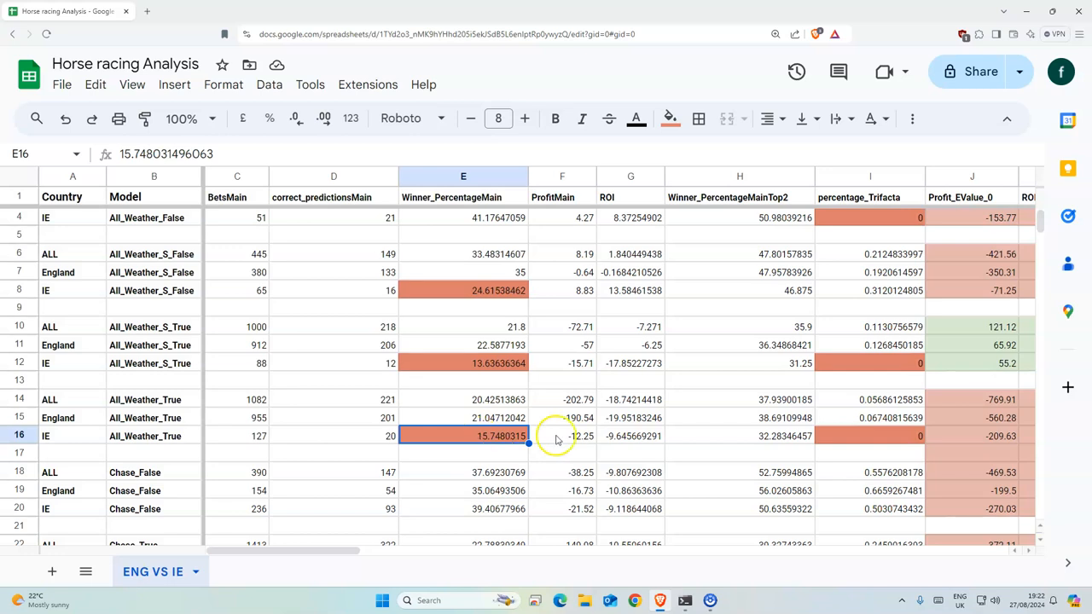
mouse_move(314, 452)
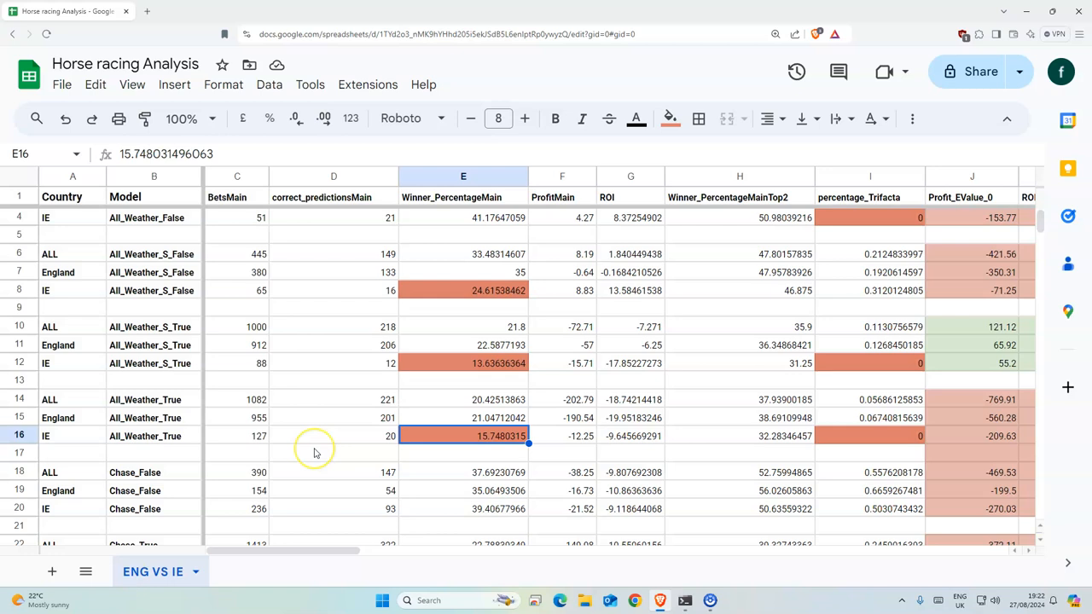
mouse_move(517, 451)
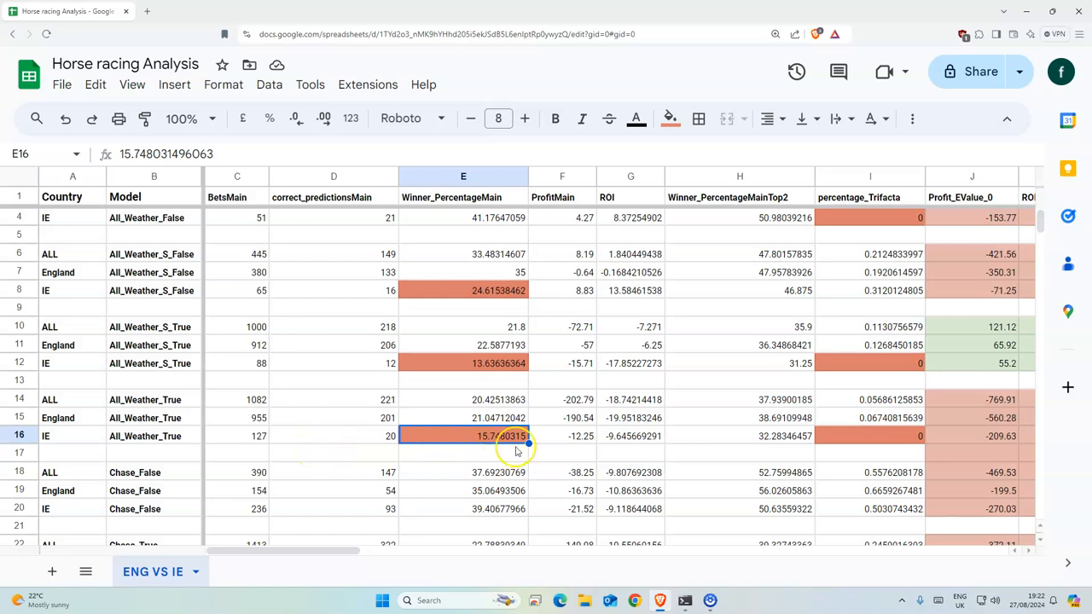
click(562, 417)
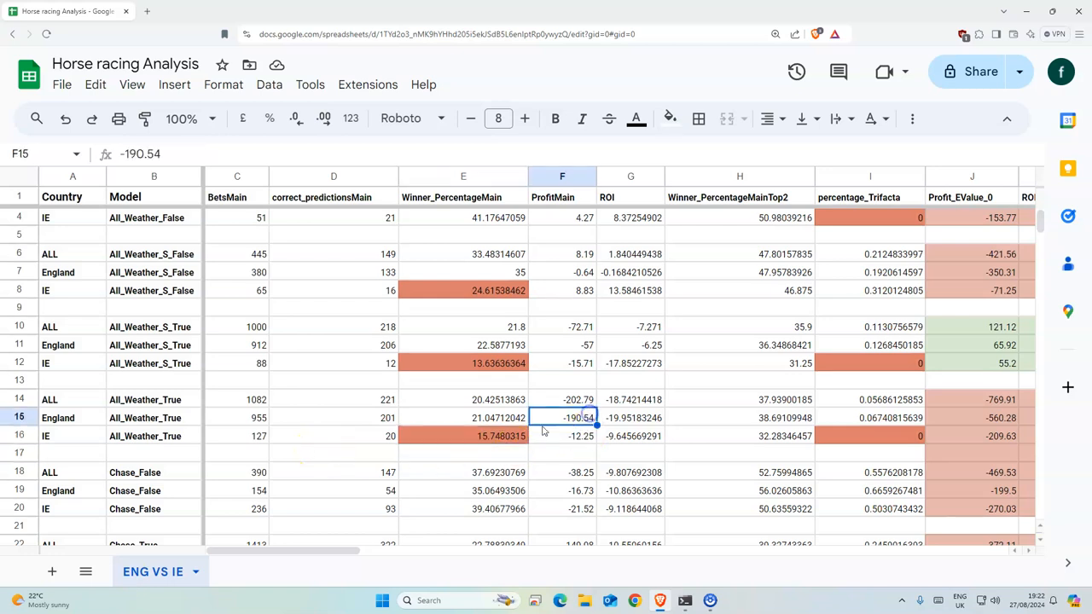
click(562, 344)
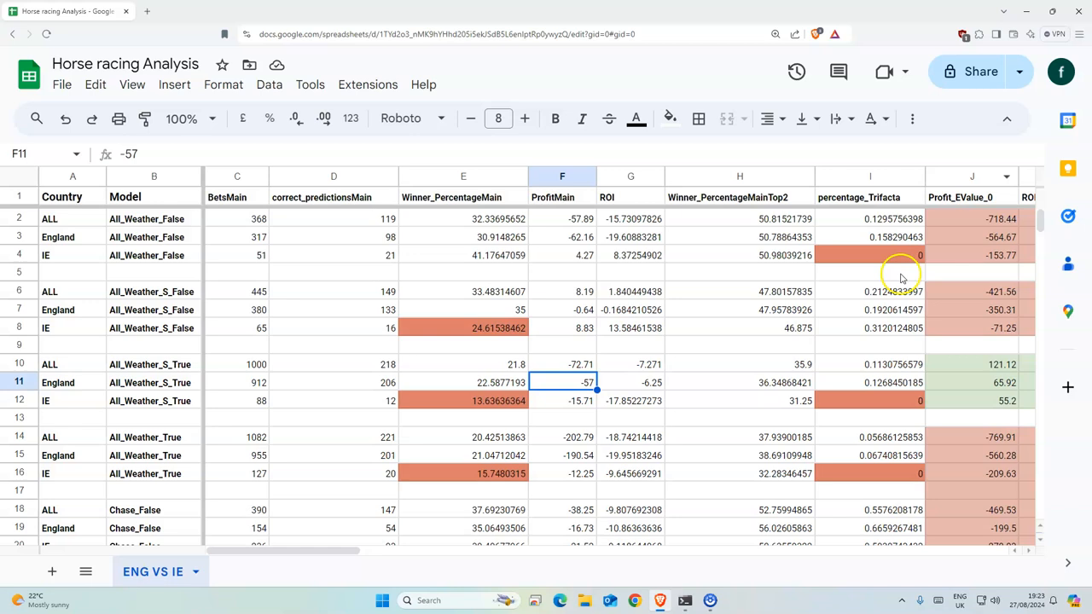
mouse_move(774, 313)
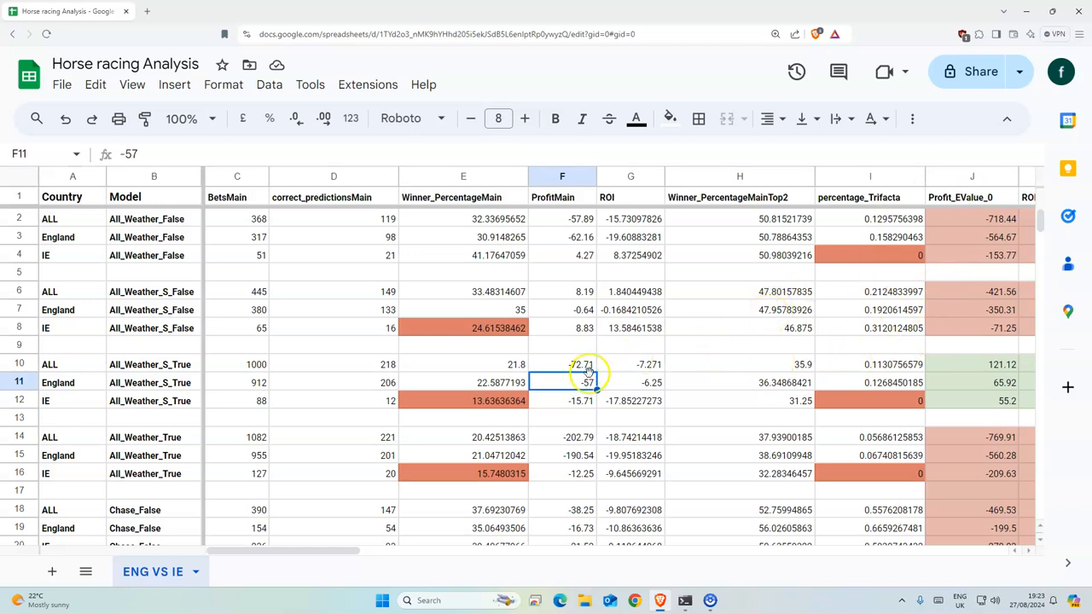
Check IE top-2 winner percentages and select IE's Chase_True figures D24 to H24
click(740, 417)
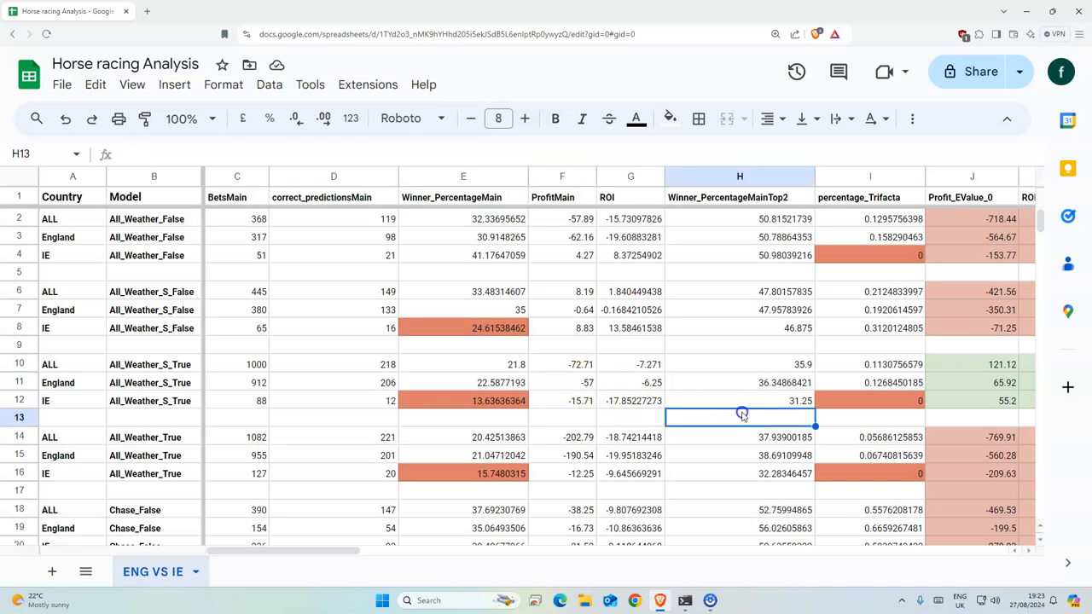
click(768, 401)
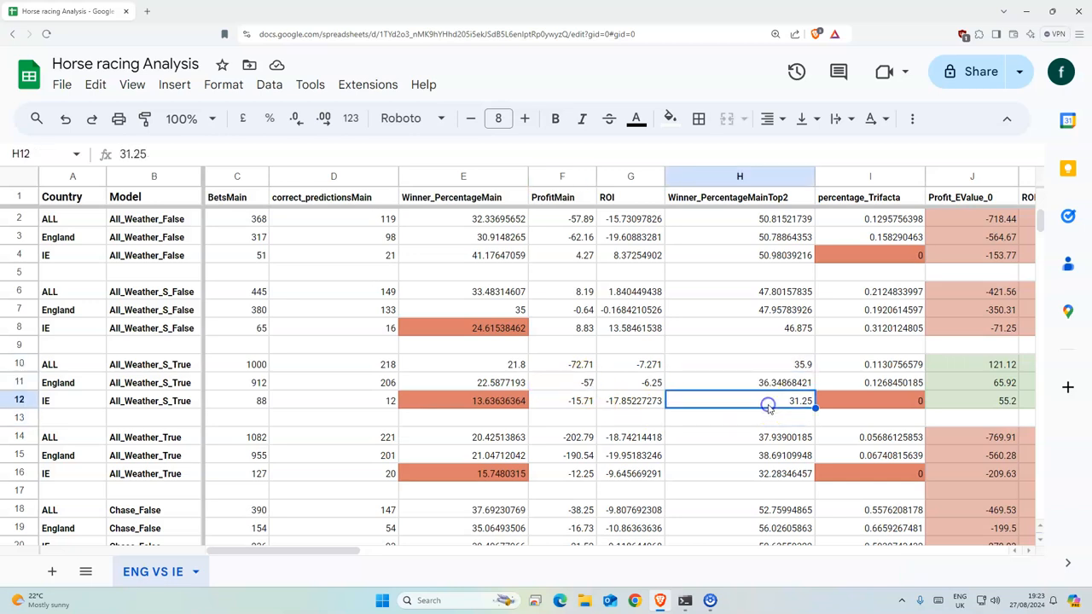
scroll(down, 3)
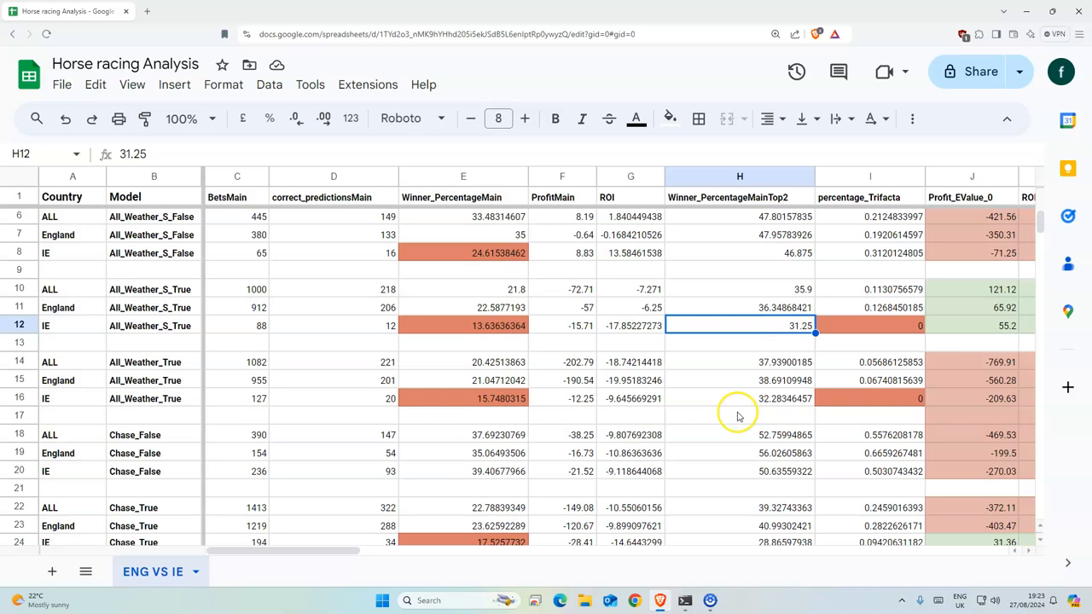
mouse_move(752, 397)
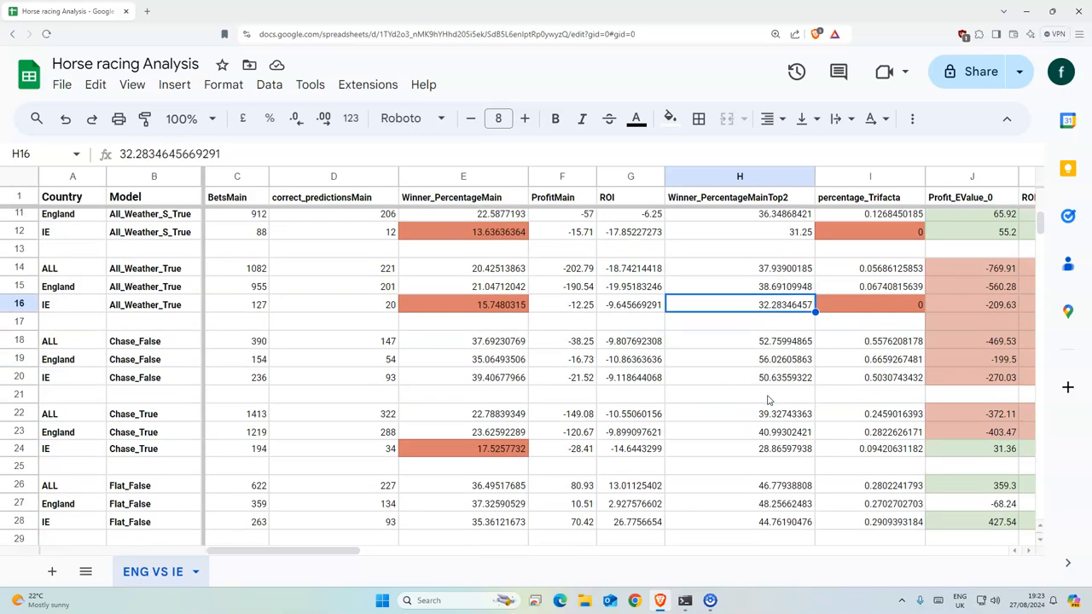
click(740, 448)
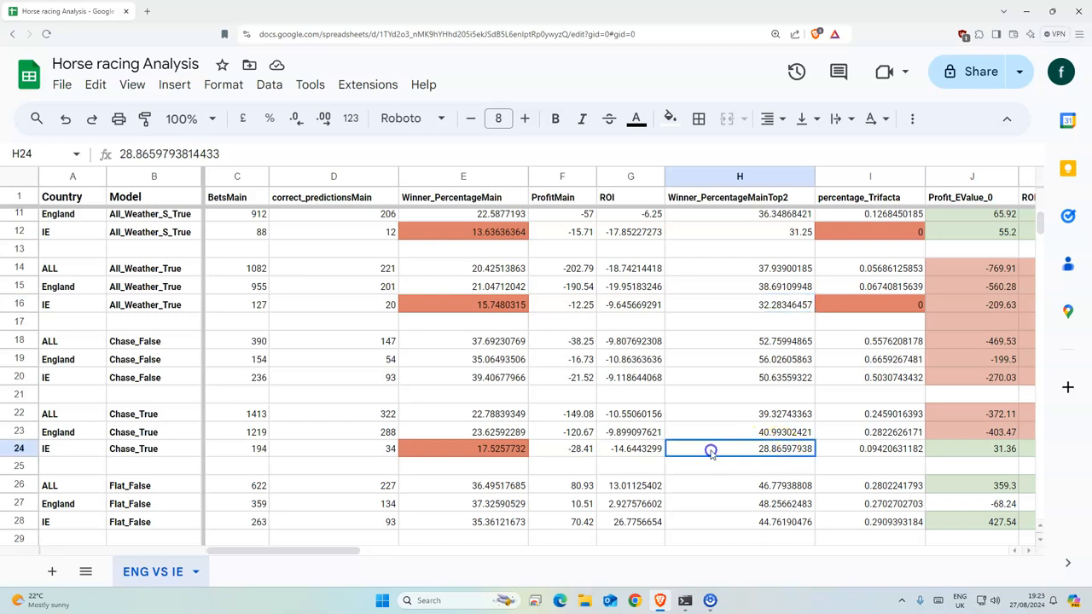
drag(711, 448, 399, 448)
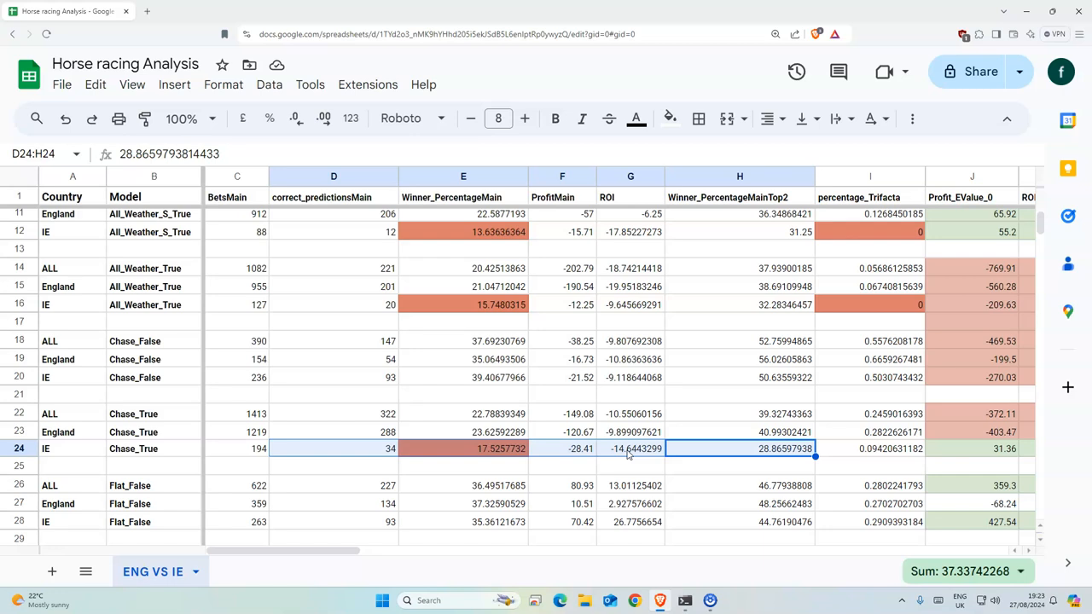
Highlight England's Chase_False, Flat_S_False and Hurdles_False figures across the columns
scroll(down, 3)
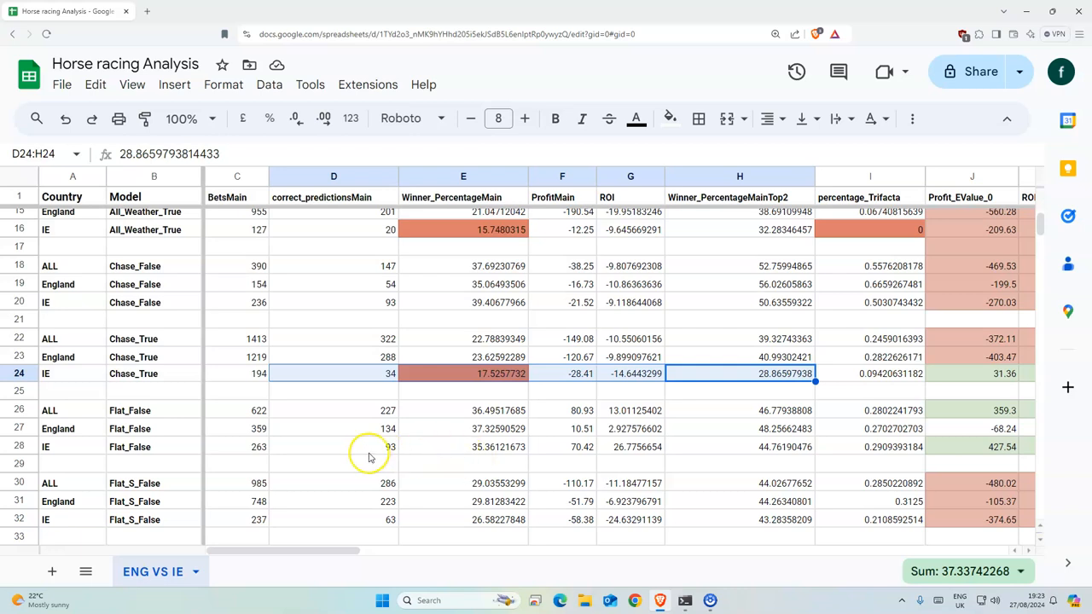
mouse_move(423, 315)
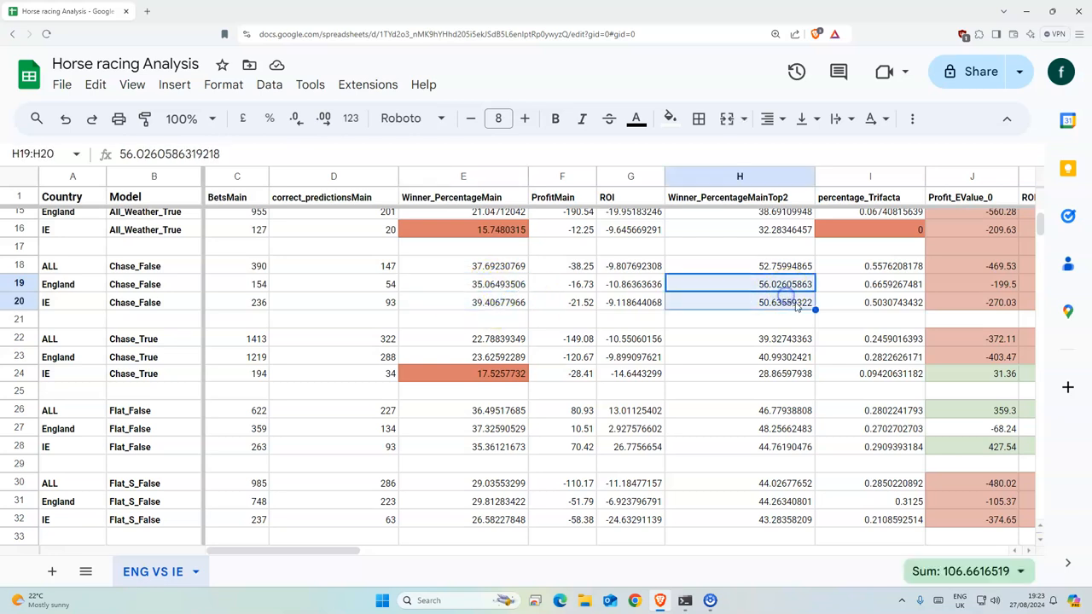
click(334, 284)
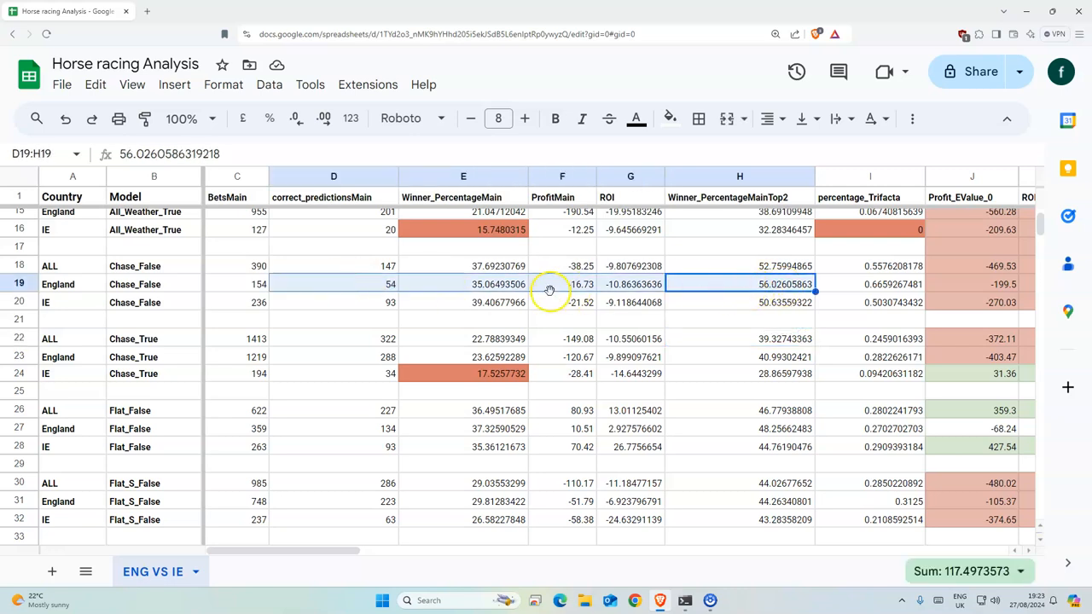
mouse_move(674, 324)
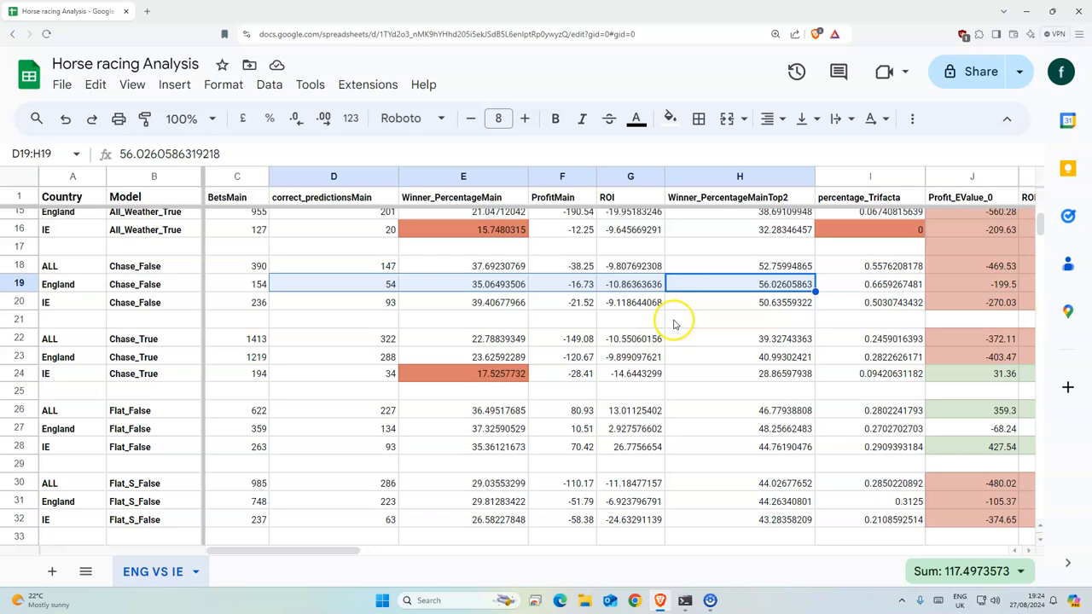
click(871, 285)
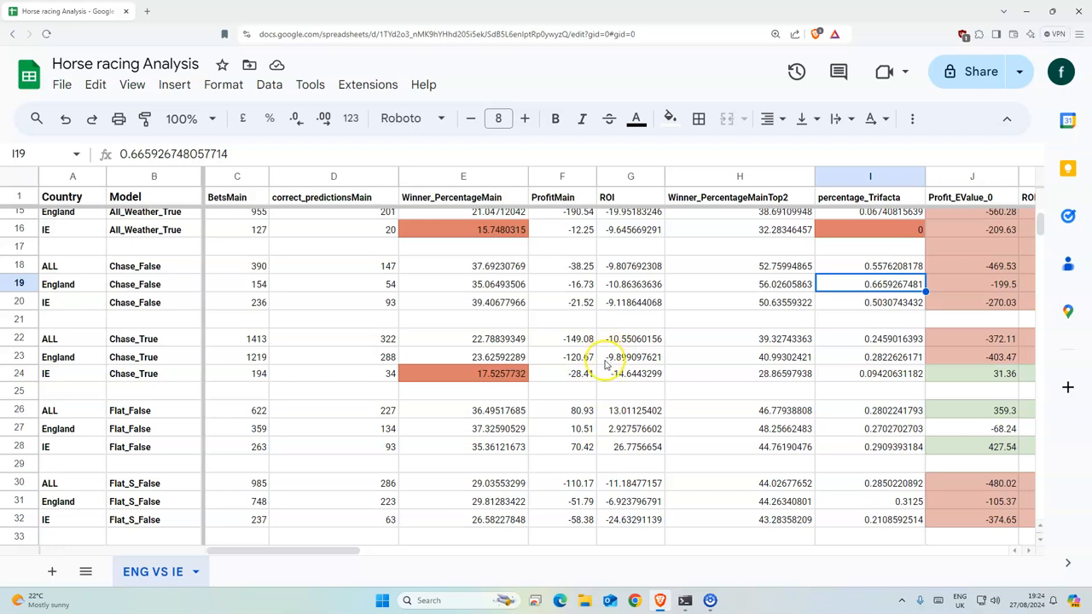
scroll(down, 3)
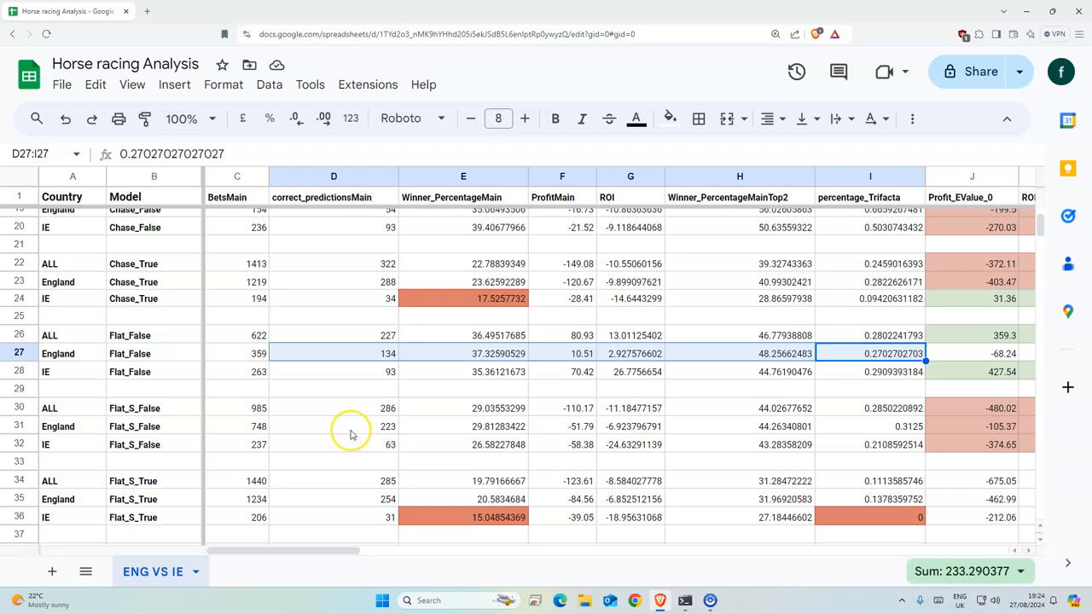
click(334, 426)
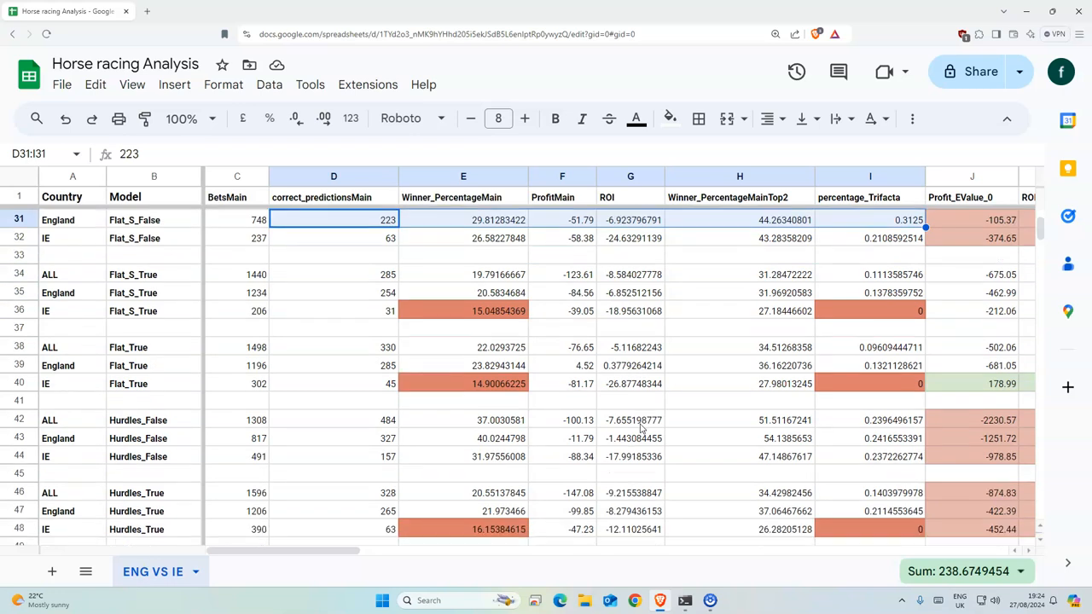
scroll(down, 3)
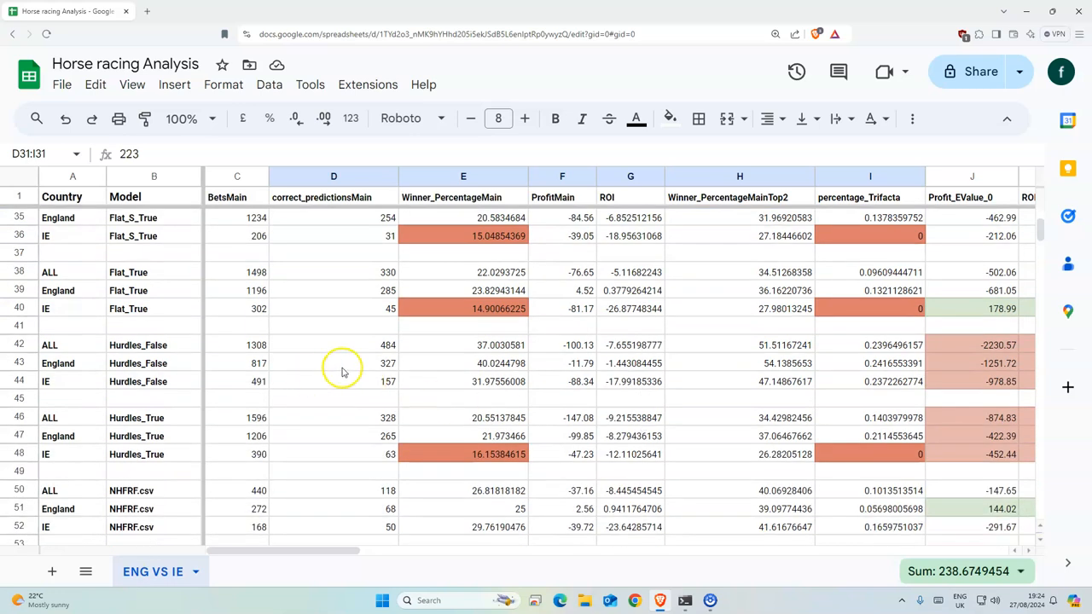
click(334, 363)
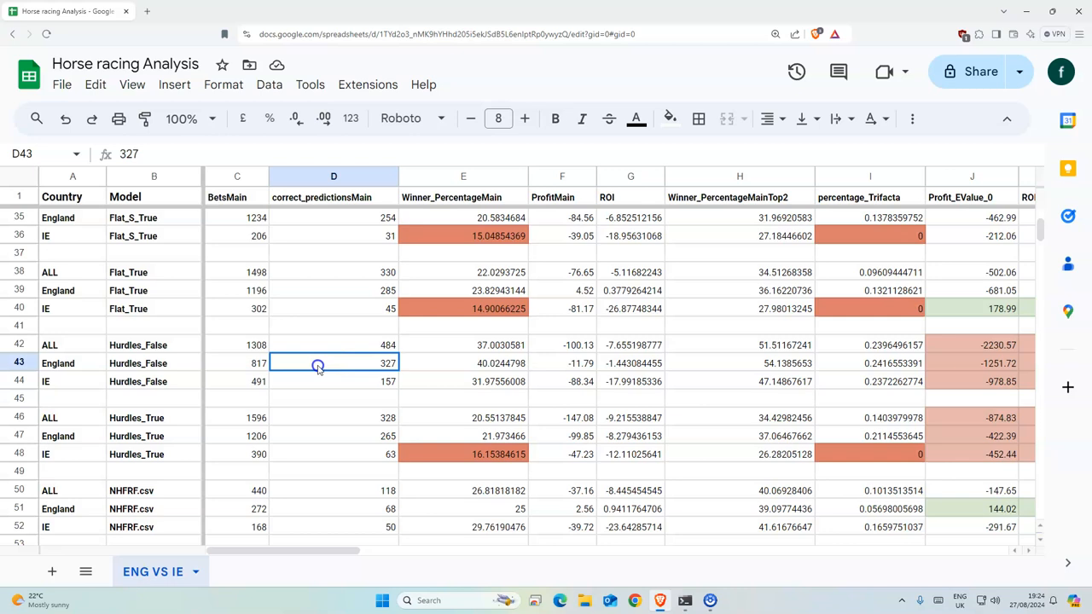
drag(317, 363, 849, 363)
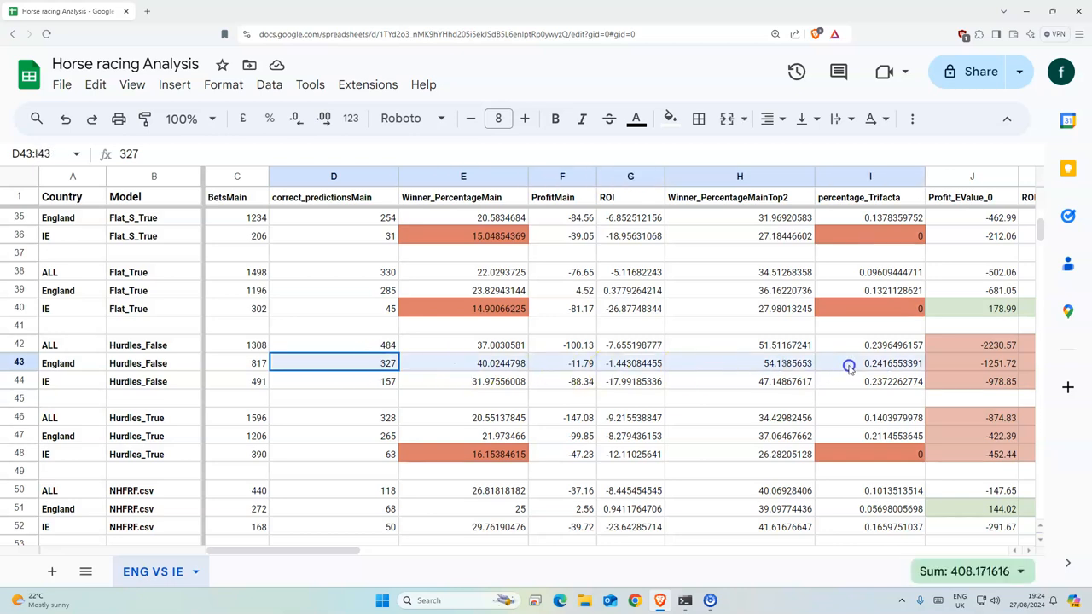
mouse_move(674, 365)
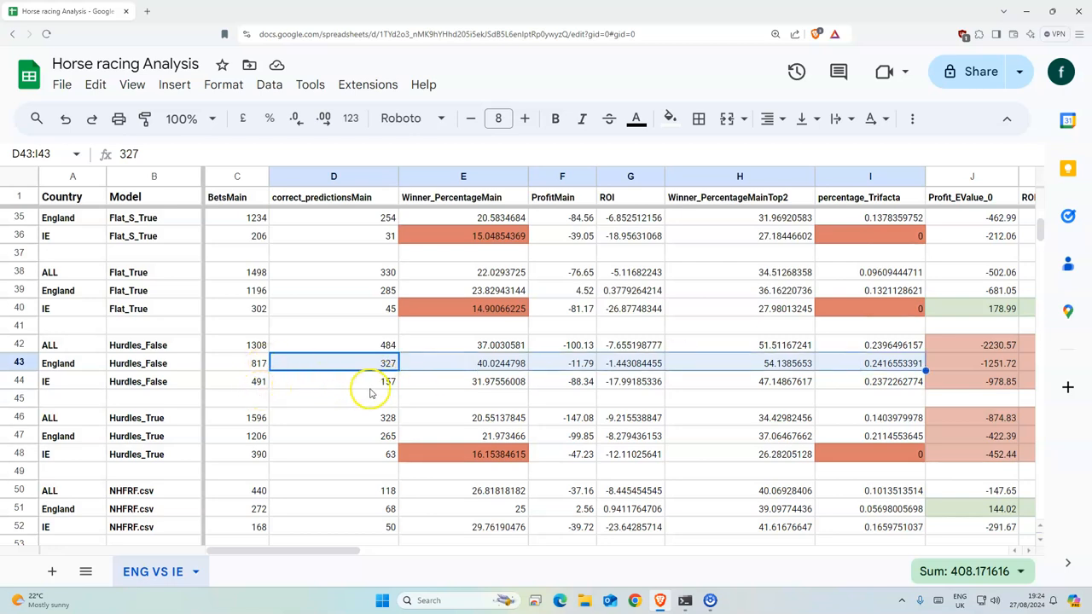
mouse_move(785, 360)
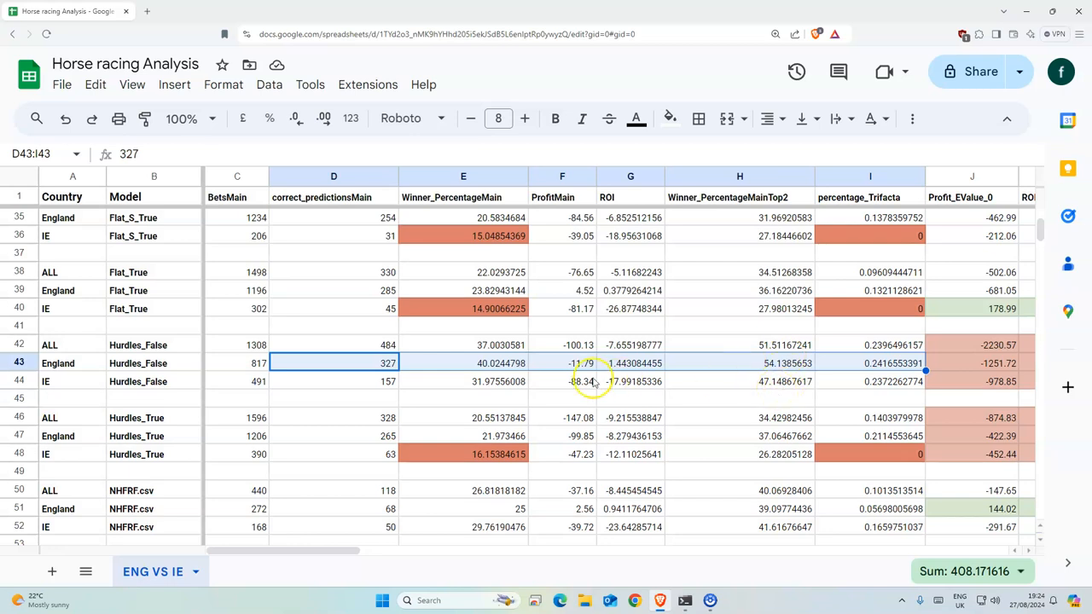
Compare Hurdles_True and Ireland NHFRF.csv top-2 winner percentages
click(561, 382)
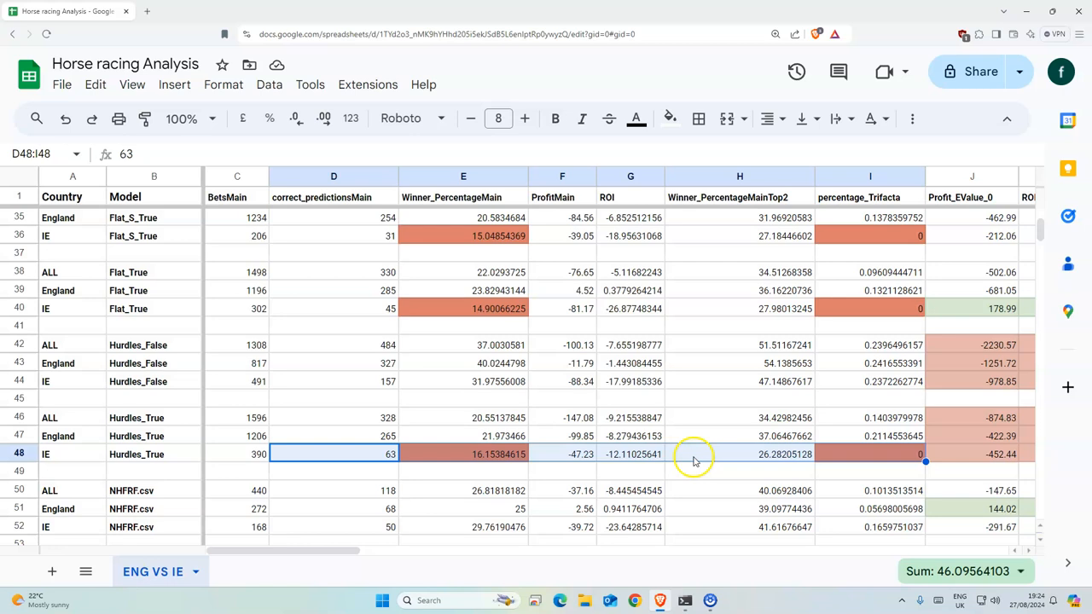
click(739, 436)
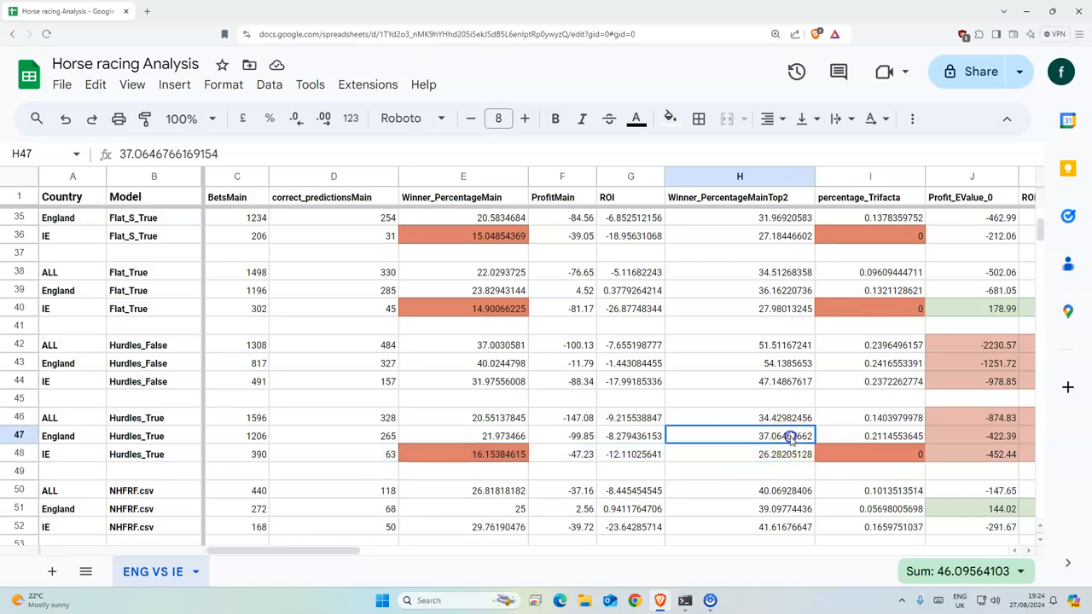
click(740, 454)
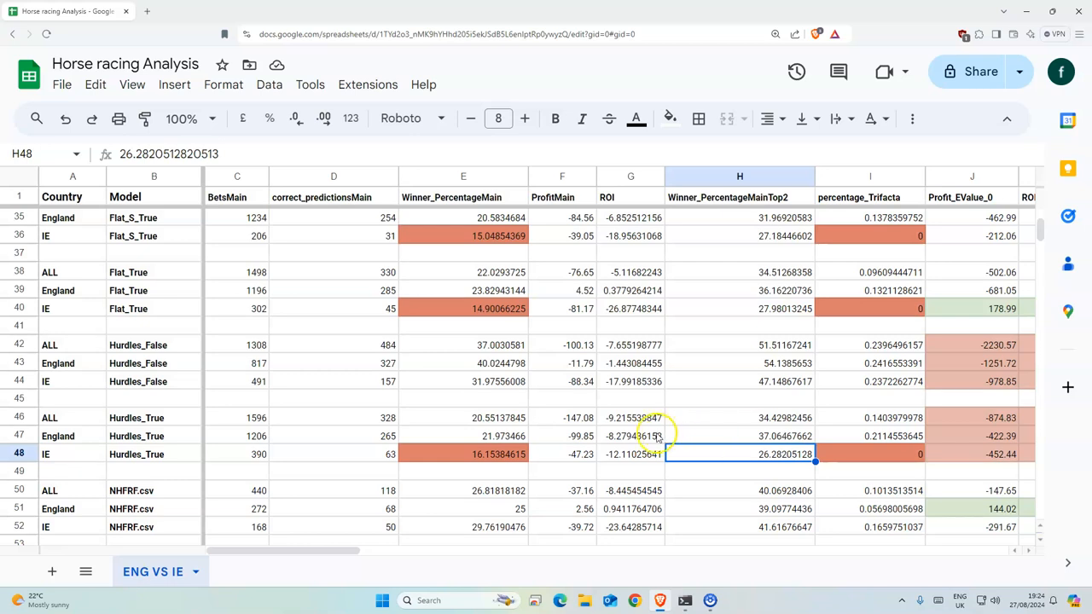
scroll(down, 3)
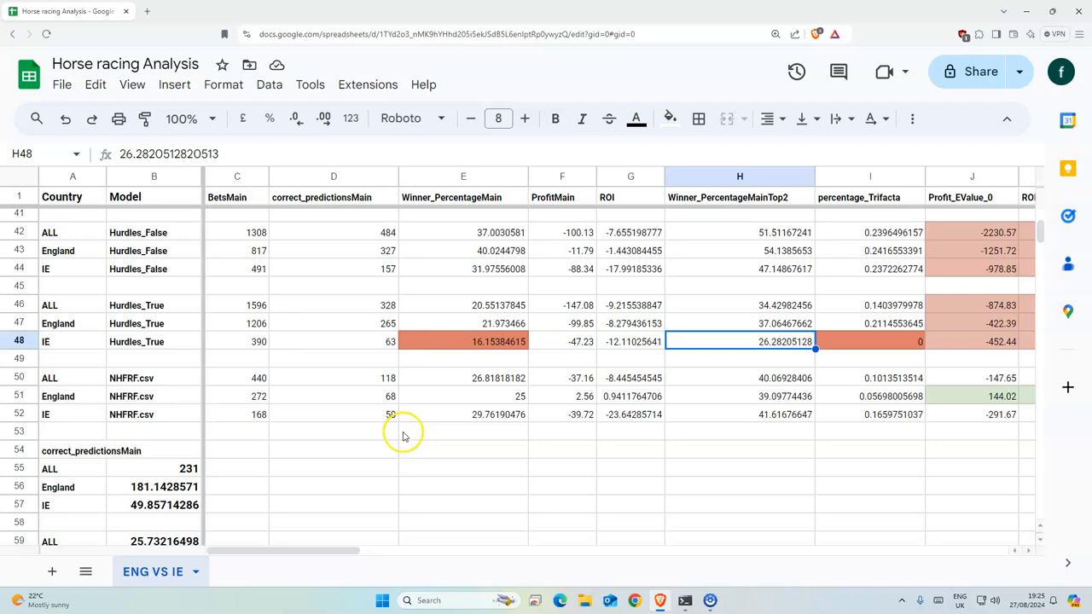
click(740, 414)
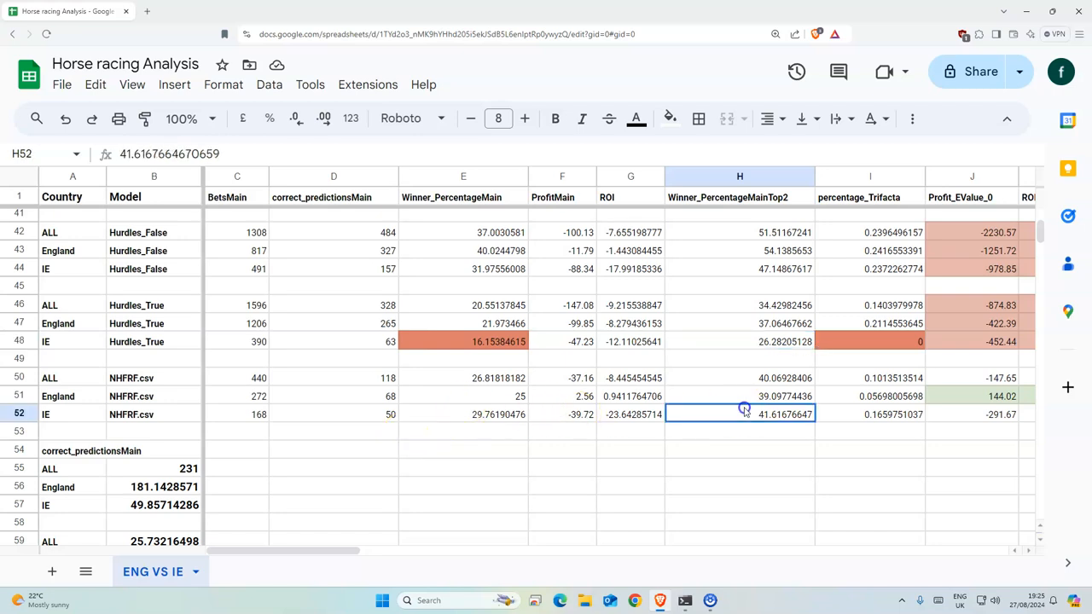
mouse_move(443, 419)
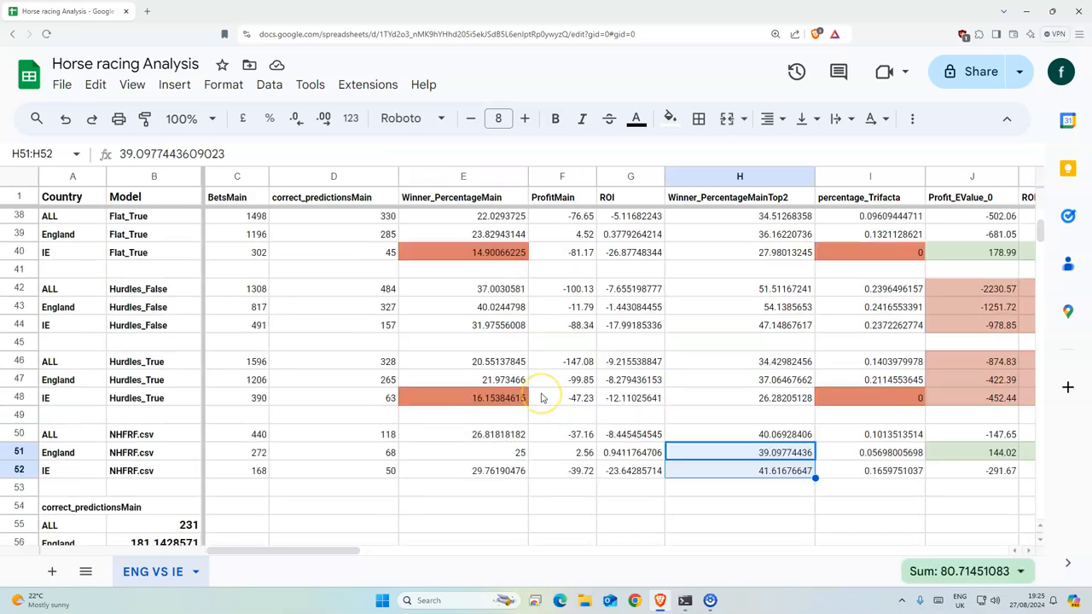
Check Ireland's Flat_True, Hurdles_True and Chase_True winner percentages
scroll(down, 3)
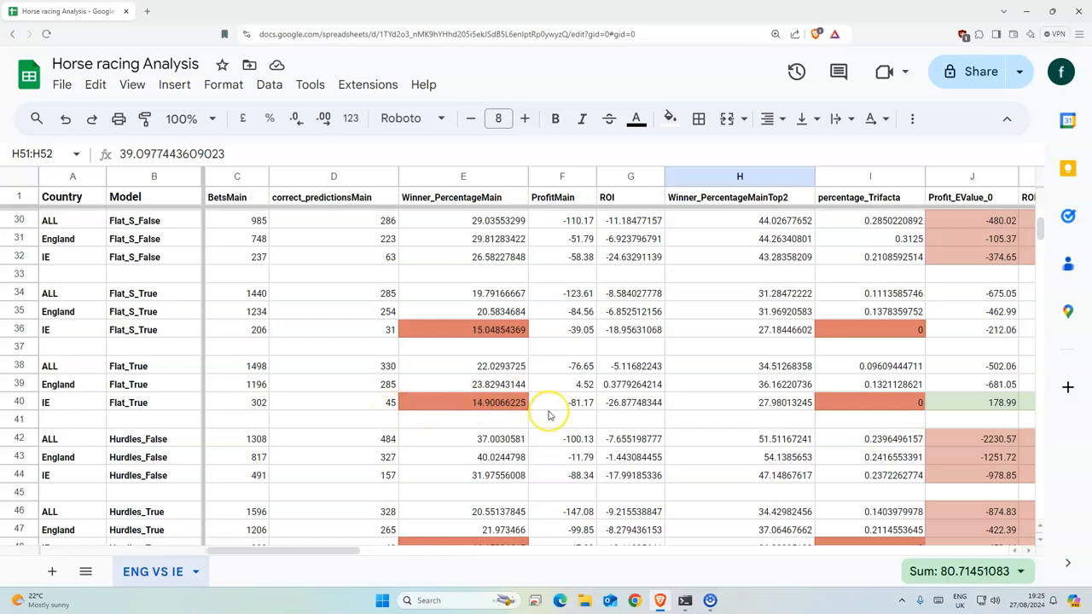
scroll(down, 3)
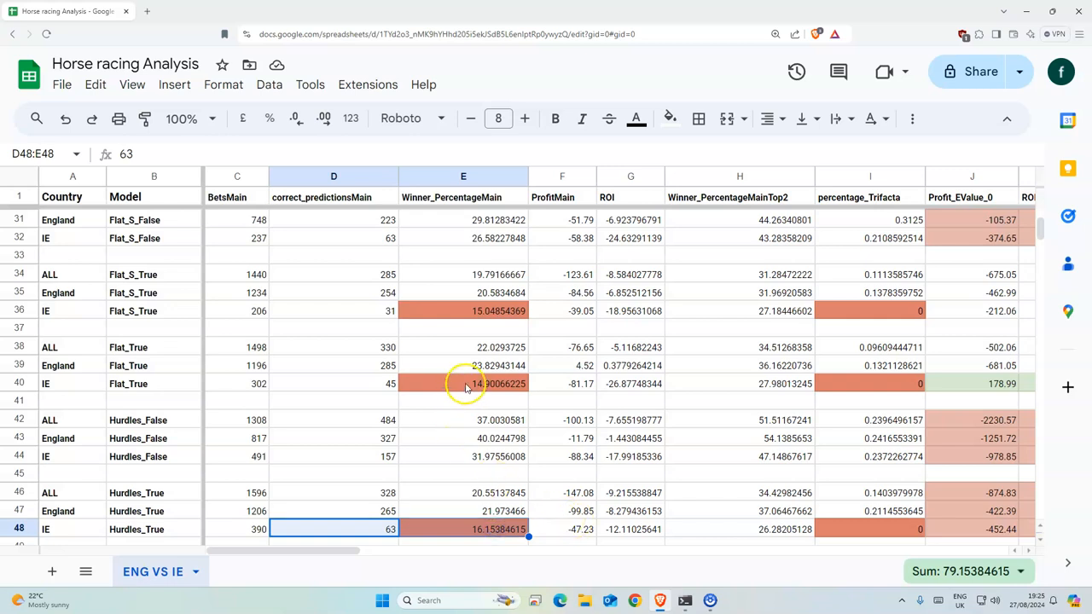
click(463, 383)
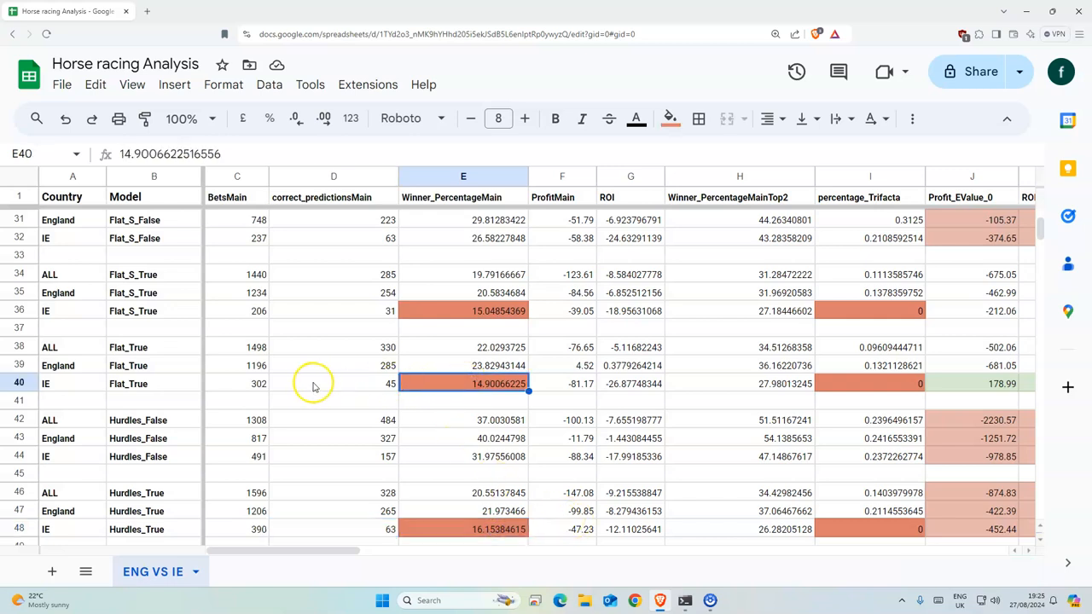
mouse_move(122, 384)
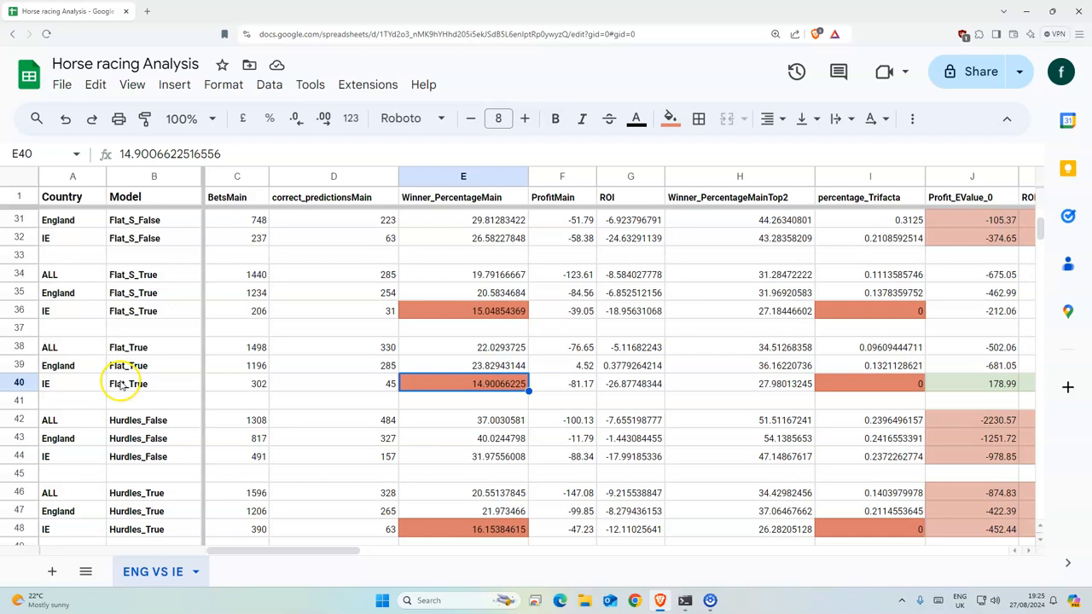
mouse_move(448, 423)
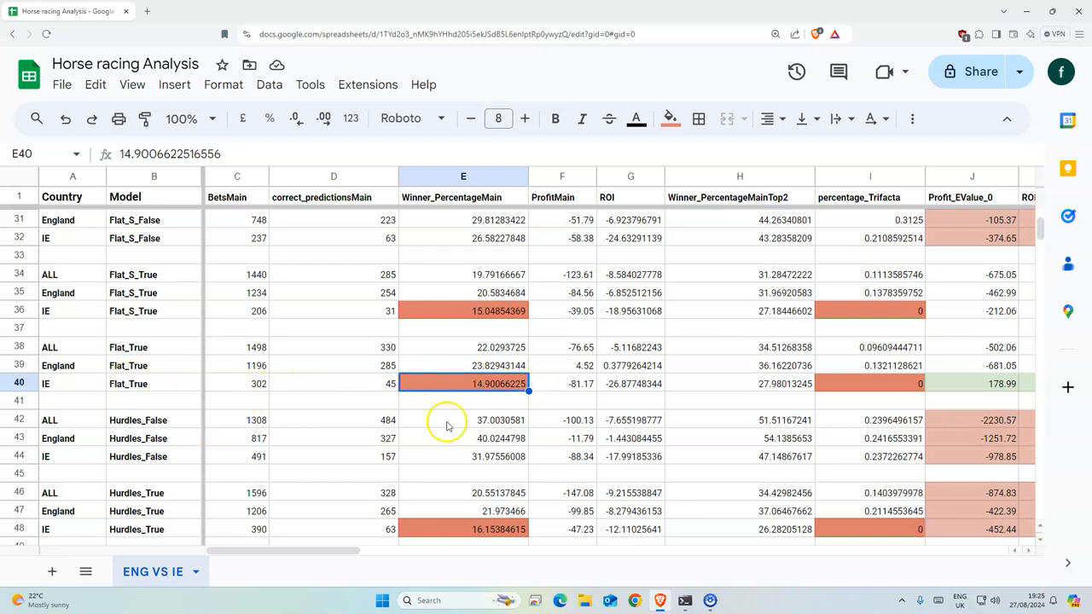
click(463, 529)
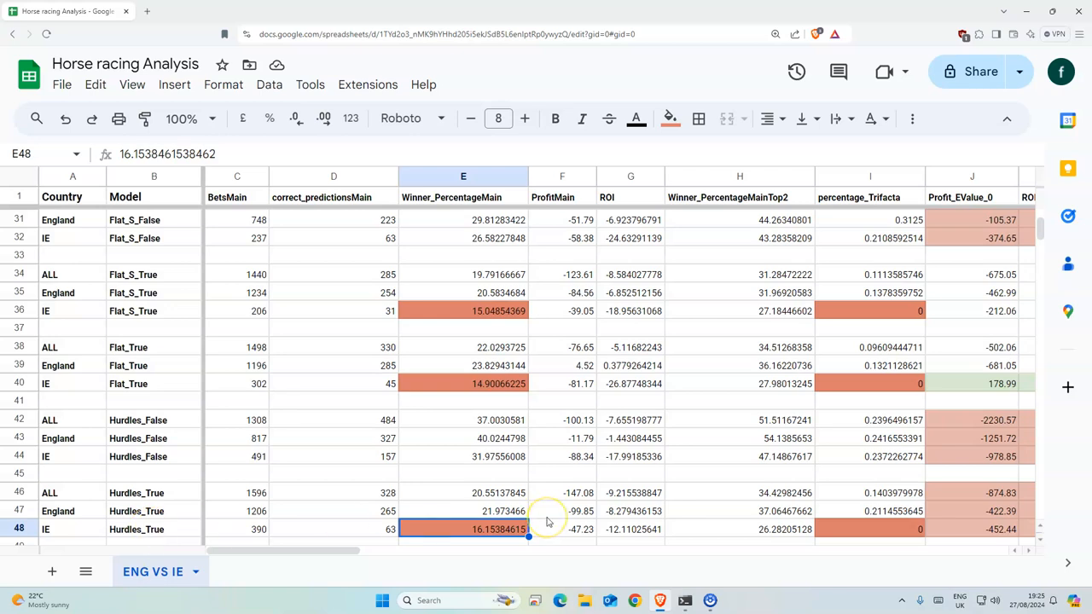
mouse_move(513, 456)
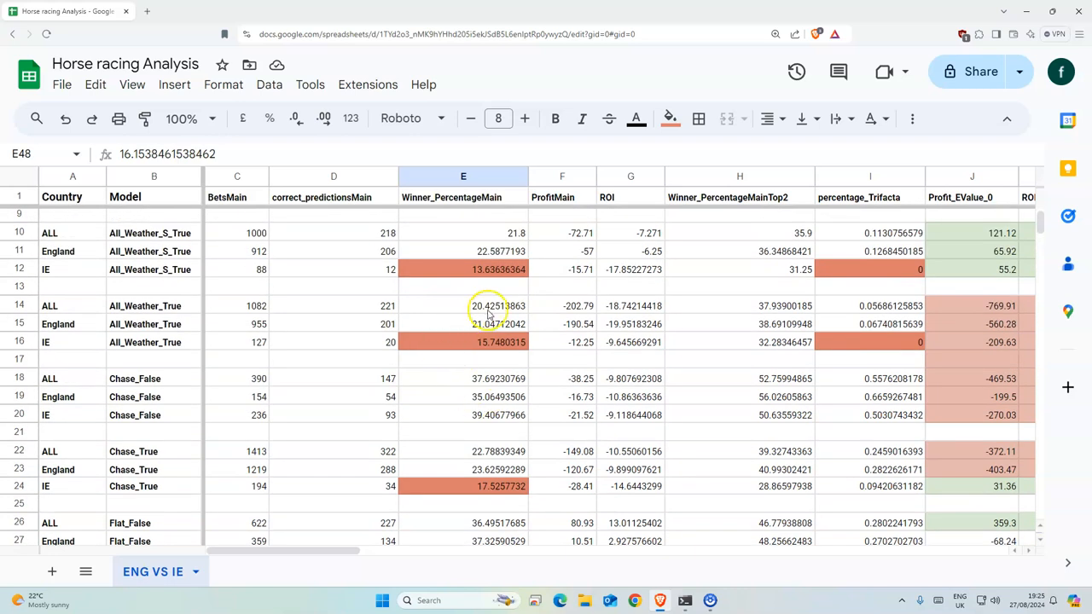
click(463, 486)
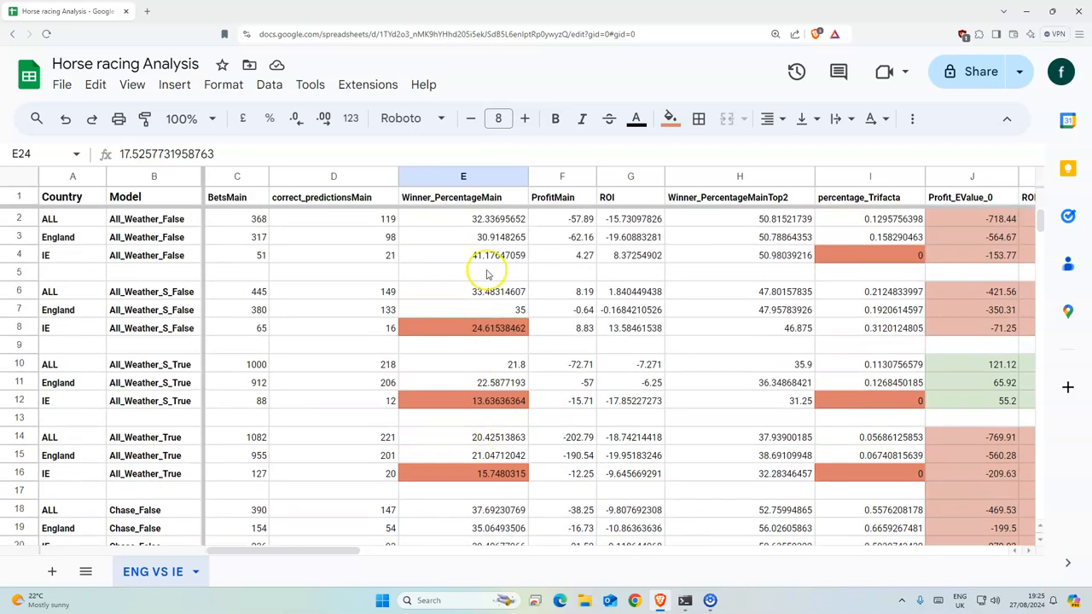
mouse_move(516, 426)
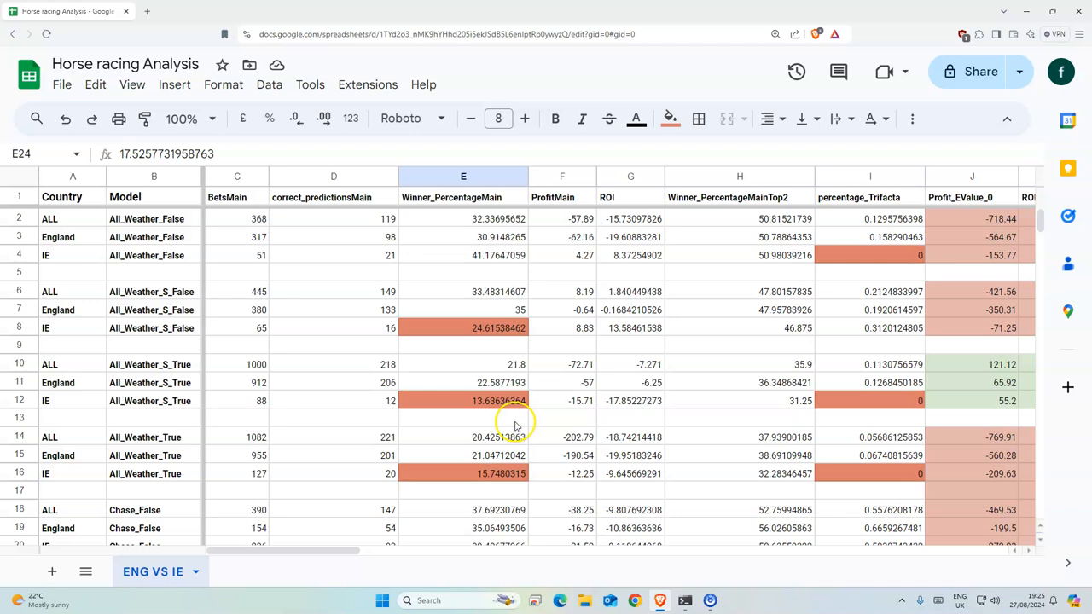
click(740, 364)
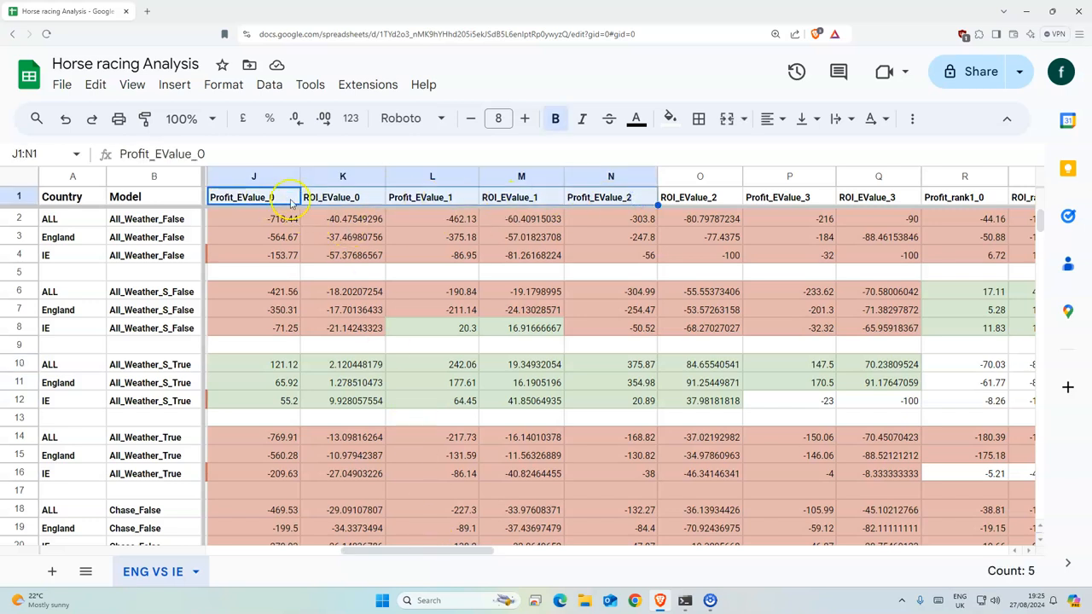
Select the Profit_EValue_0 and Profit_EValue_1 columns and total All_Weather_S_False results
click(253, 197)
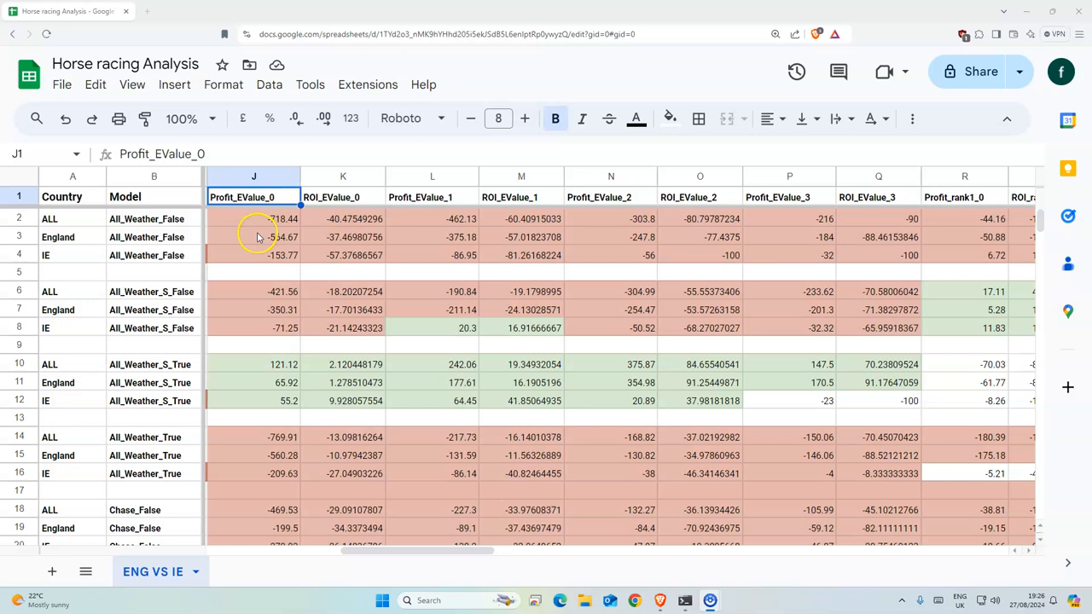
mouse_move(387, 205)
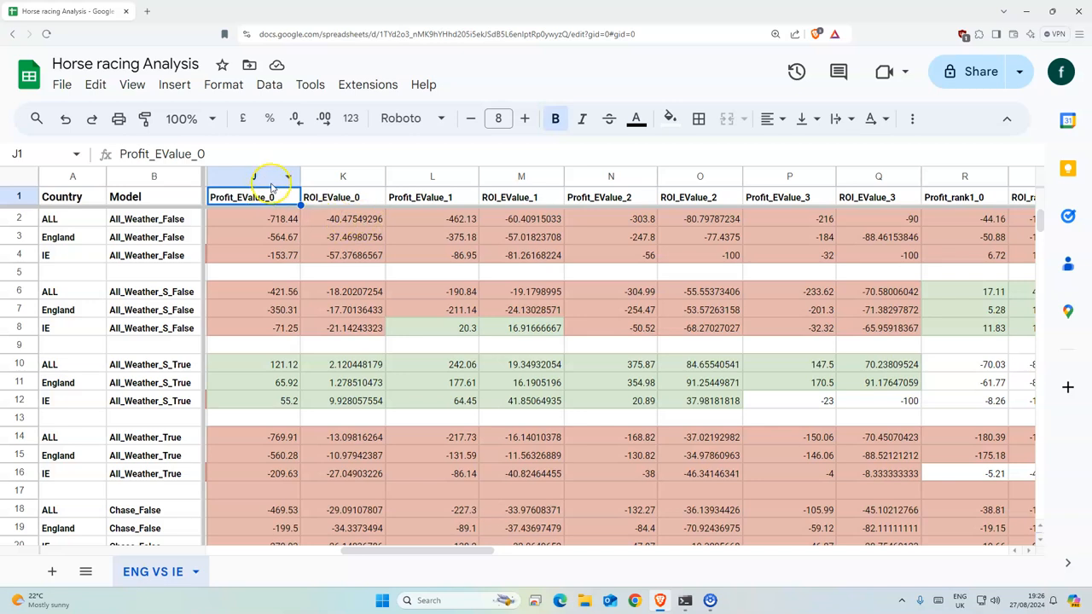
mouse_move(476, 182)
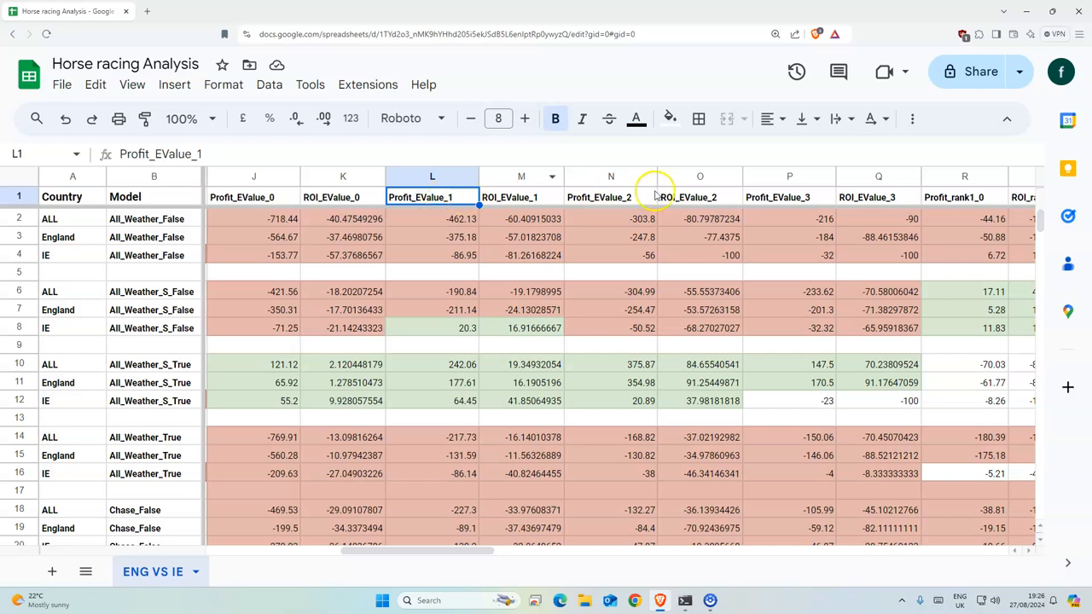
click(789, 197)
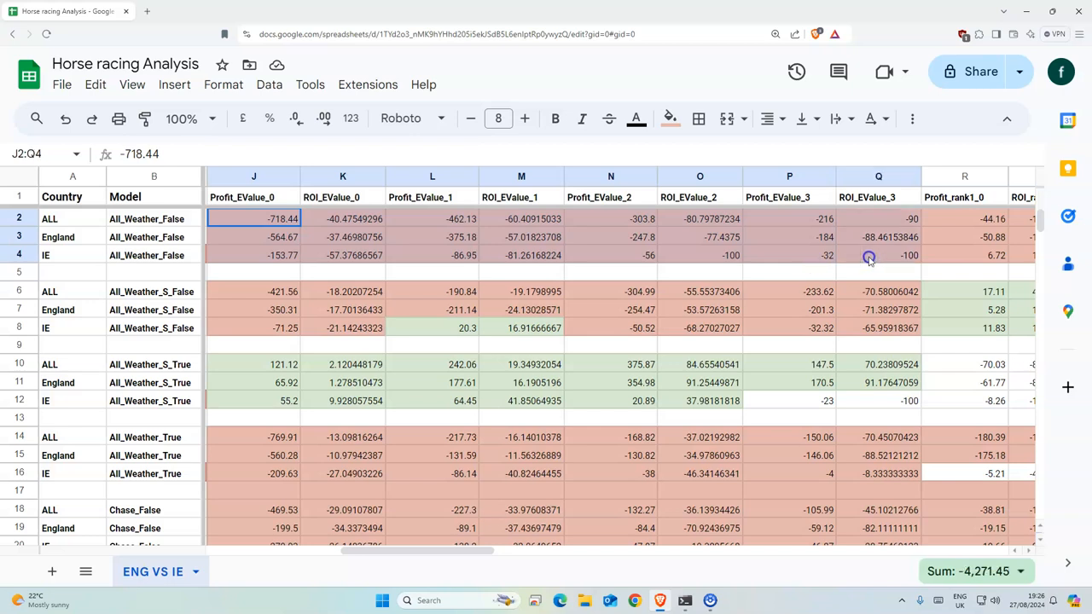
click(965, 255)
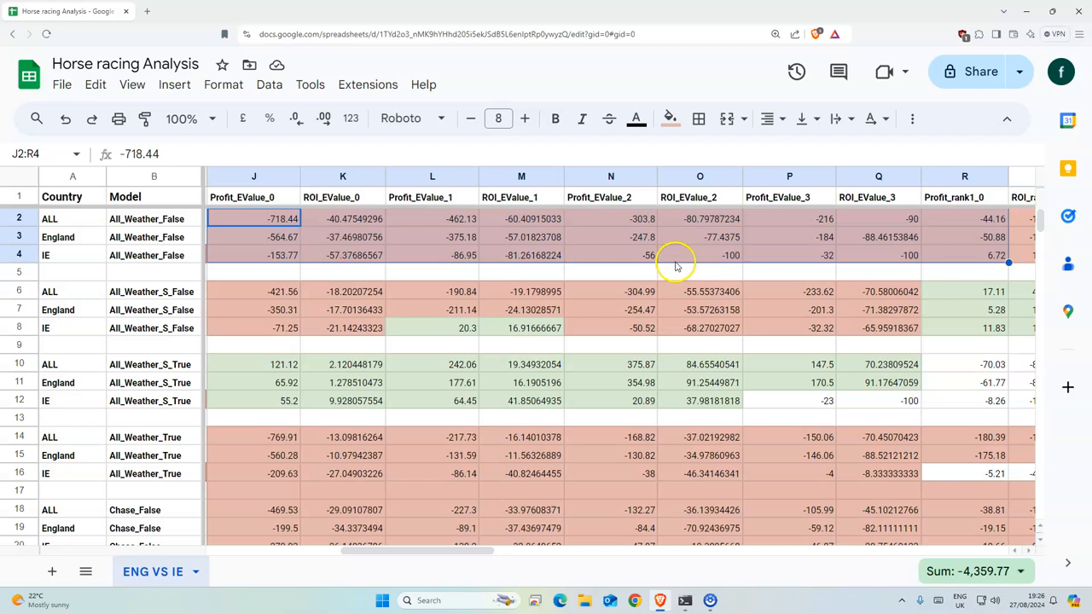
mouse_move(608, 333)
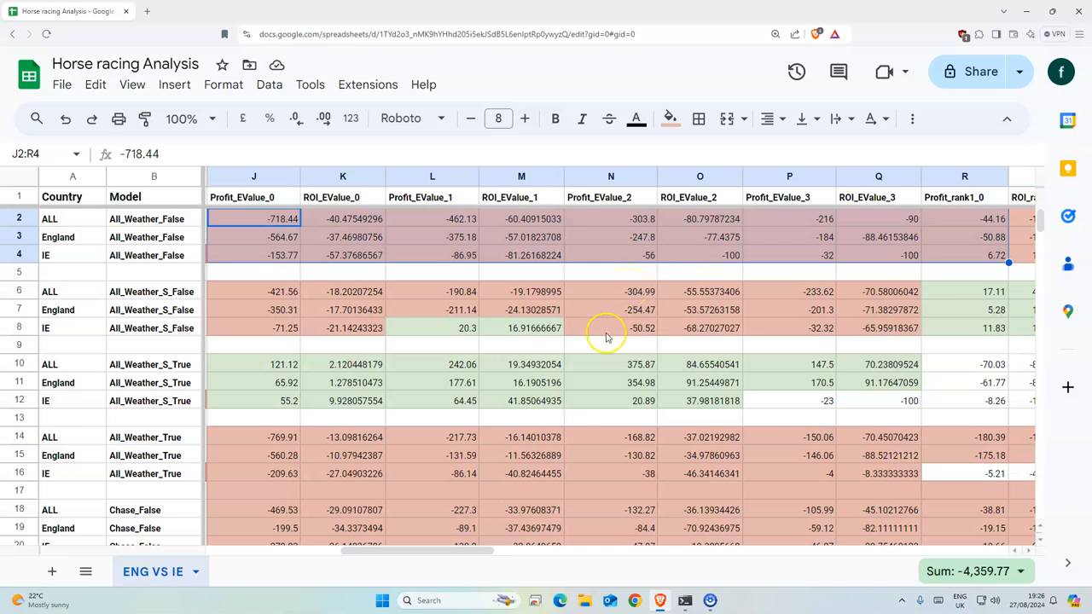
click(879, 310)
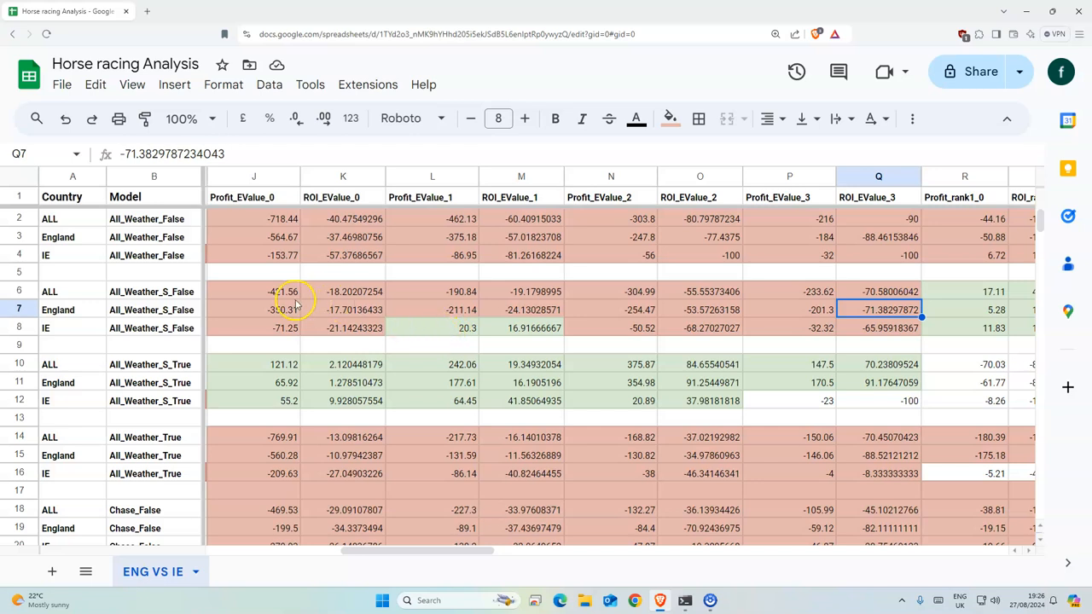
drag(253, 291, 879, 310)
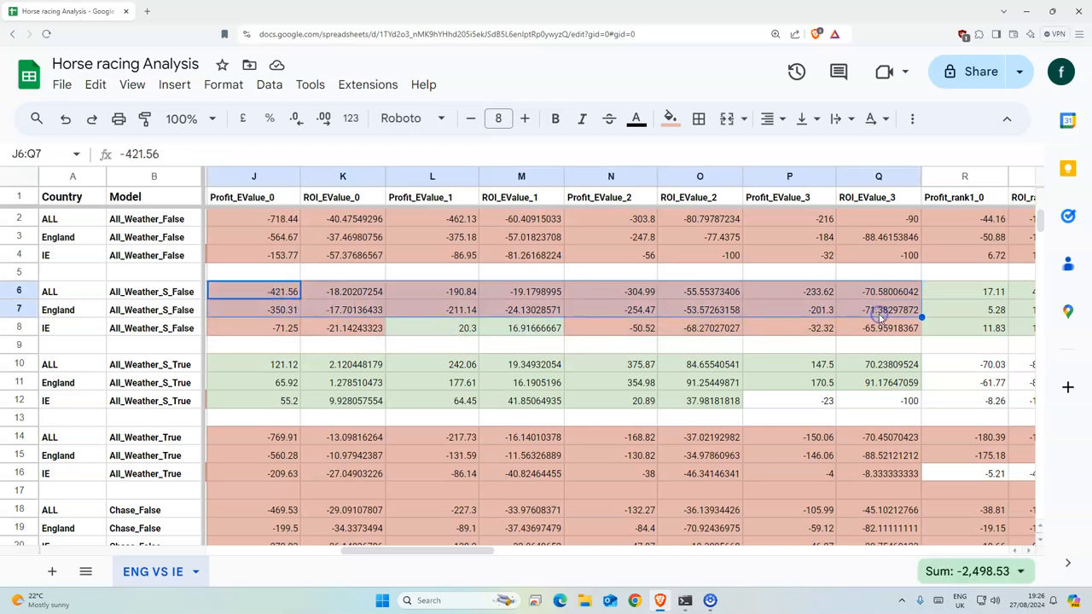
mouse_move(271, 382)
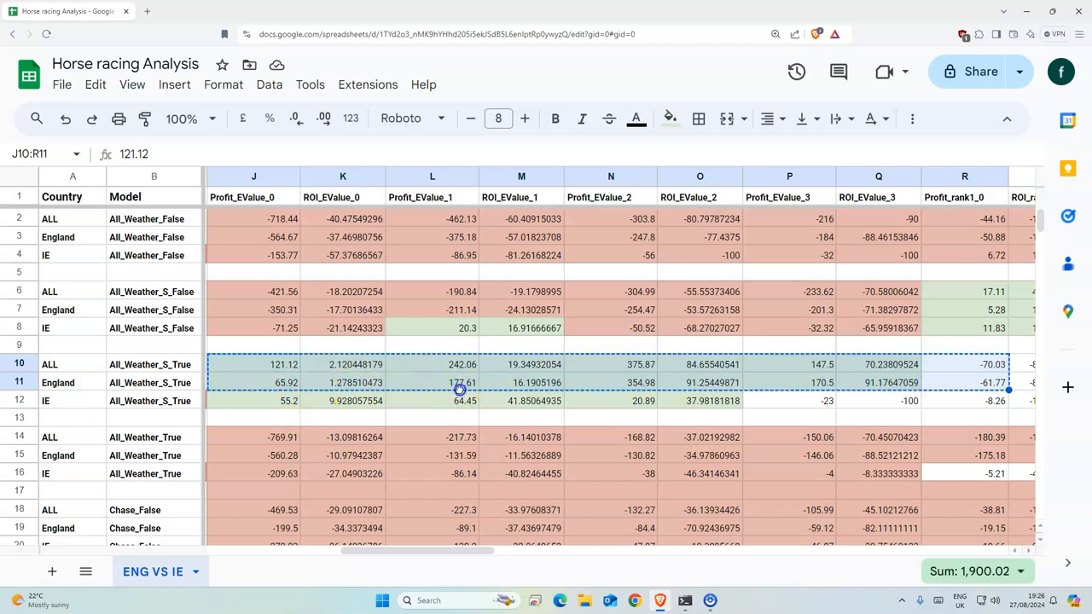
Sum England All_Weather_S_True results L–O and total England Chase_True profit and ROI
click(460, 382)
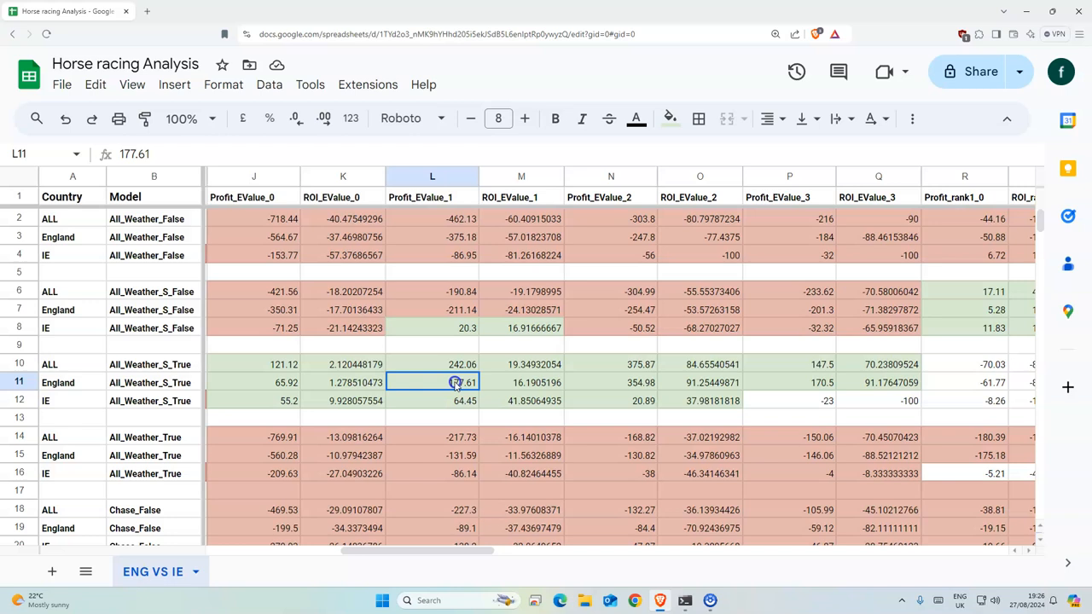
drag(454, 382, 700, 382)
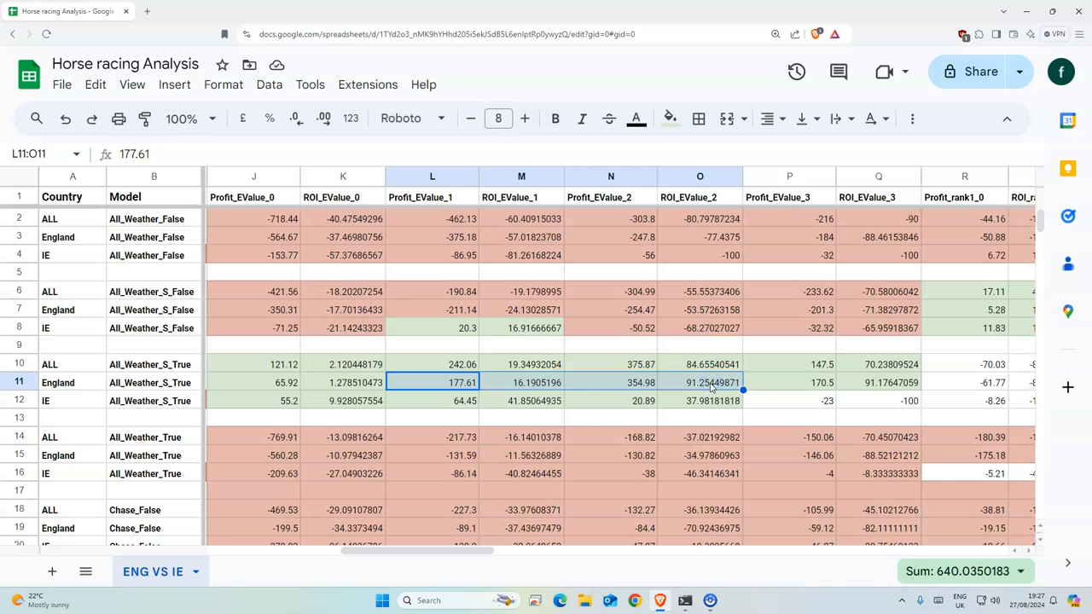
click(431, 400)
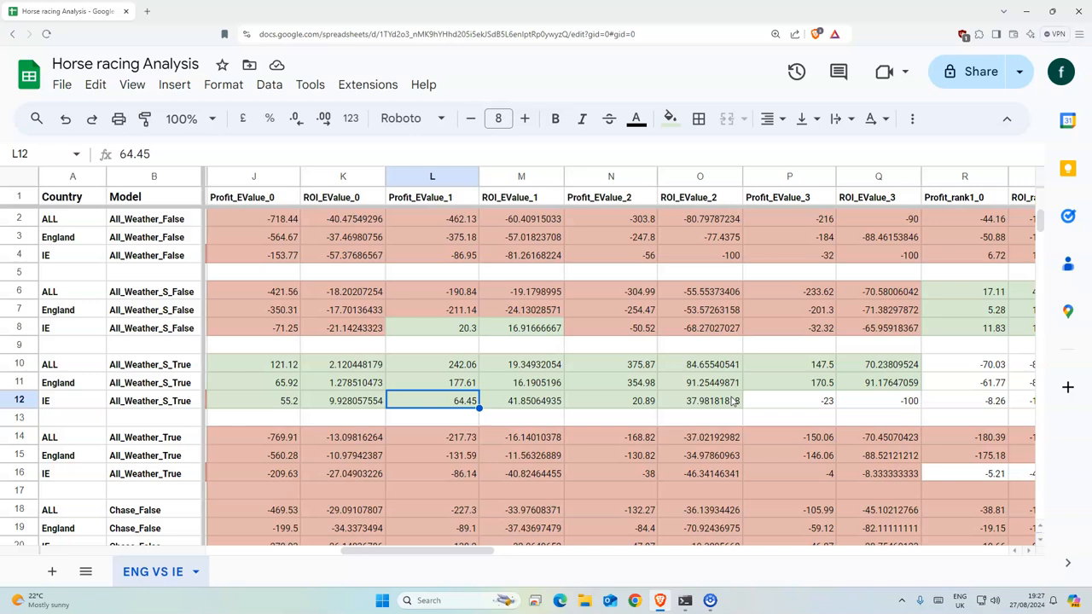
scroll(down, 3)
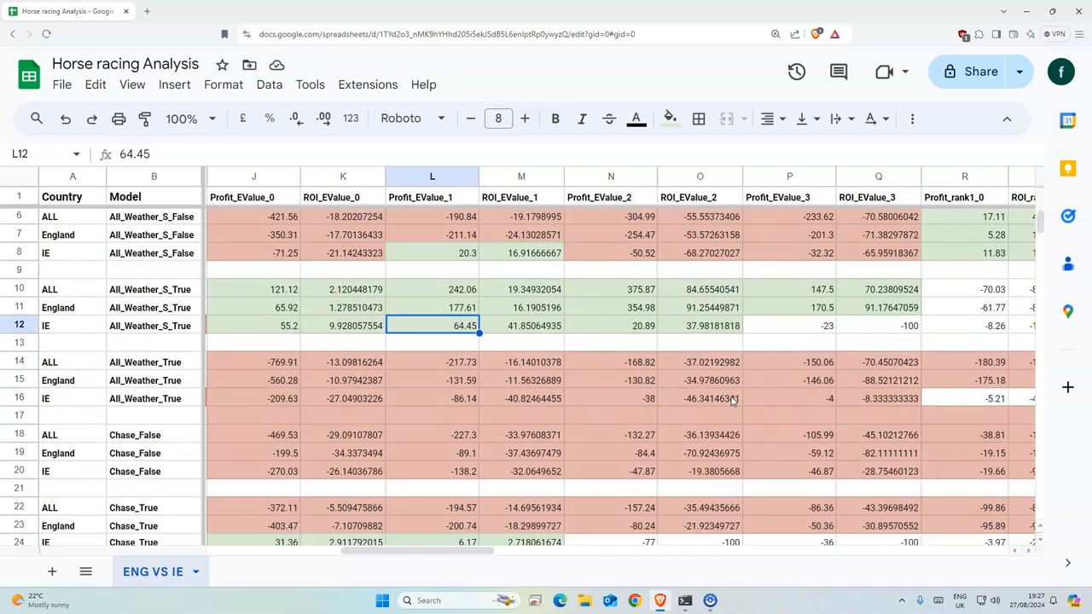
scroll(down, 3)
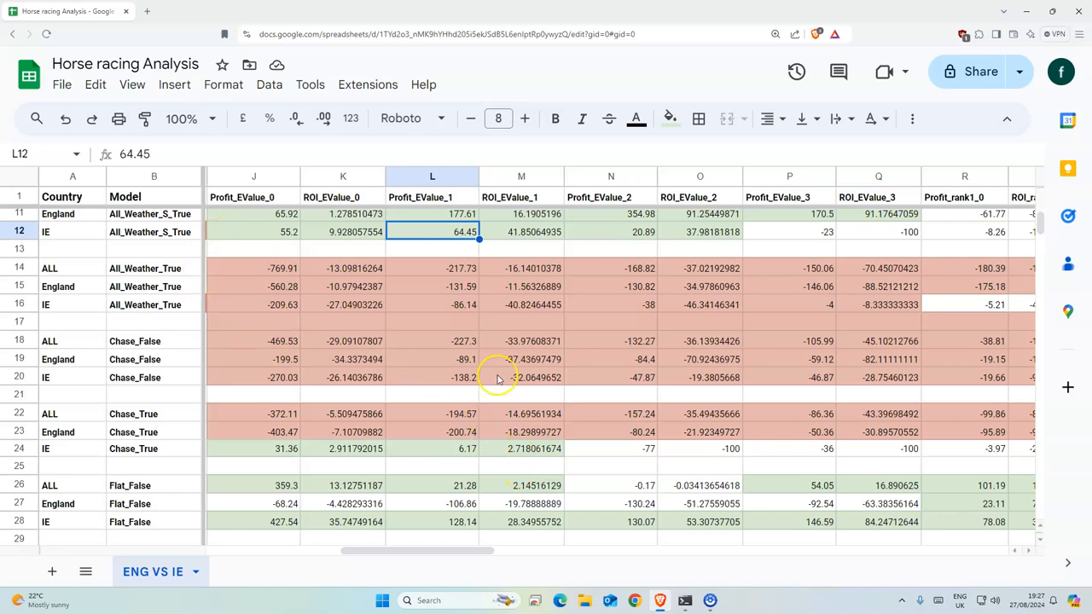
scroll(down, 3)
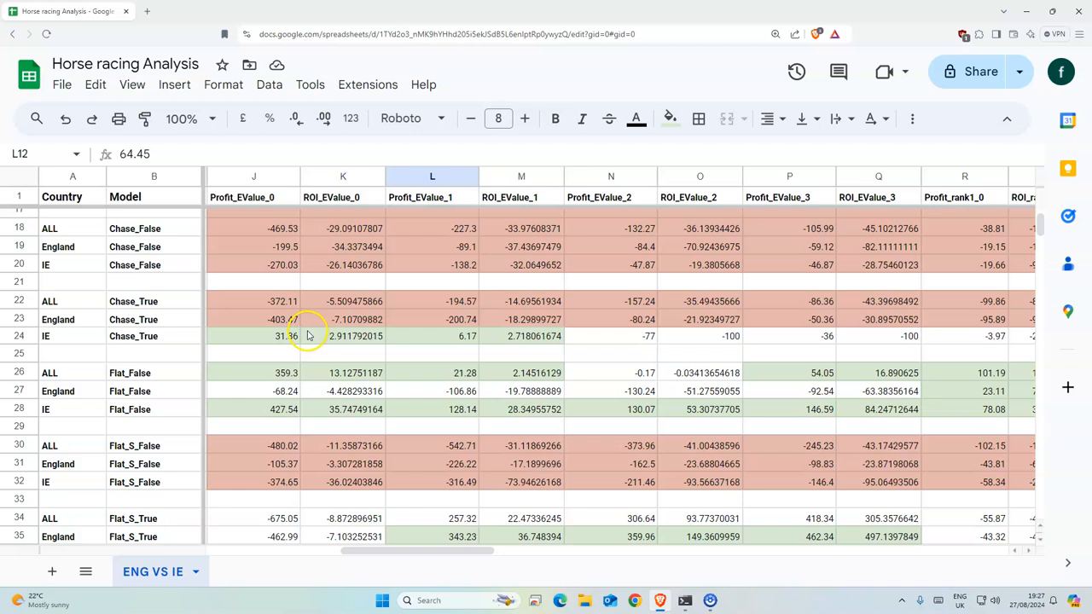
drag(254, 336, 521, 335)
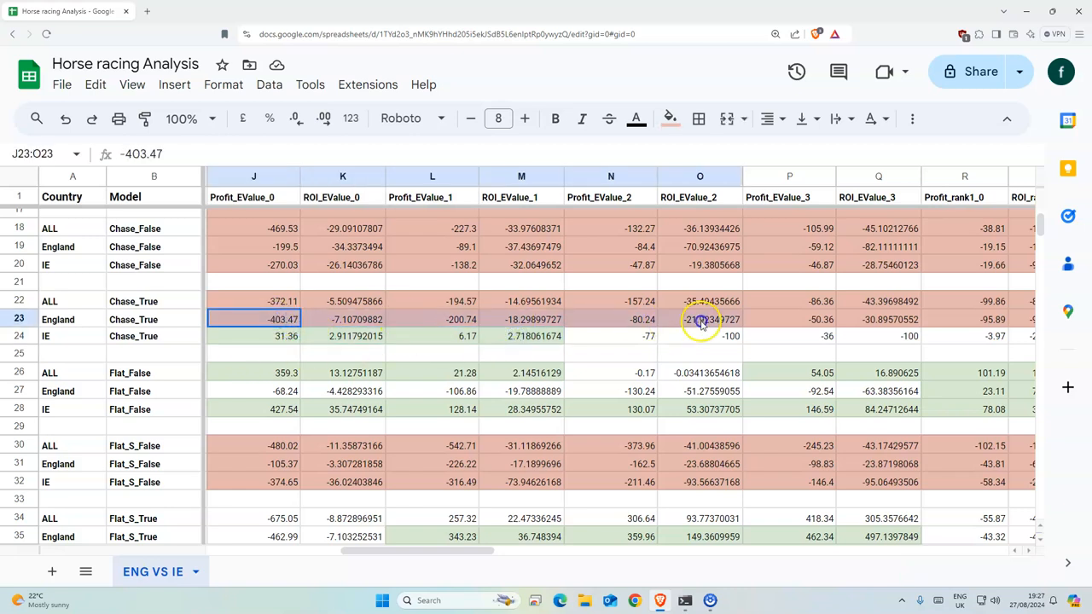
click(965, 319)
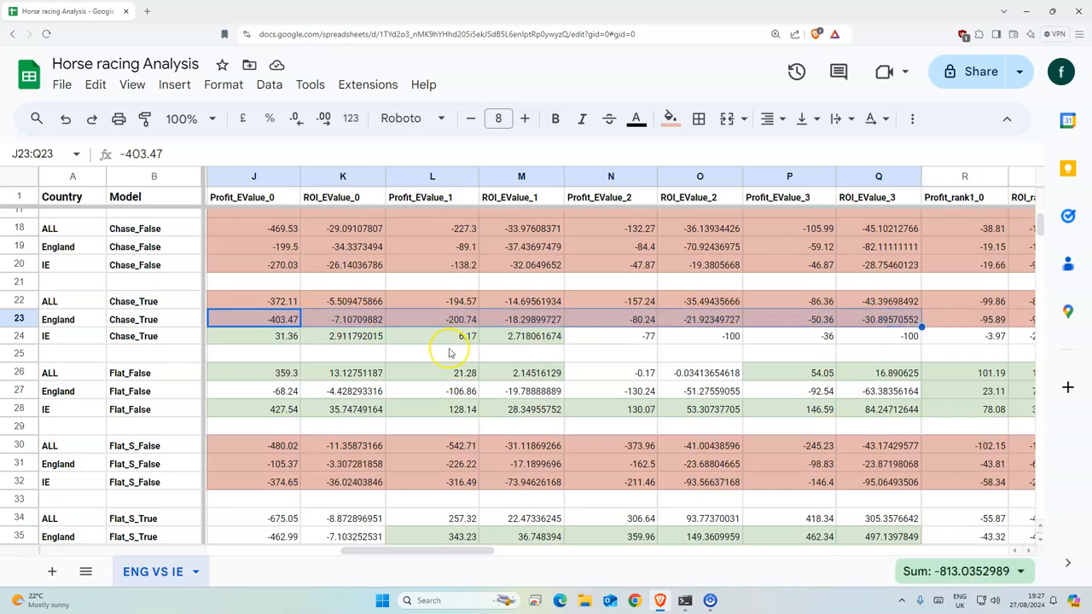
mouse_move(352, 342)
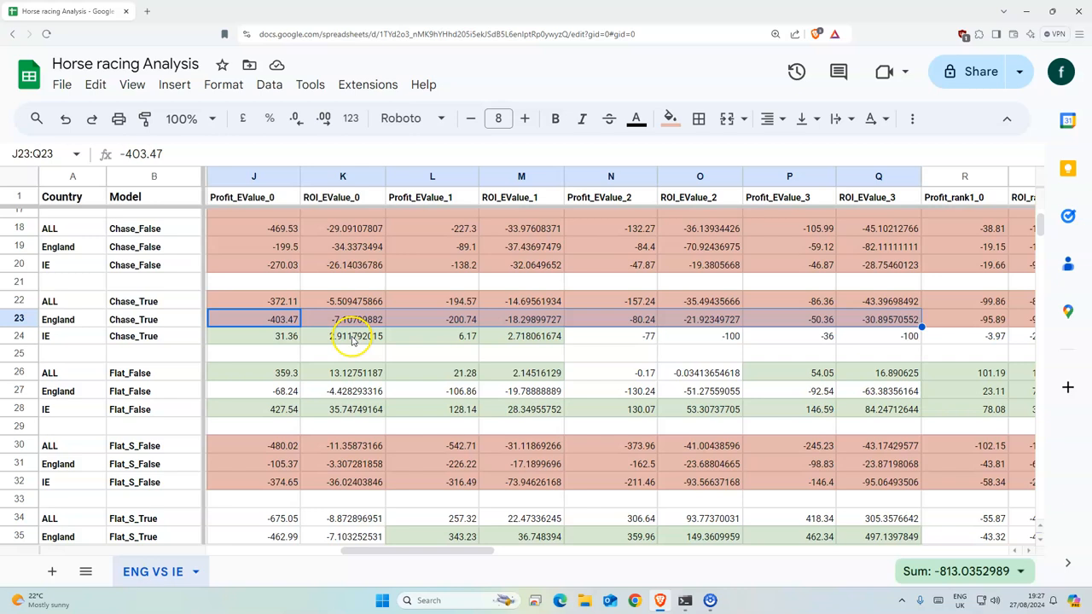
mouse_move(397, 326)
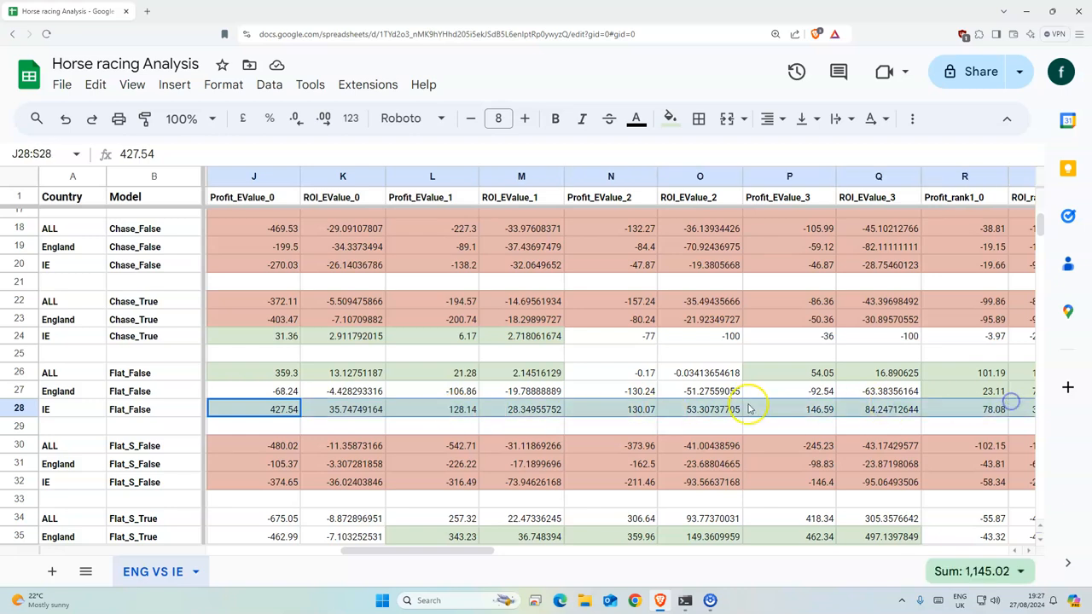
mouse_move(619, 410)
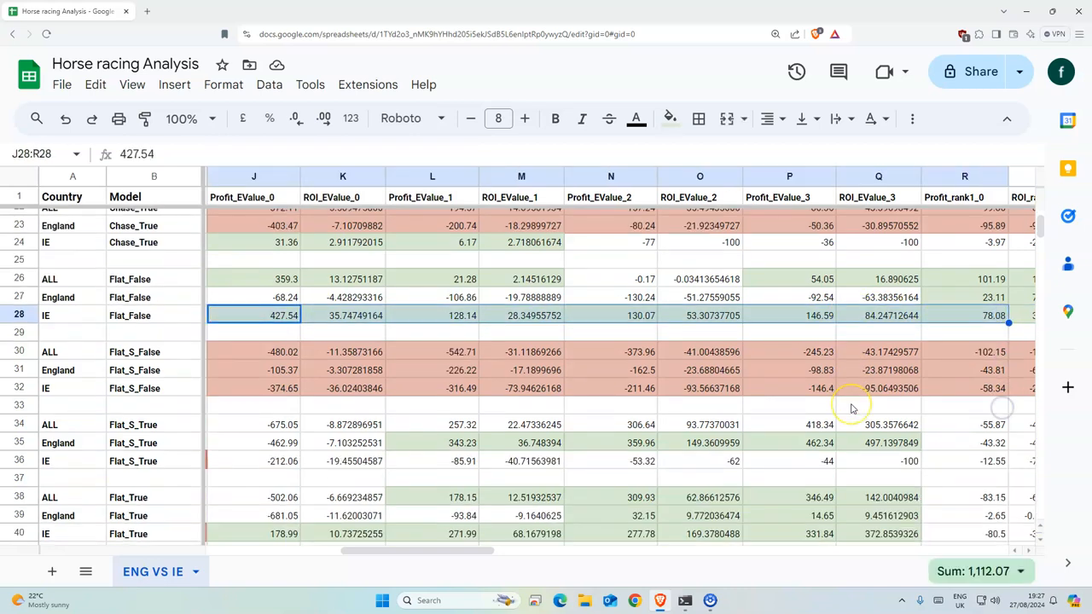
mouse_move(681, 443)
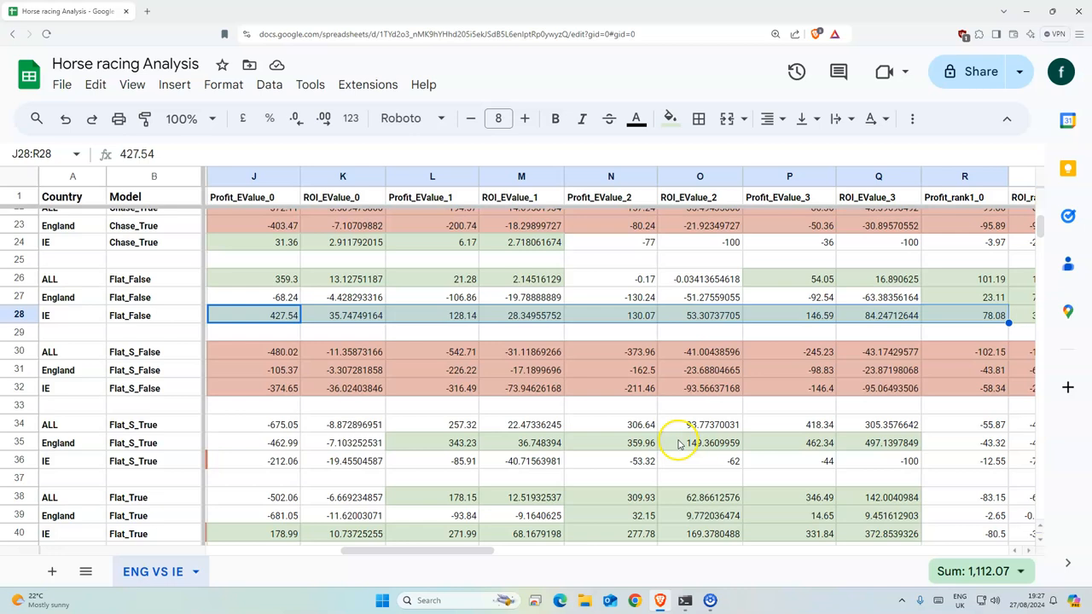
Sum England Flat_S_True results L–Q, then select IE Flat_False, ALL Flat_S_False and IE NHFRF.csv
click(449, 442)
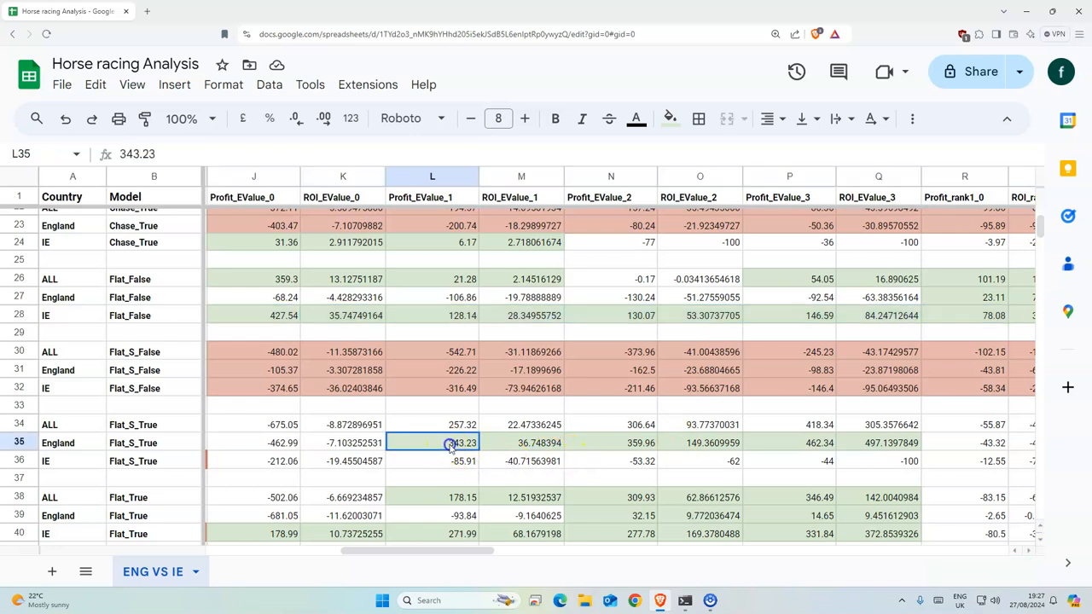
drag(433, 443, 879, 443)
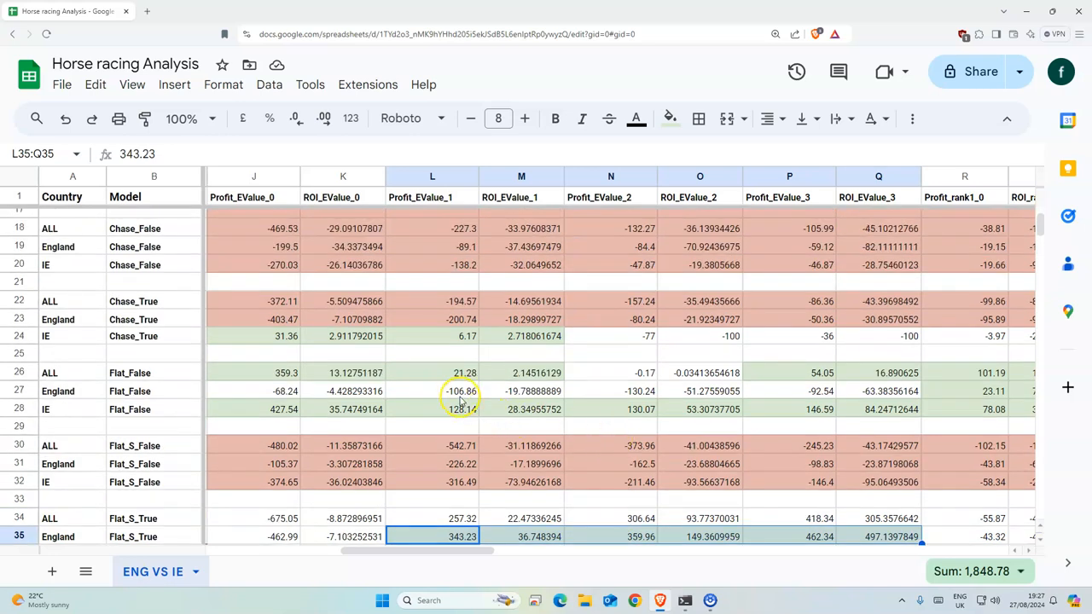
click(432, 408)
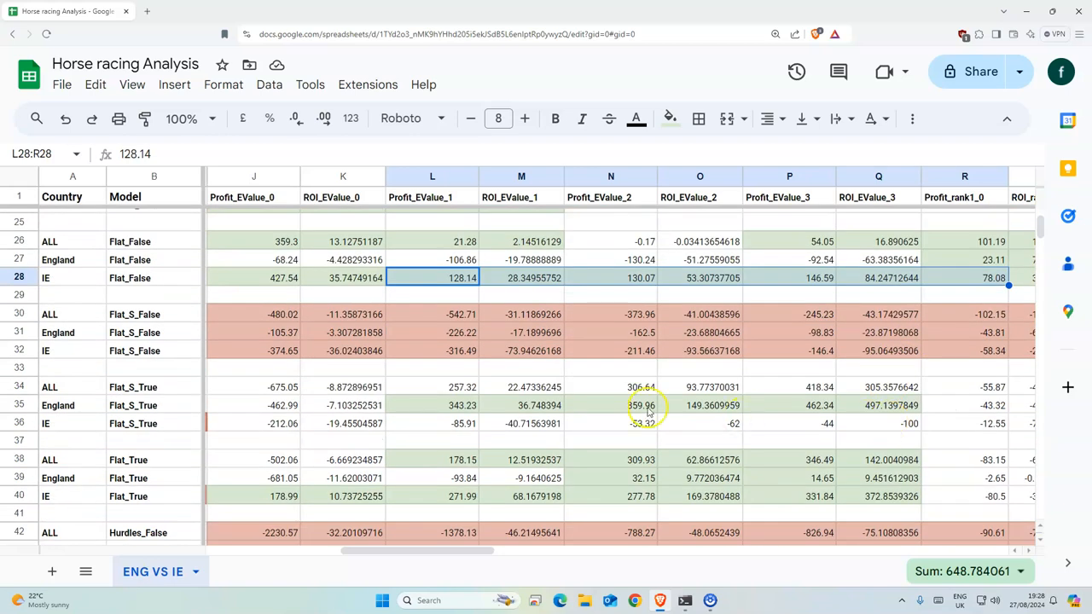
click(431, 314)
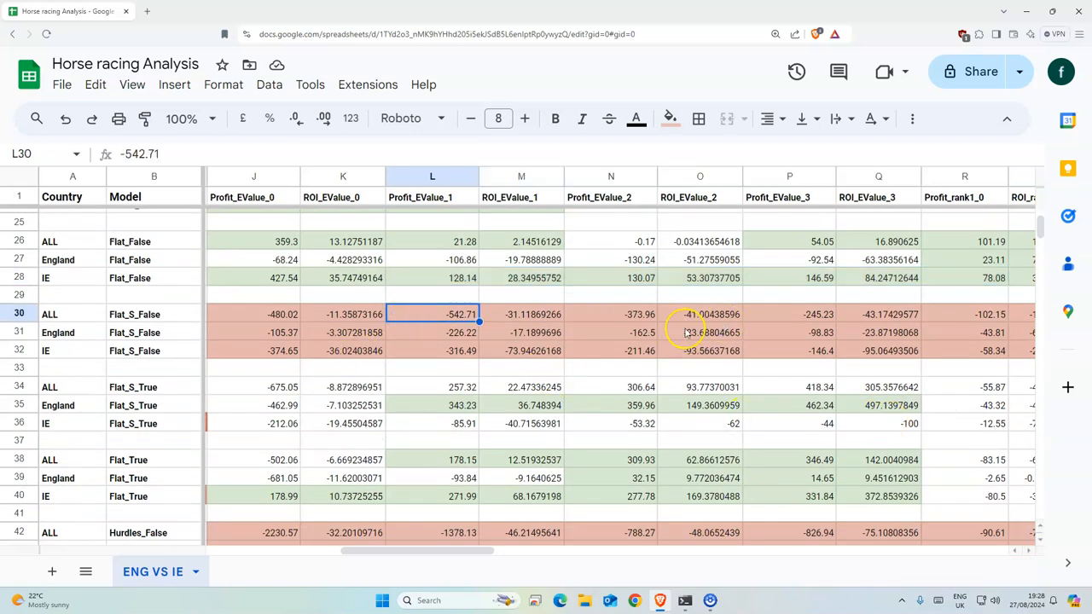
mouse_move(1011, 342)
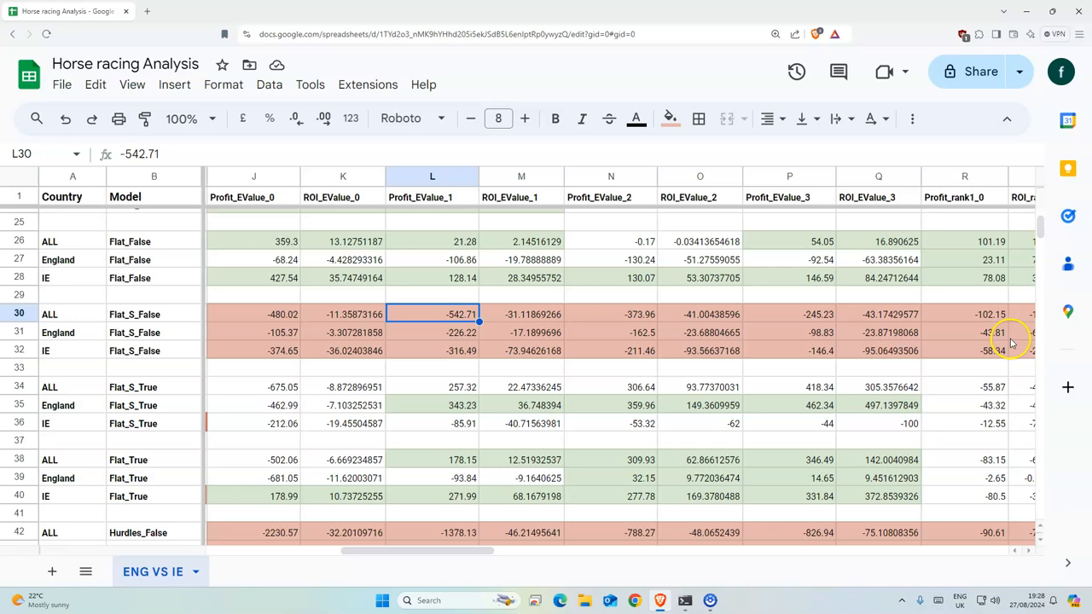
mouse_move(730, 378)
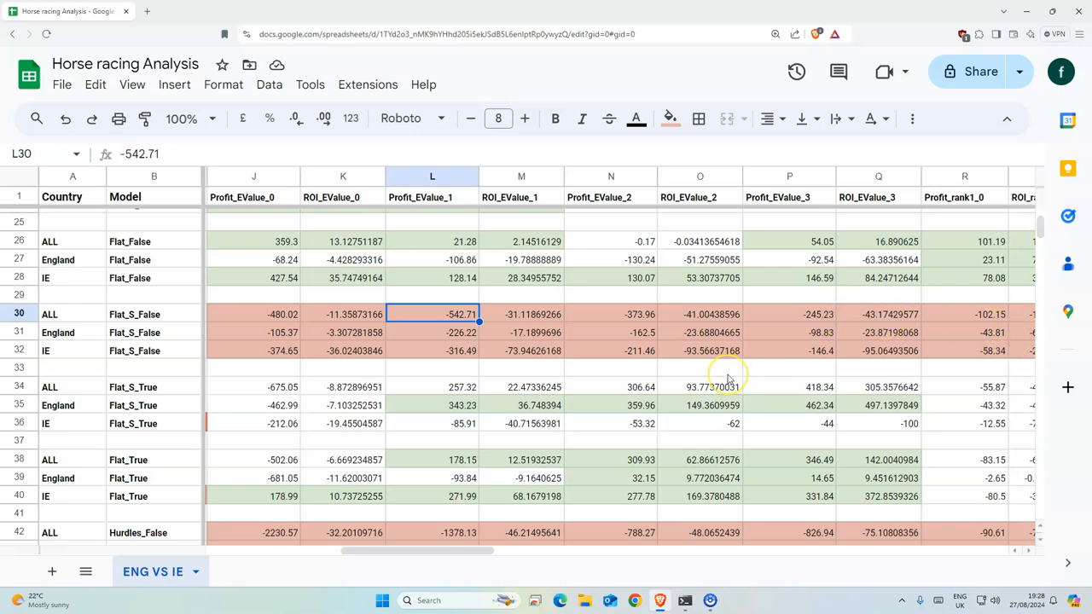
mouse_move(316, 502)
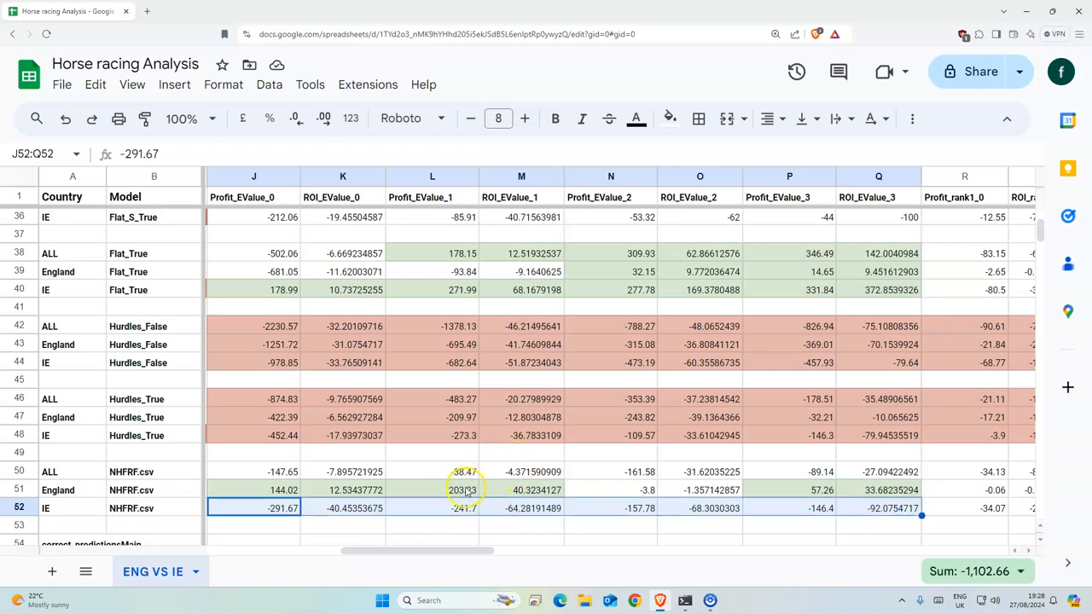
mouse_move(482, 513)
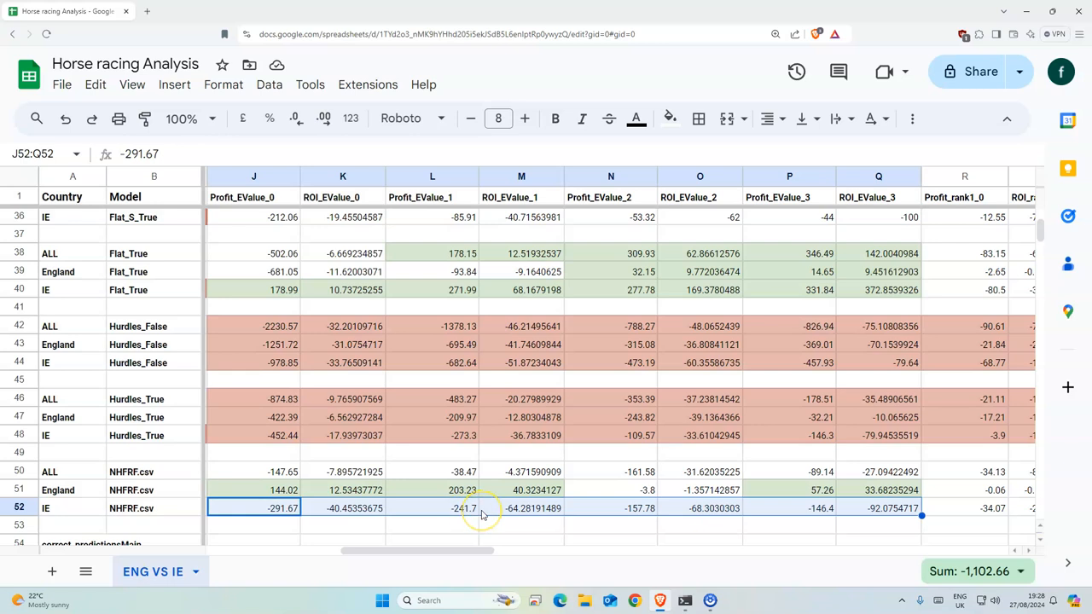
click(464, 508)
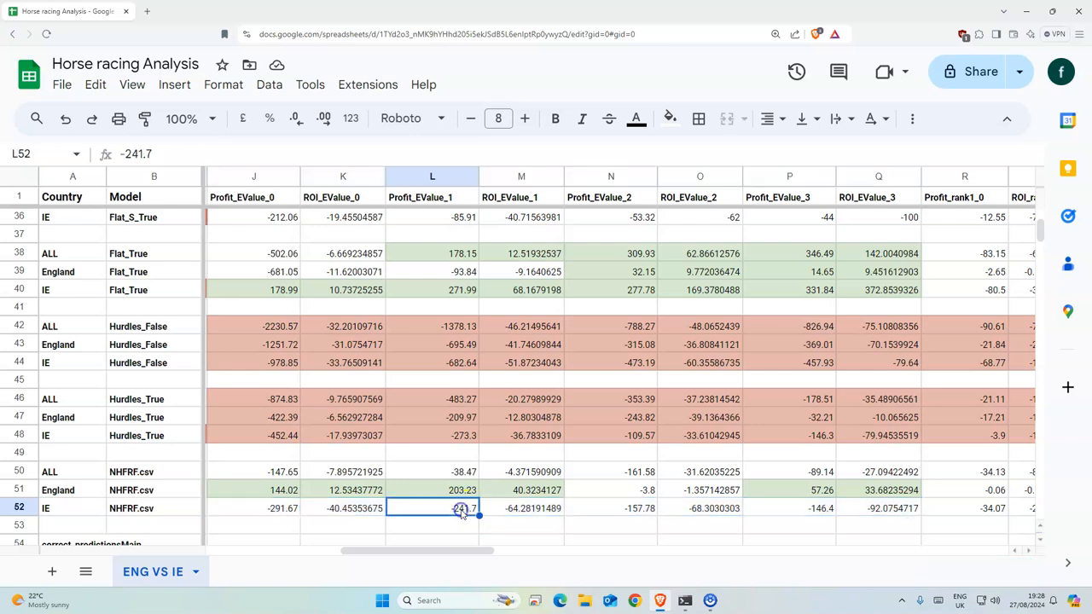
scroll(right, 3)
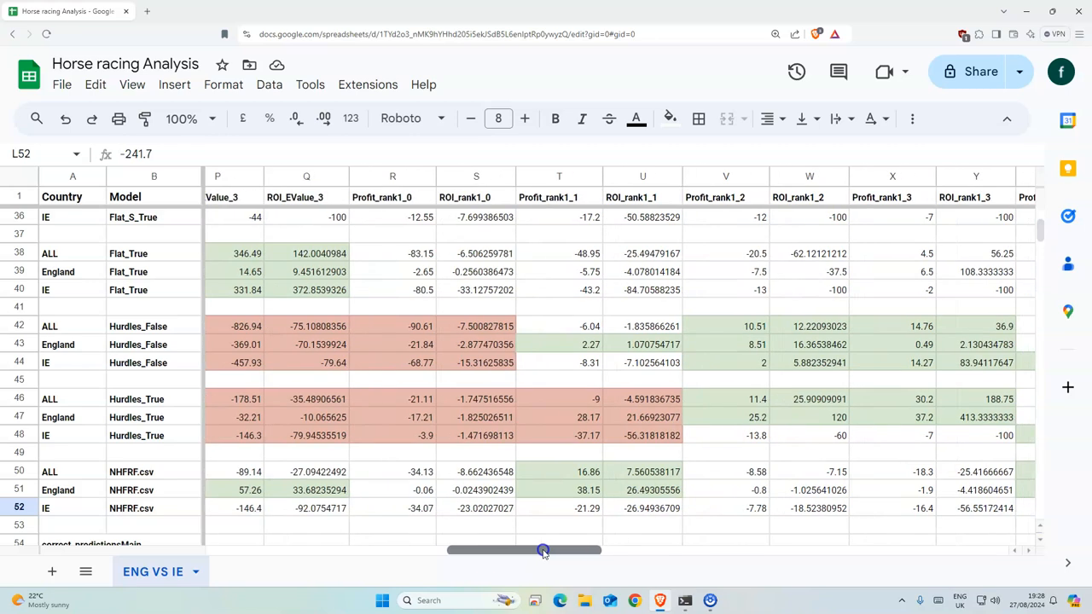
Total the Flat_False rank1_0 profit and ROI figures
drag(543, 551, 614, 551)
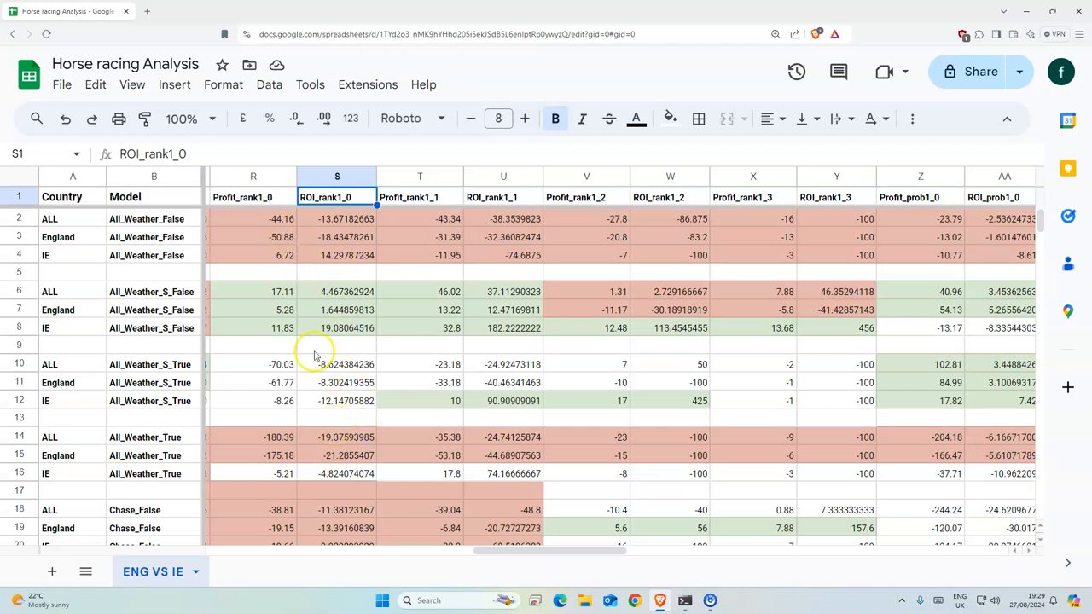
scroll(down, 3)
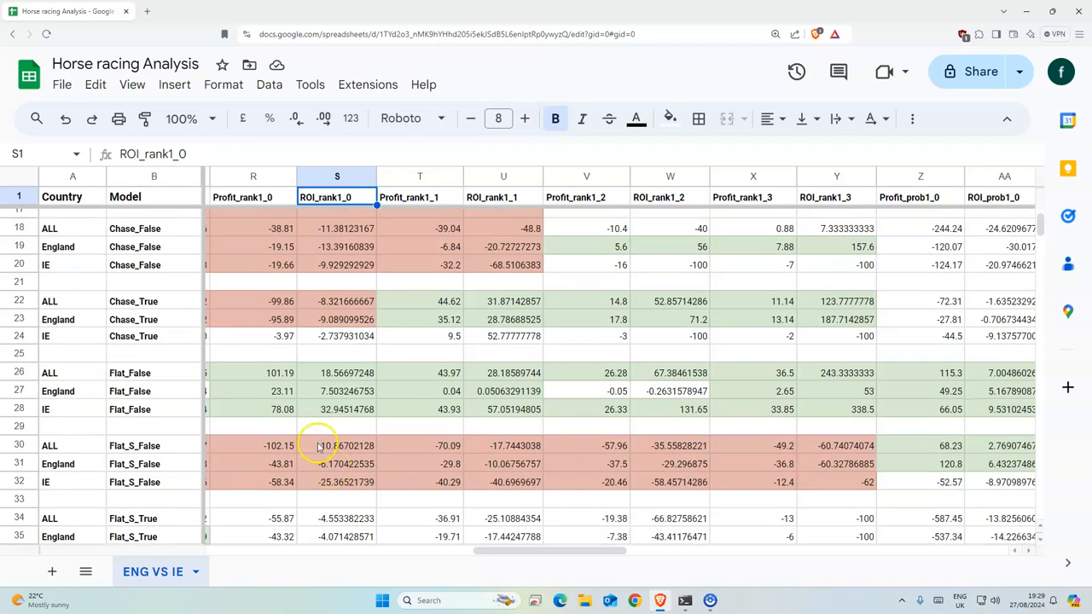
drag(253, 373, 337, 408)
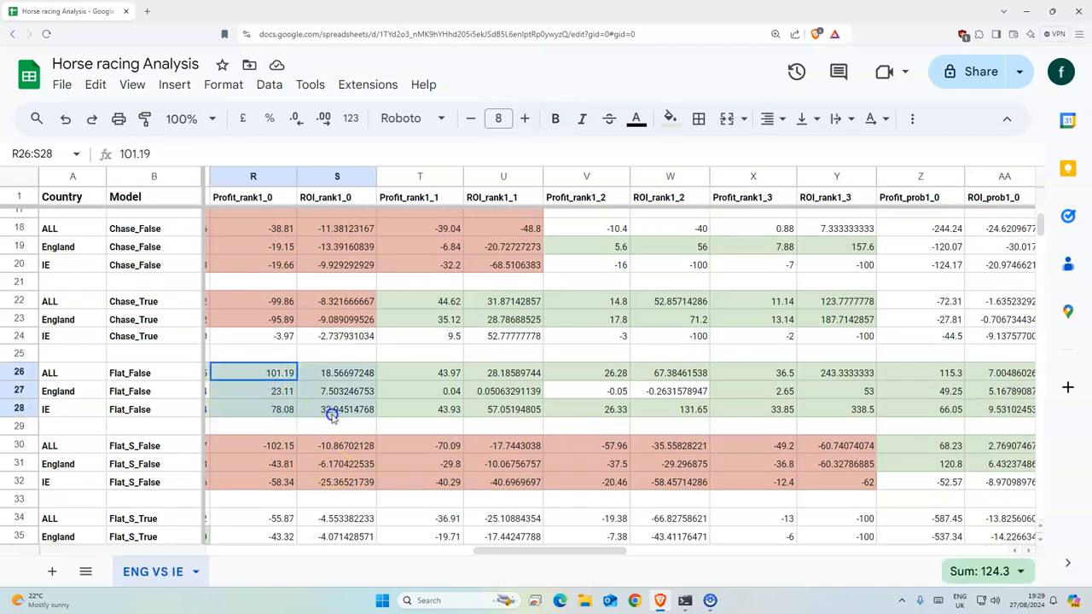
scroll(down, 3)
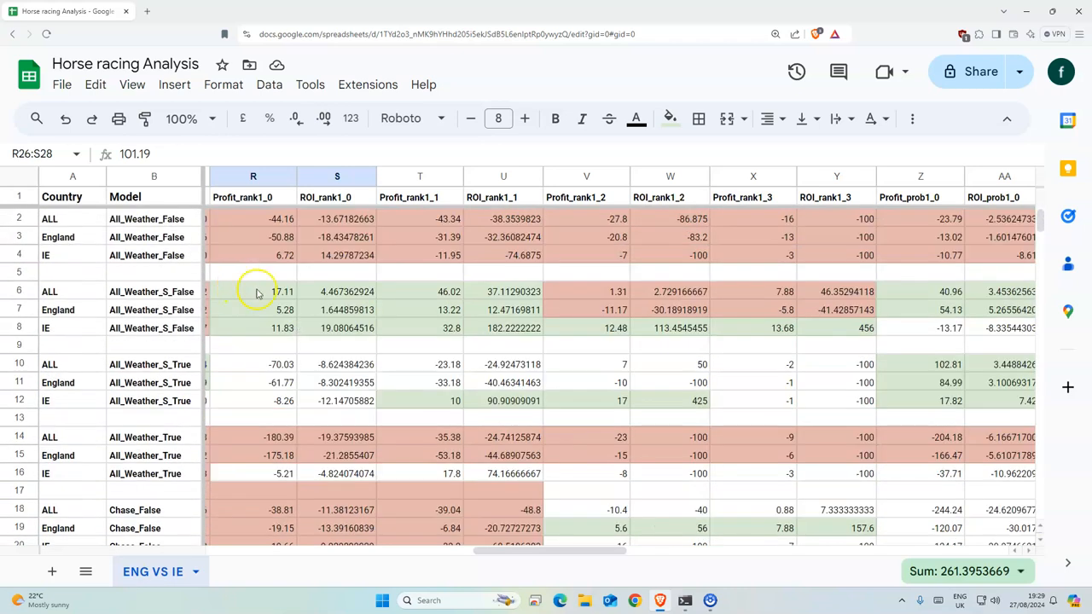
scroll(down, 3)
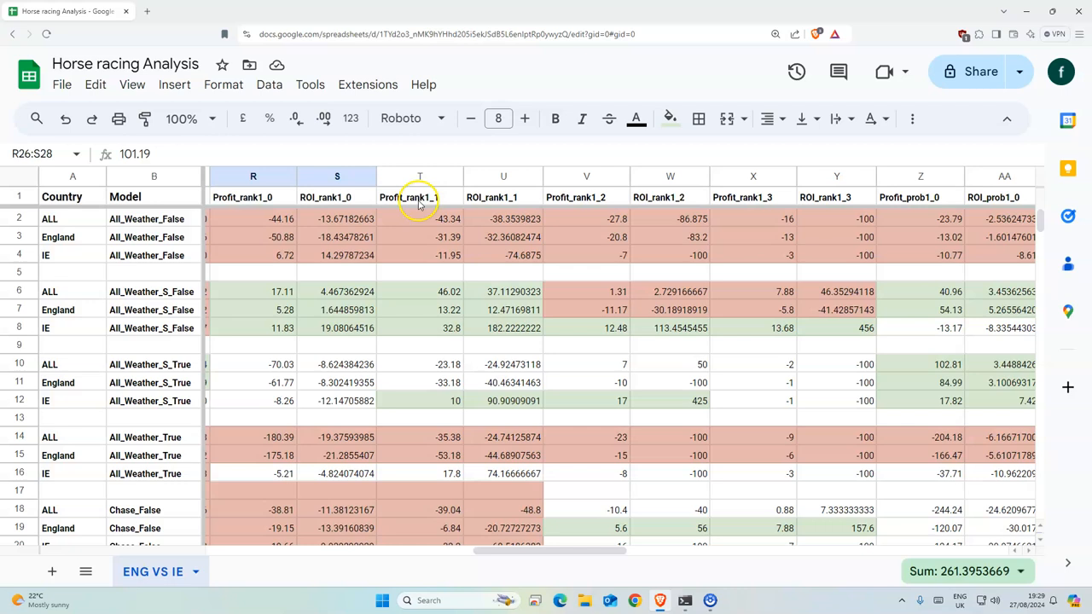
mouse_move(451, 203)
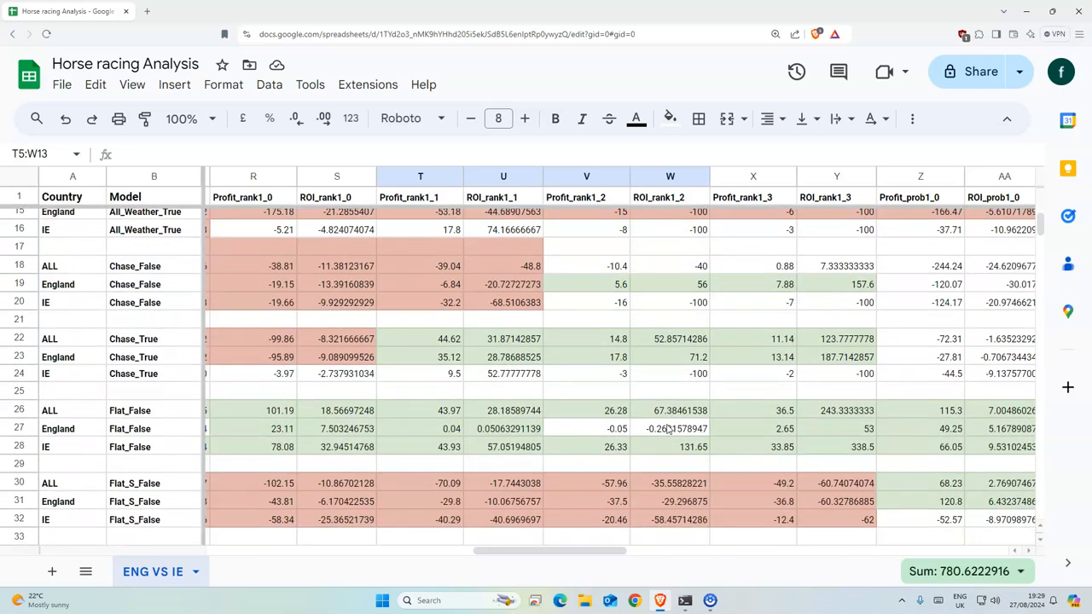
Check England's Flat_False rank1_0 ROI and scroll through the remaining model rows
click(336, 428)
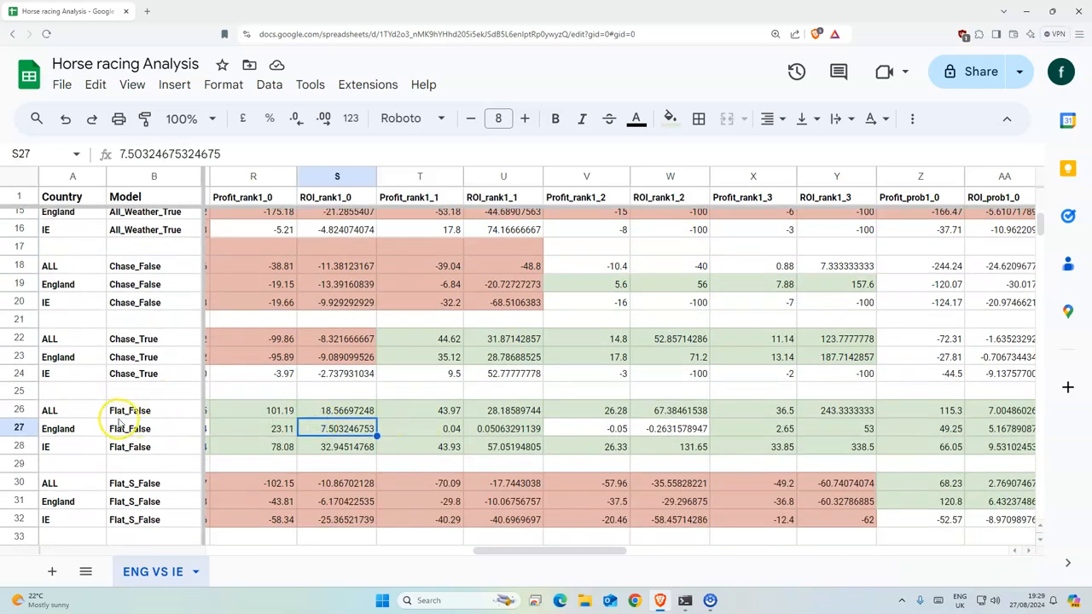
mouse_move(392, 424)
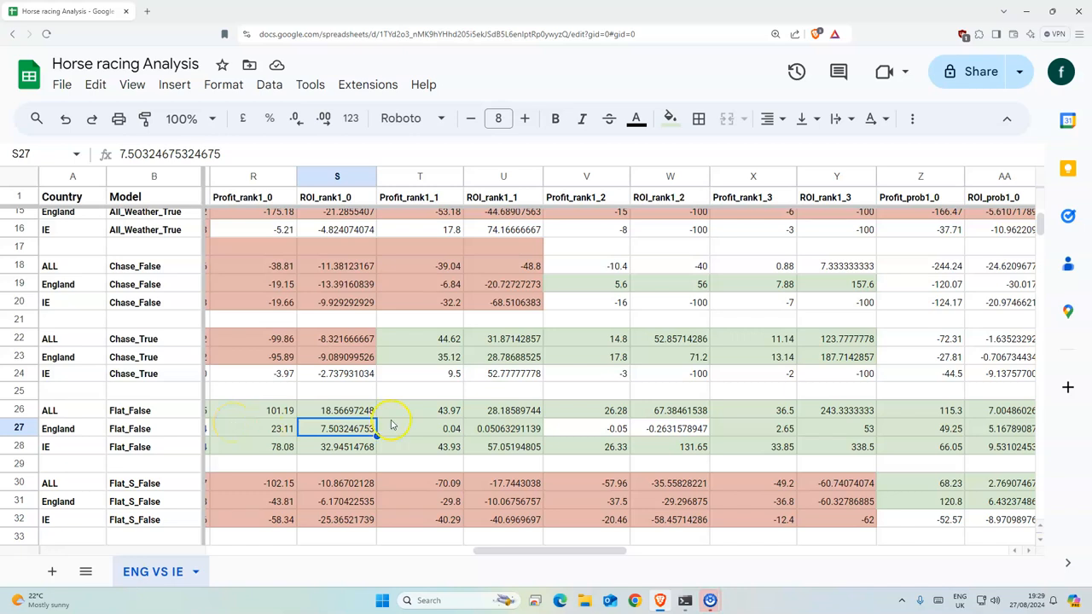
scroll(down, 3)
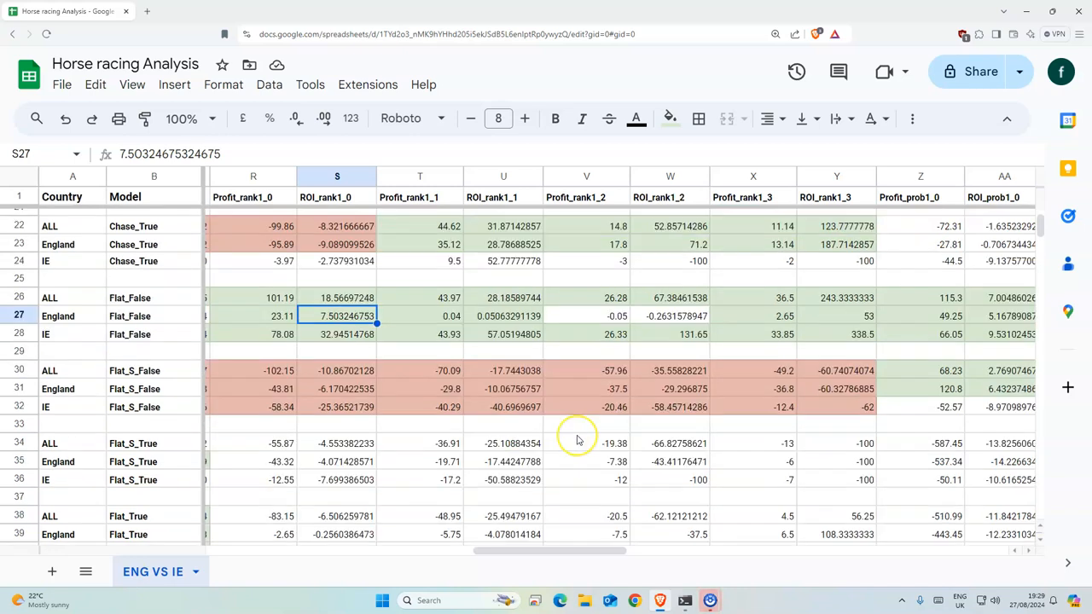
scroll(down, 3)
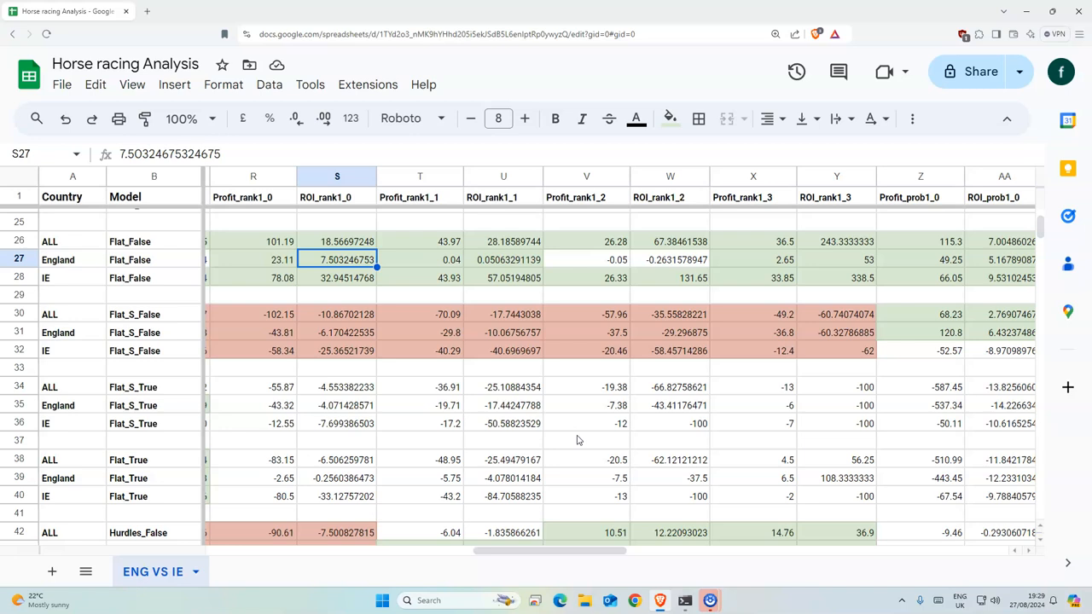
scroll(down, 3)
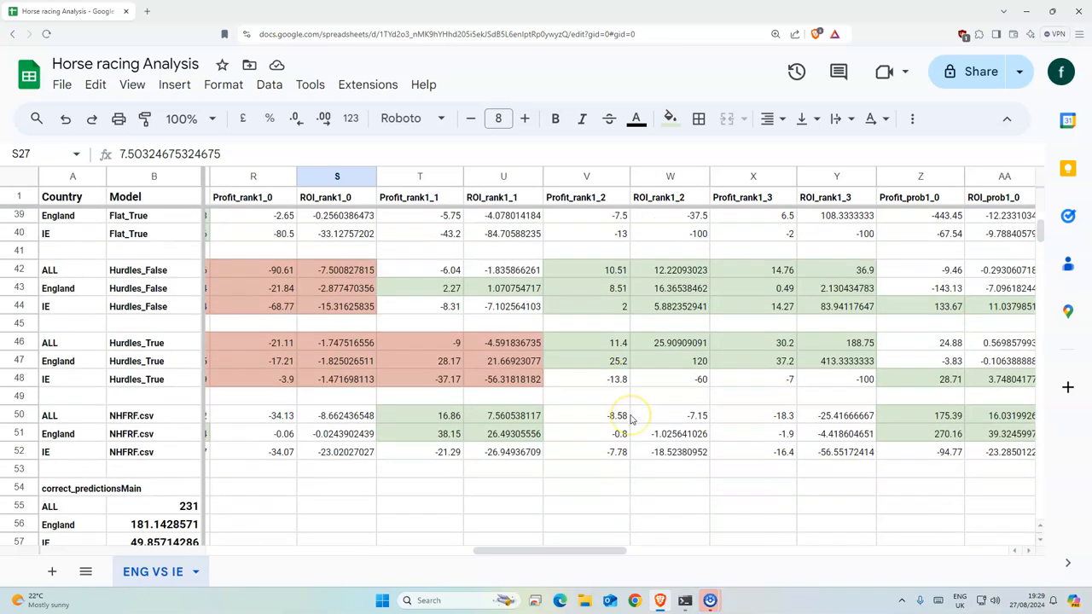
scroll(up, 3)
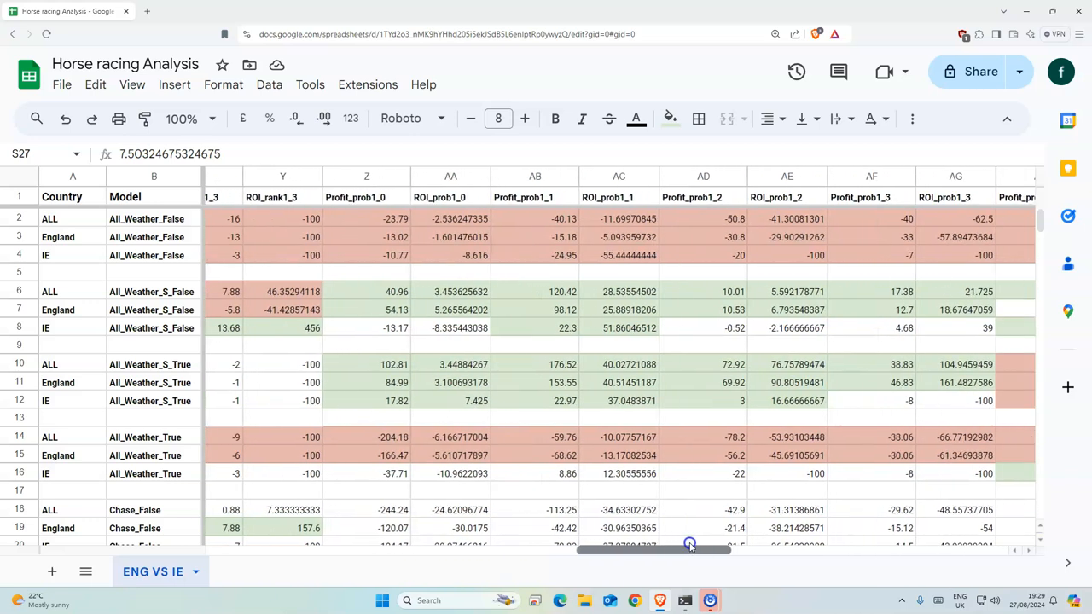
drag(692, 548, 713, 548)
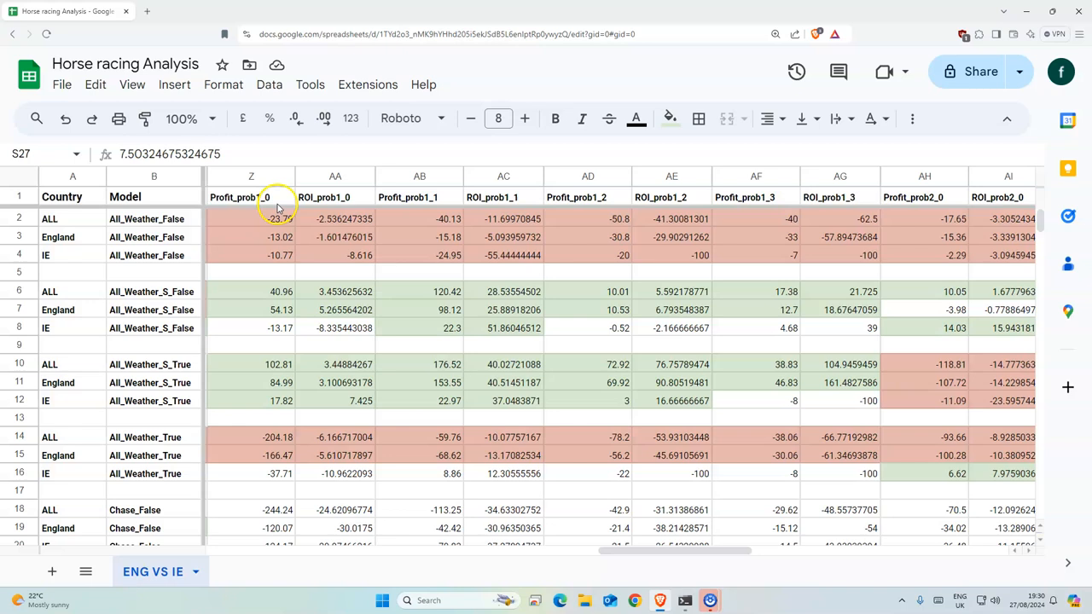
mouse_move(273, 203)
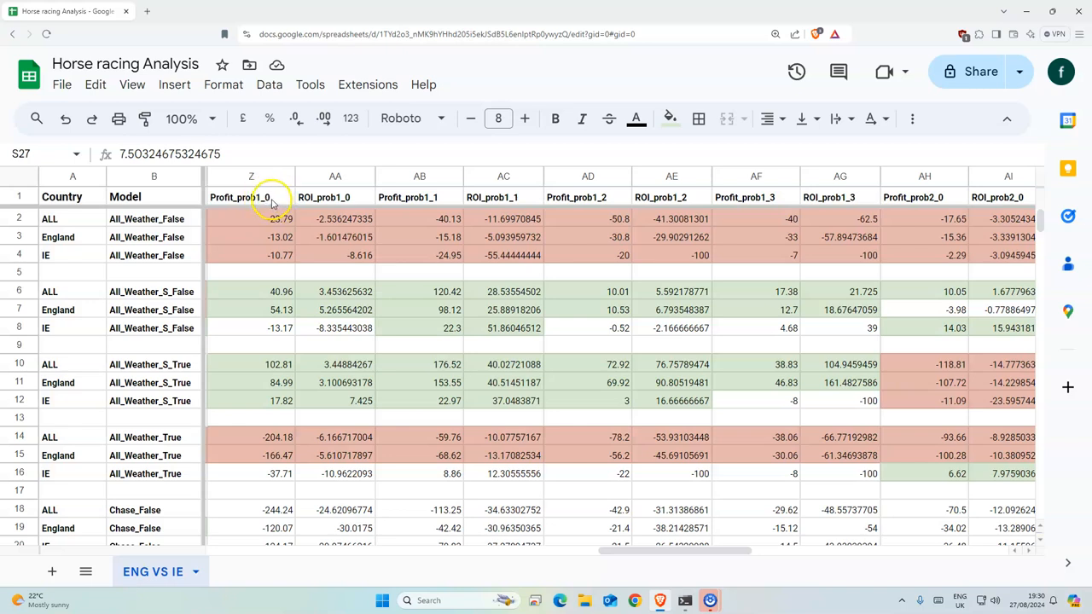
mouse_move(411, 197)
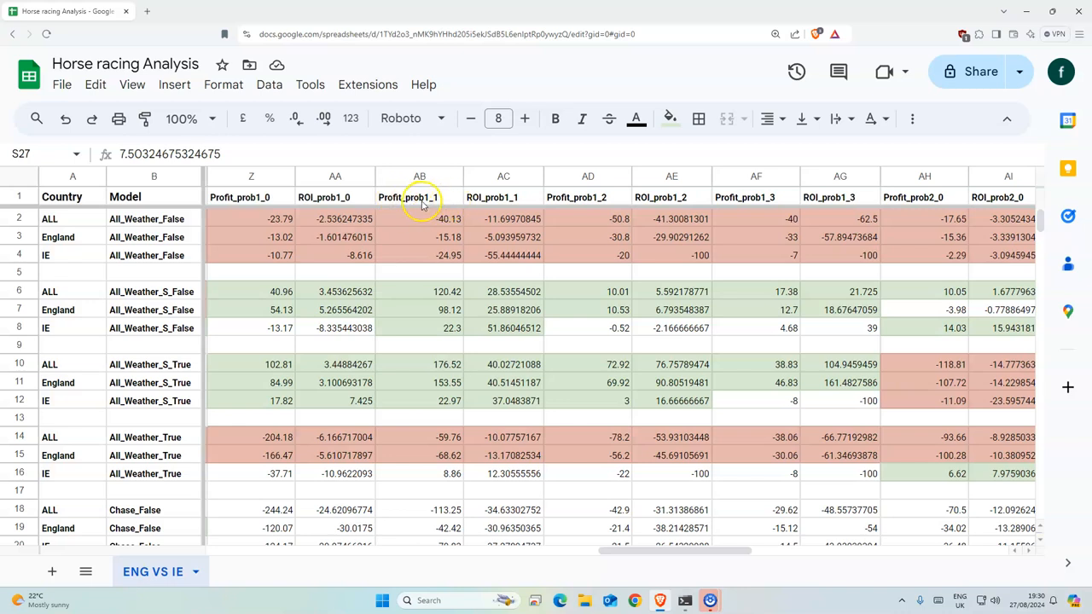
mouse_move(446, 202)
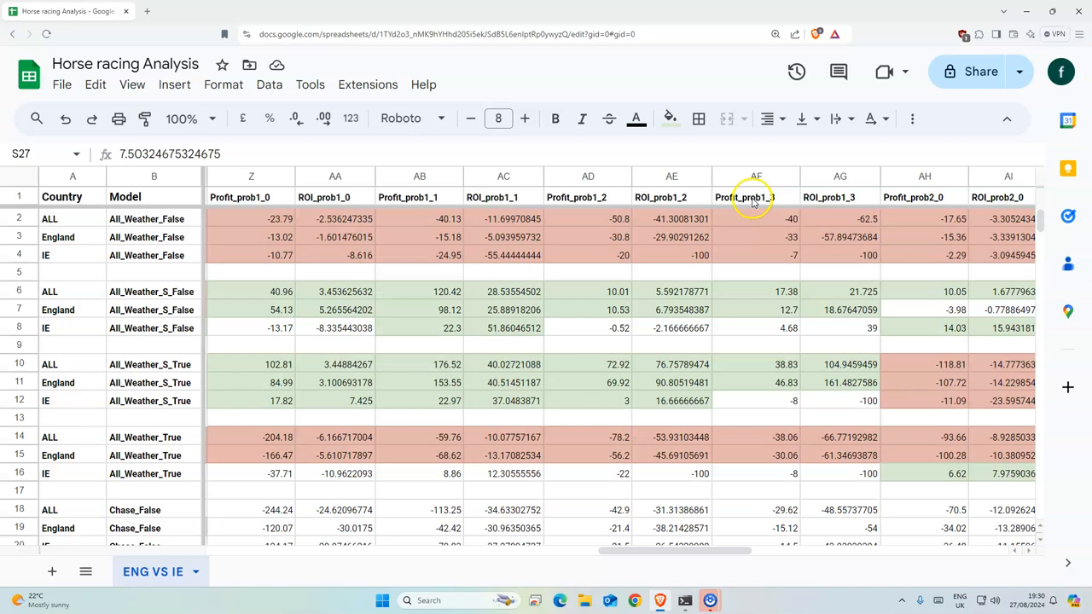
mouse_move(1024, 199)
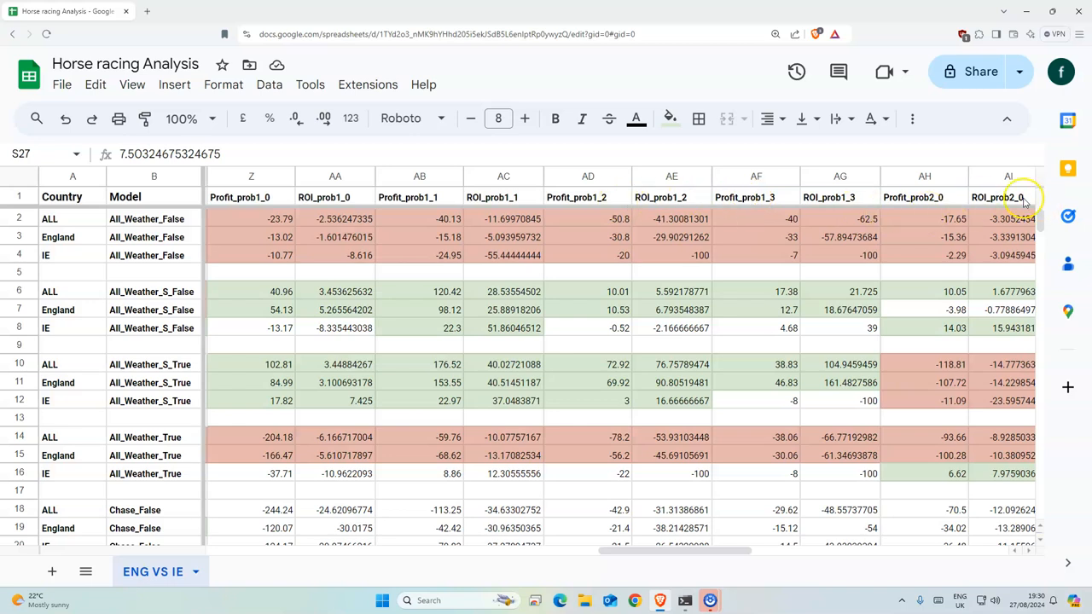
click(913, 197)
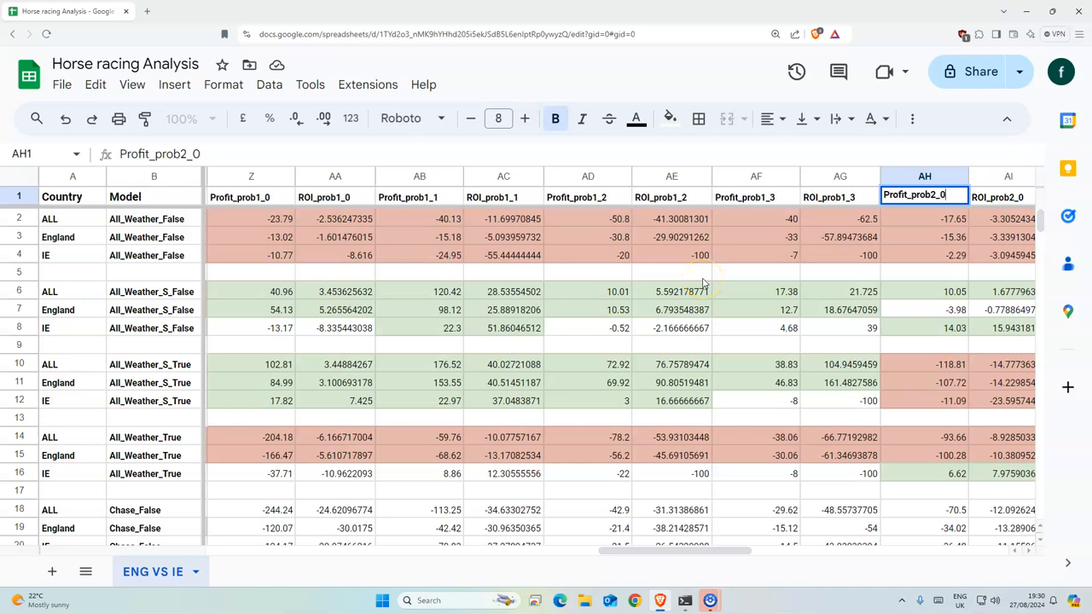
mouse_move(591, 493)
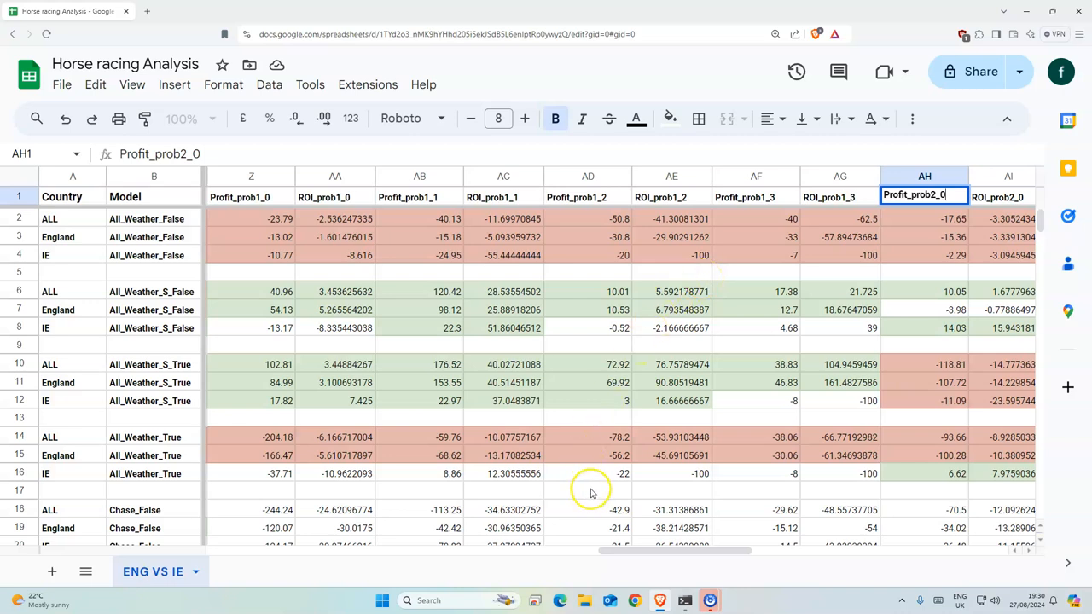
mouse_move(873, 269)
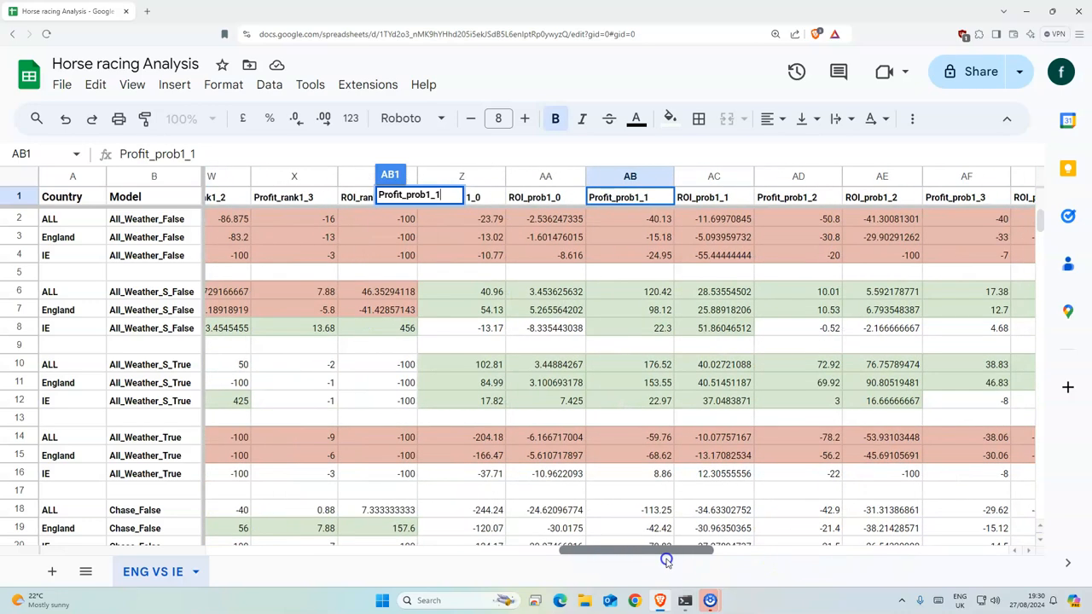
click(714, 418)
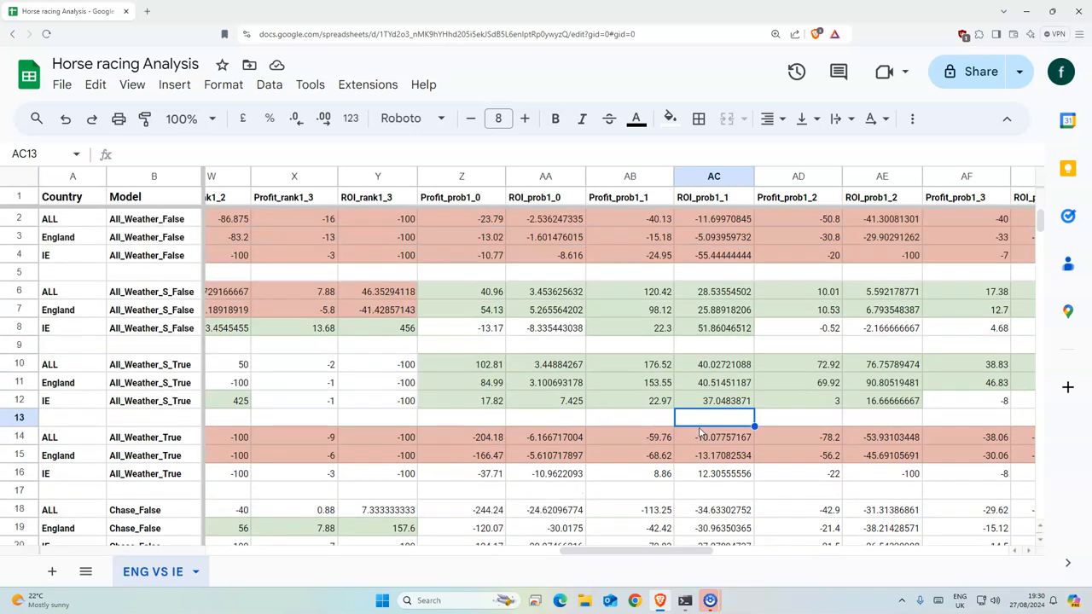
mouse_move(730, 442)
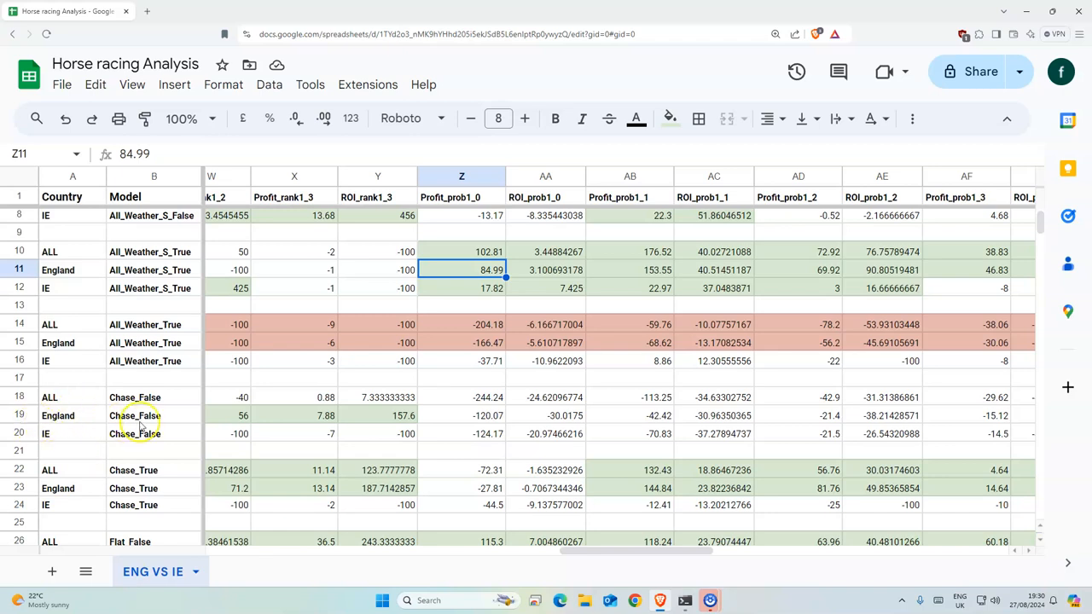
mouse_move(299, 455)
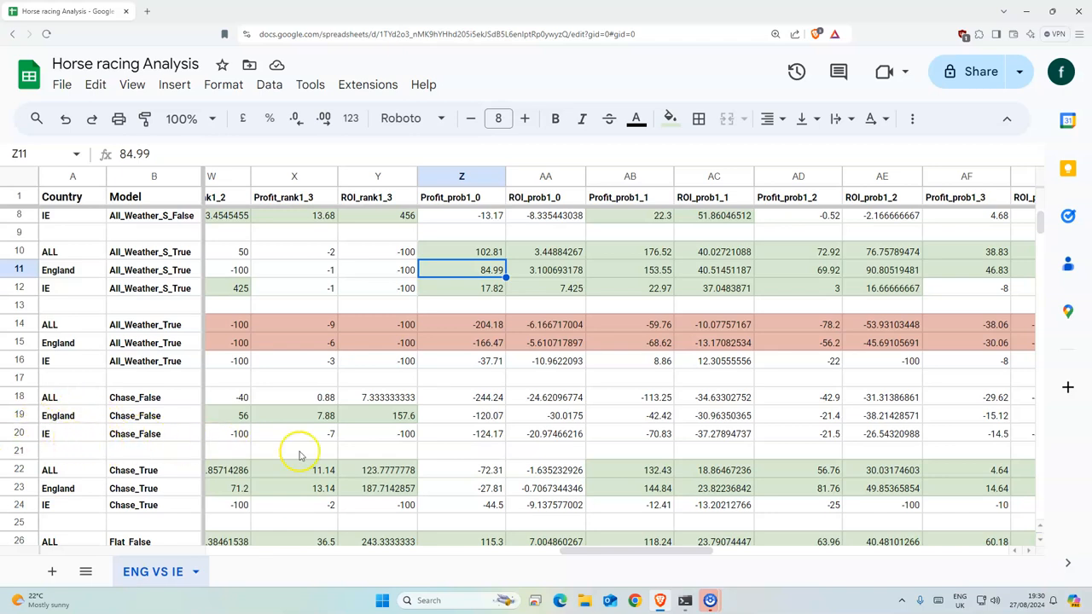
scroll(down, 3)
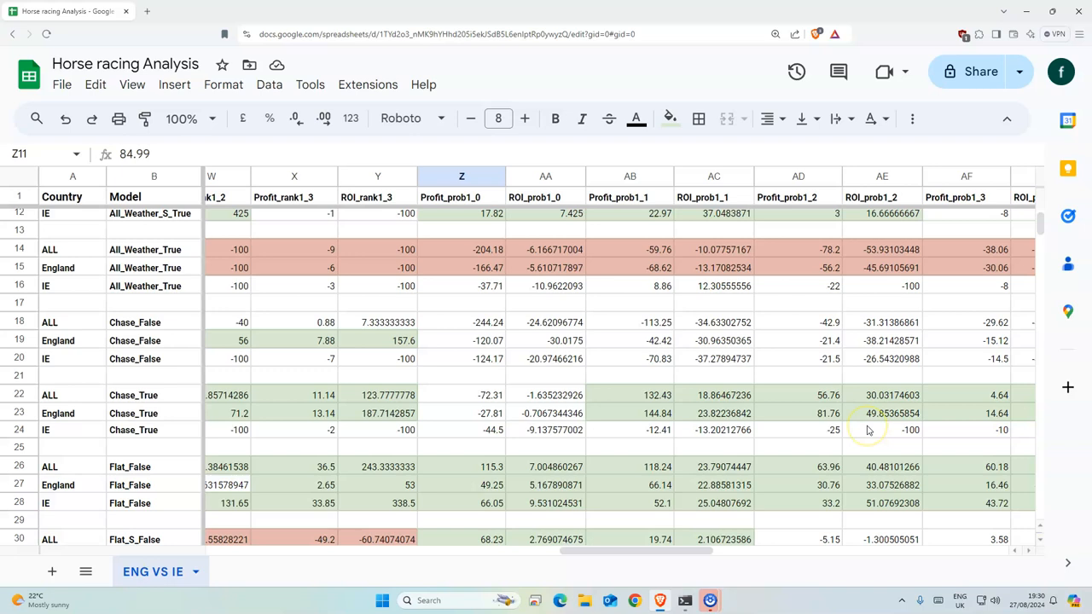
scroll(down, 3)
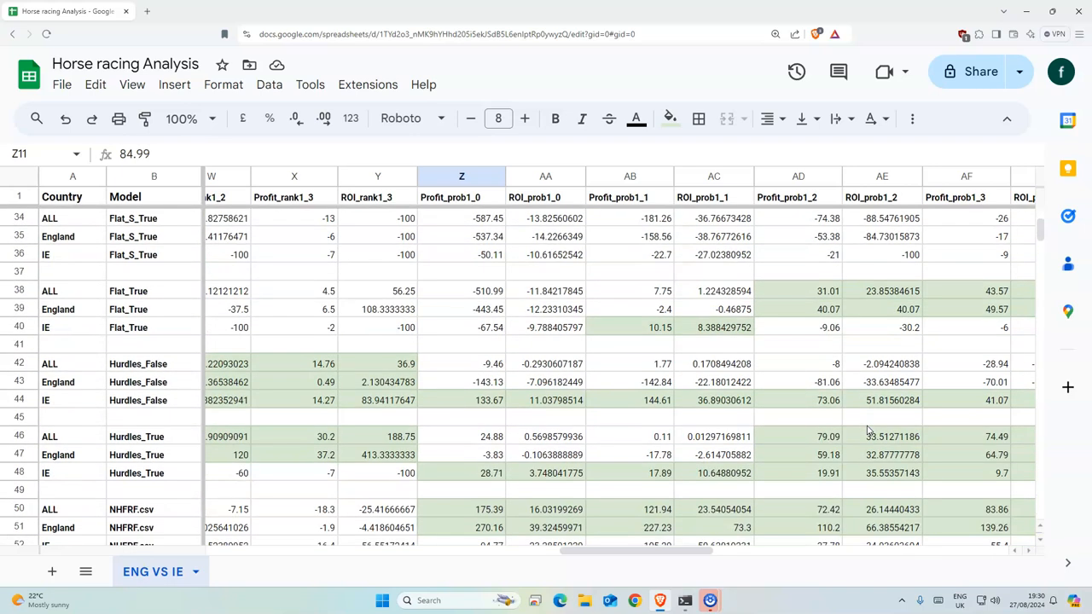
scroll(down, 3)
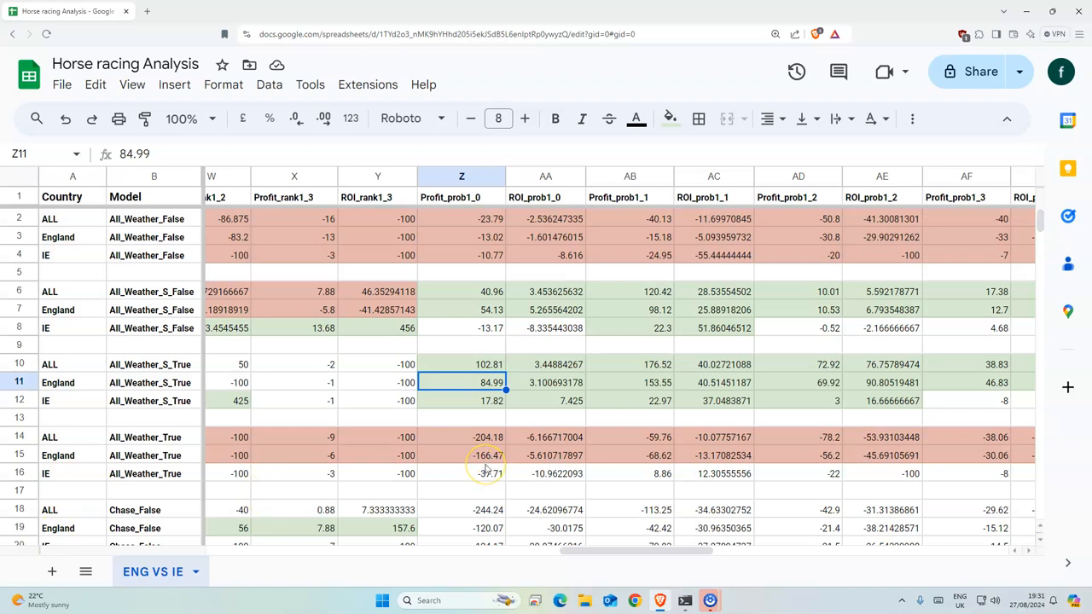
mouse_move(487, 469)
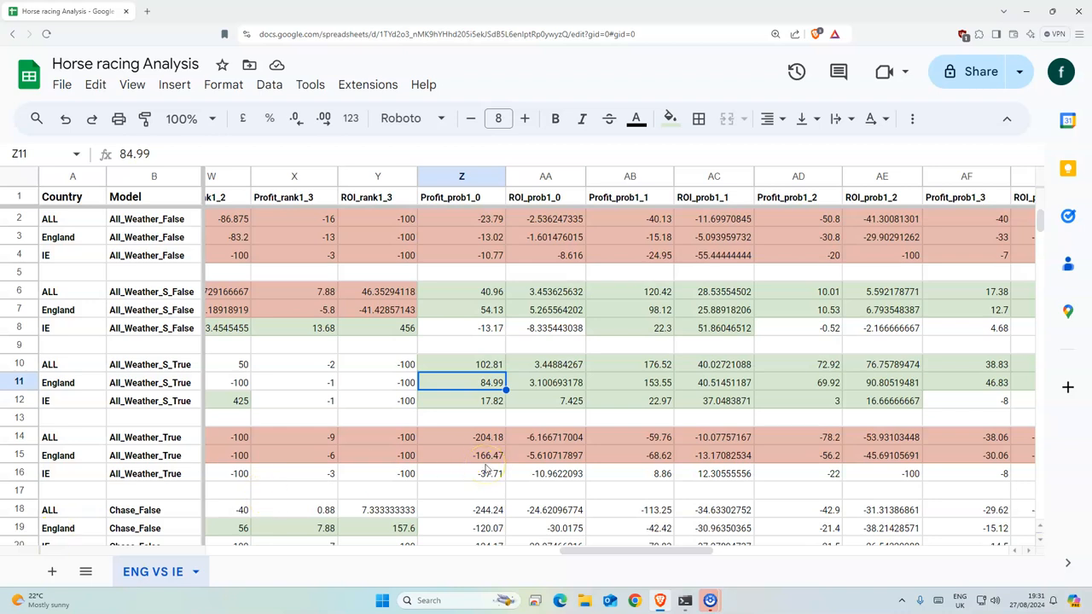